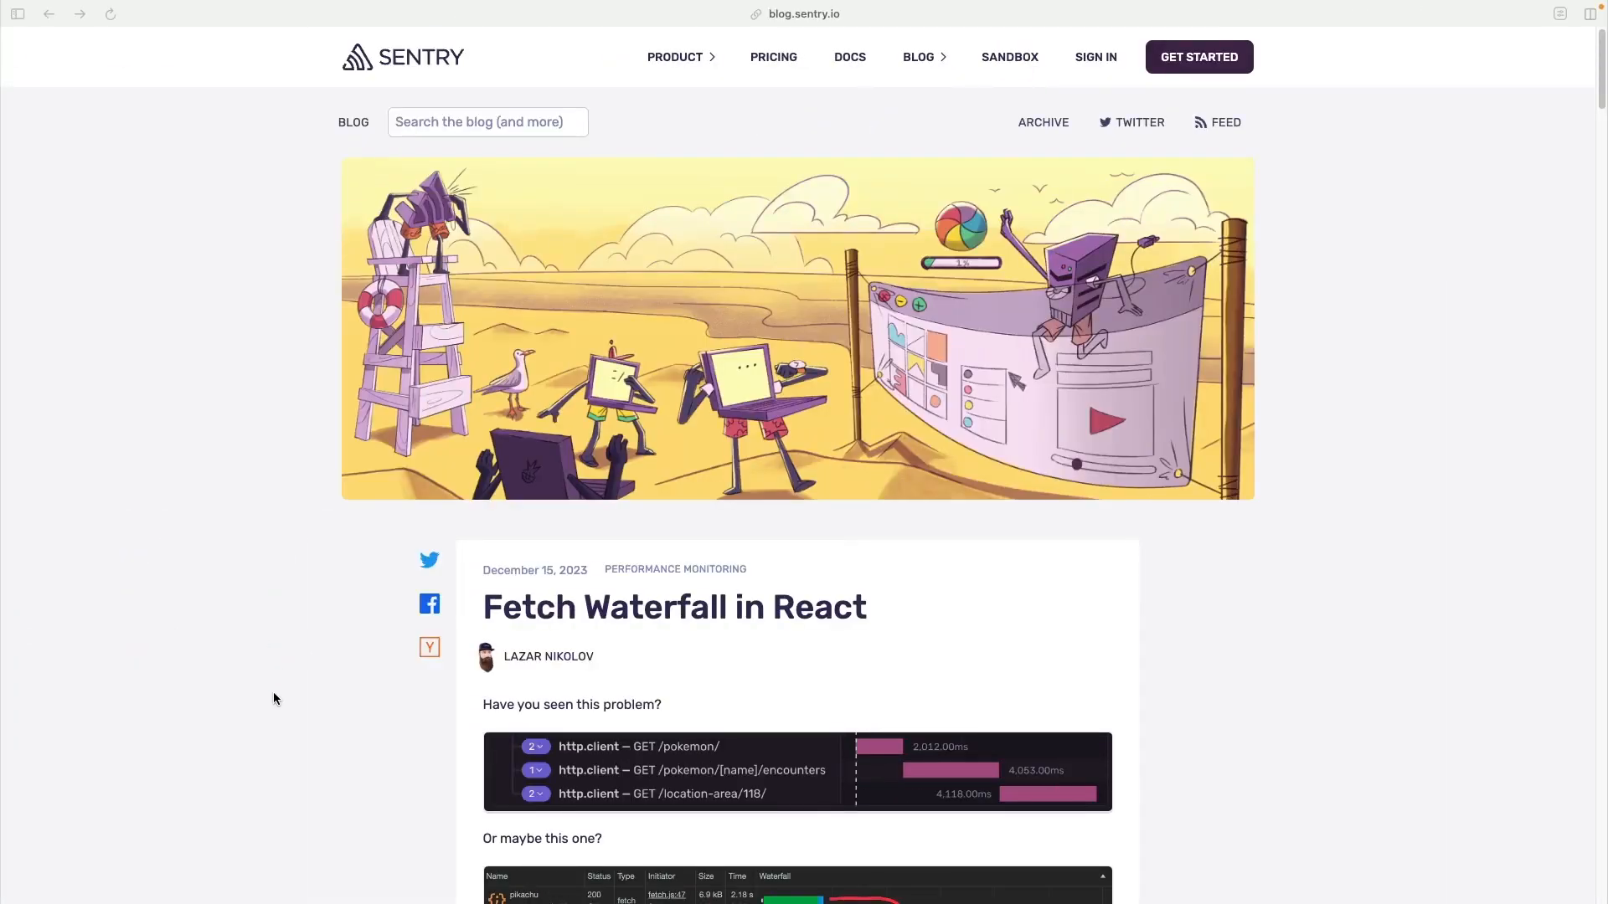
Scroll past the hero image to the two request-waterfall screenshots and opening snippet.
{"action": "scroll", "scroll_direction": "down", "scroll_amount": 3}
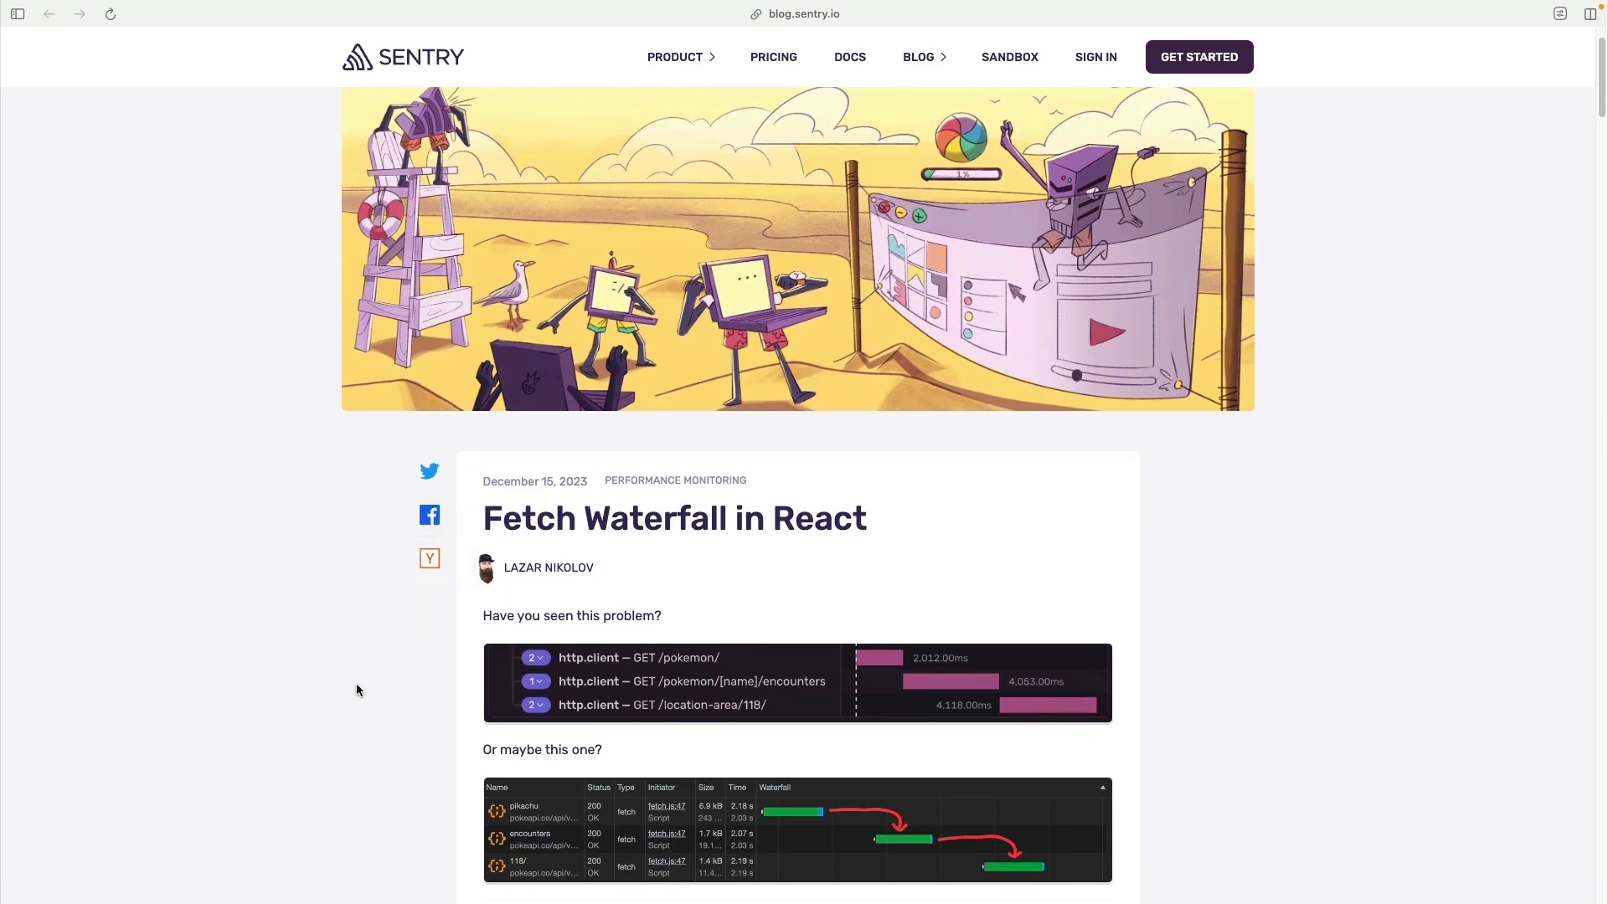
{"action": "scroll", "scroll_direction": "down", "scroll_amount": 3}
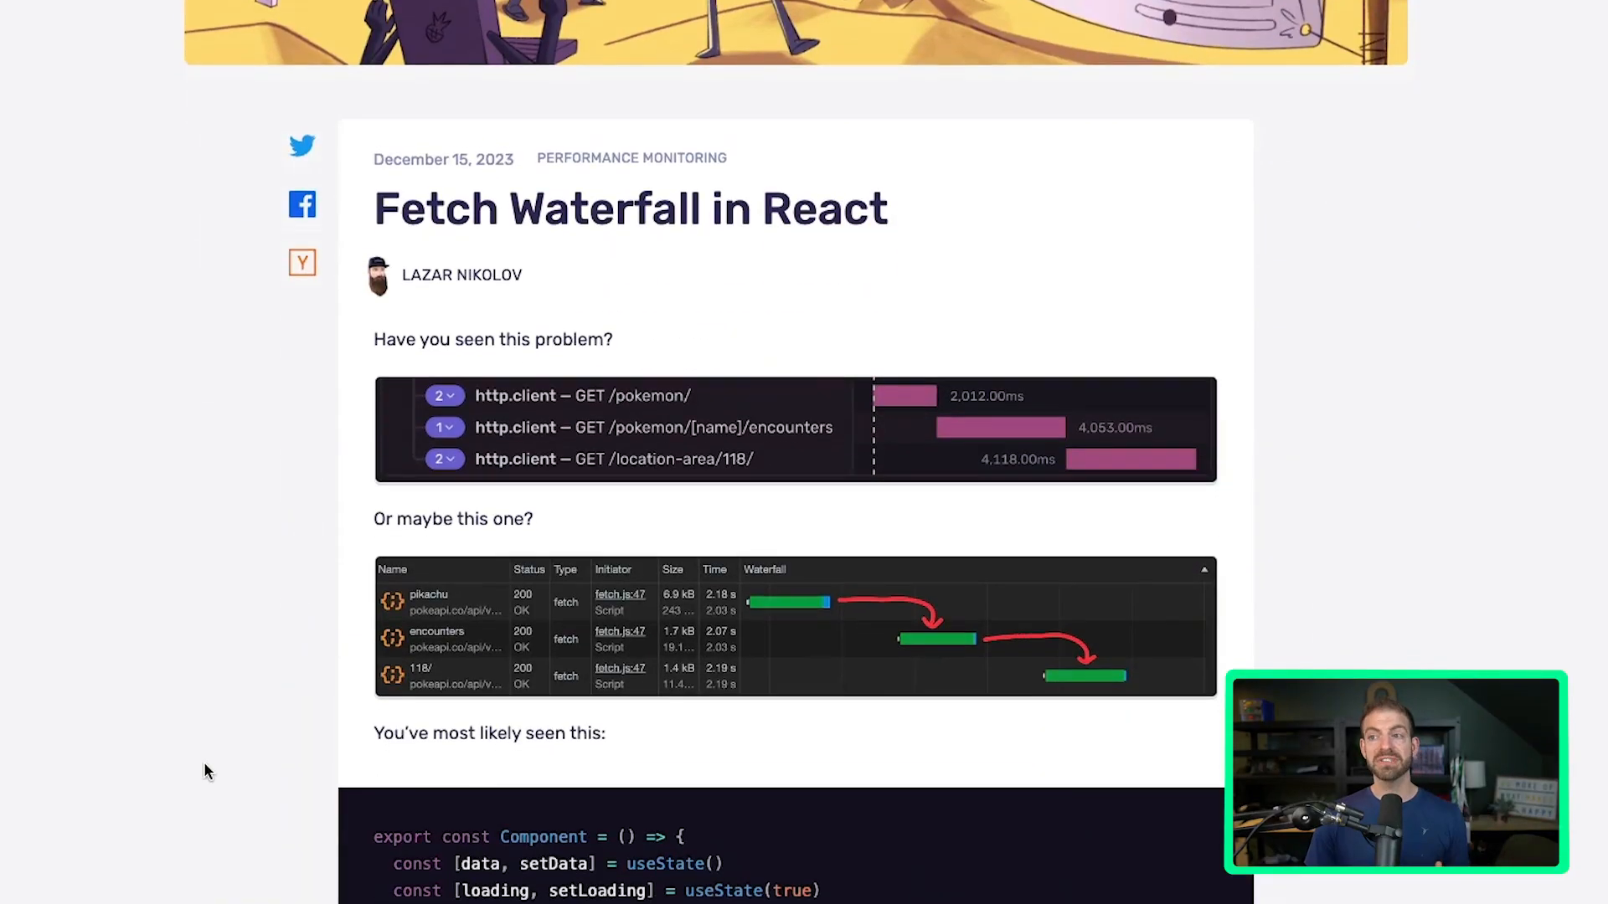
{"action": "scroll", "scroll_direction": "down", "scroll_amount": 3}
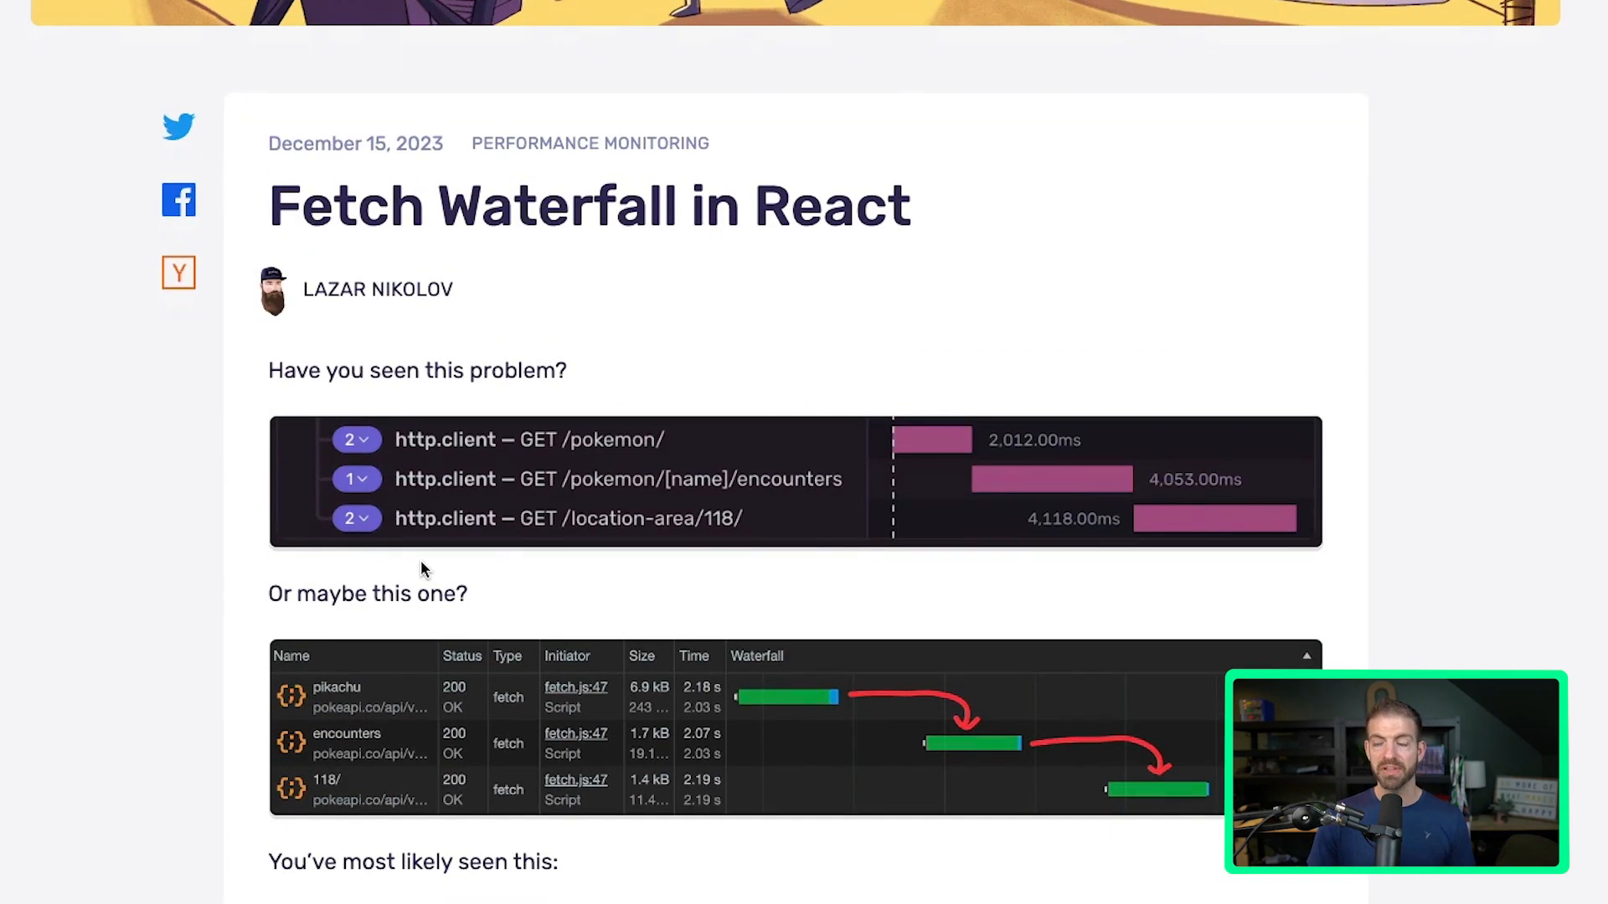
{"action": "mouse_move", "coordinate": [198, 463]}
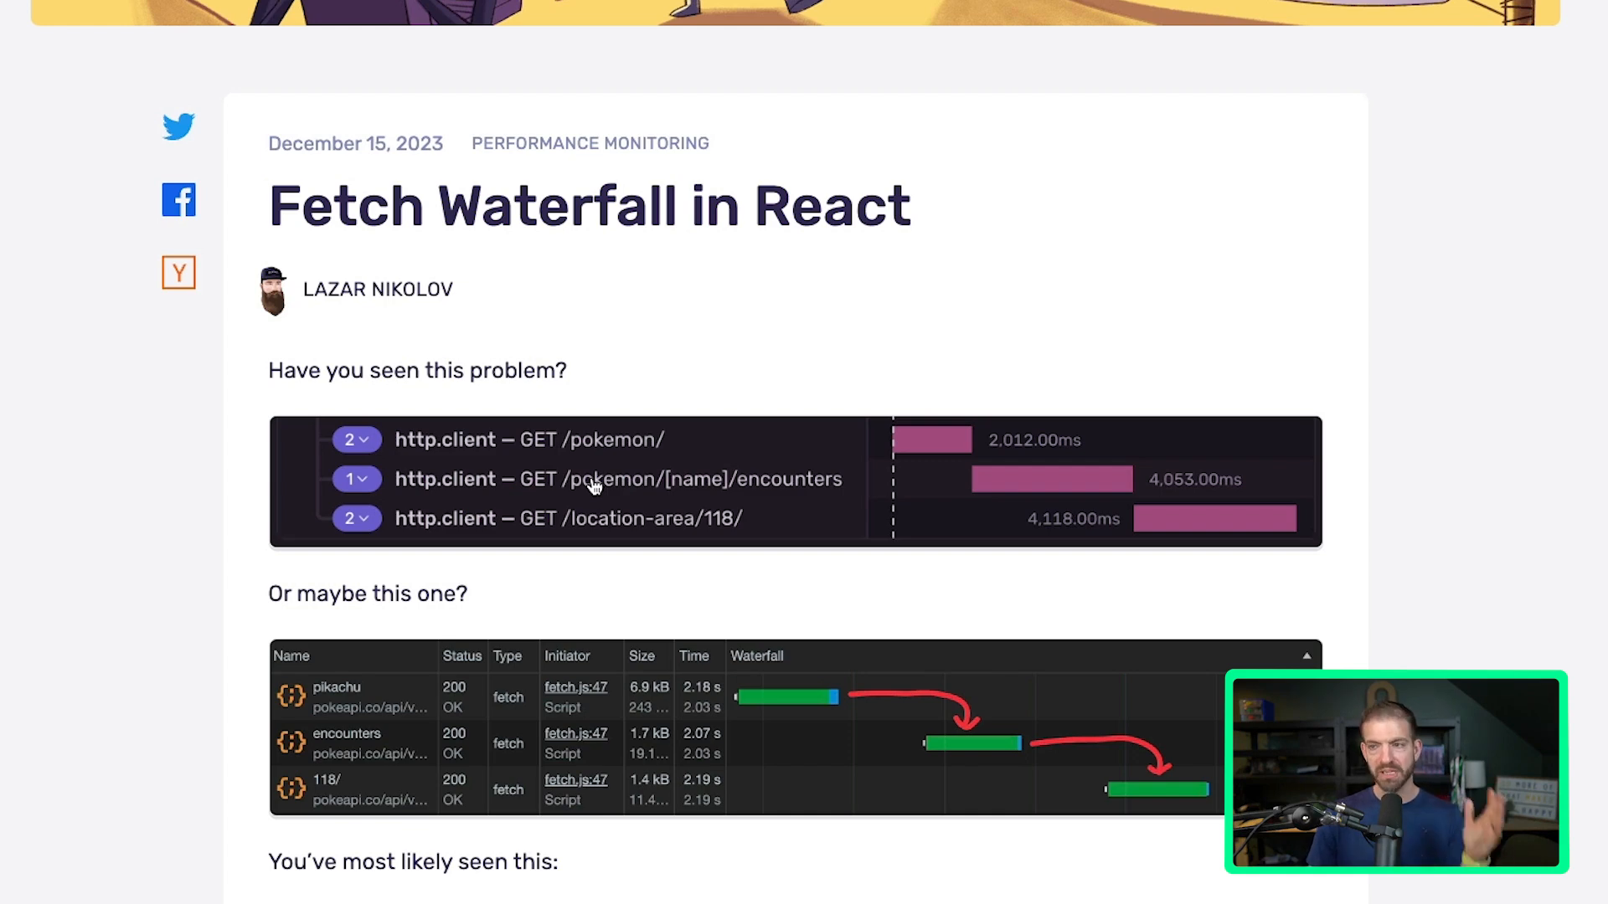
{"action": "mouse_move", "coordinate": [502, 497]}
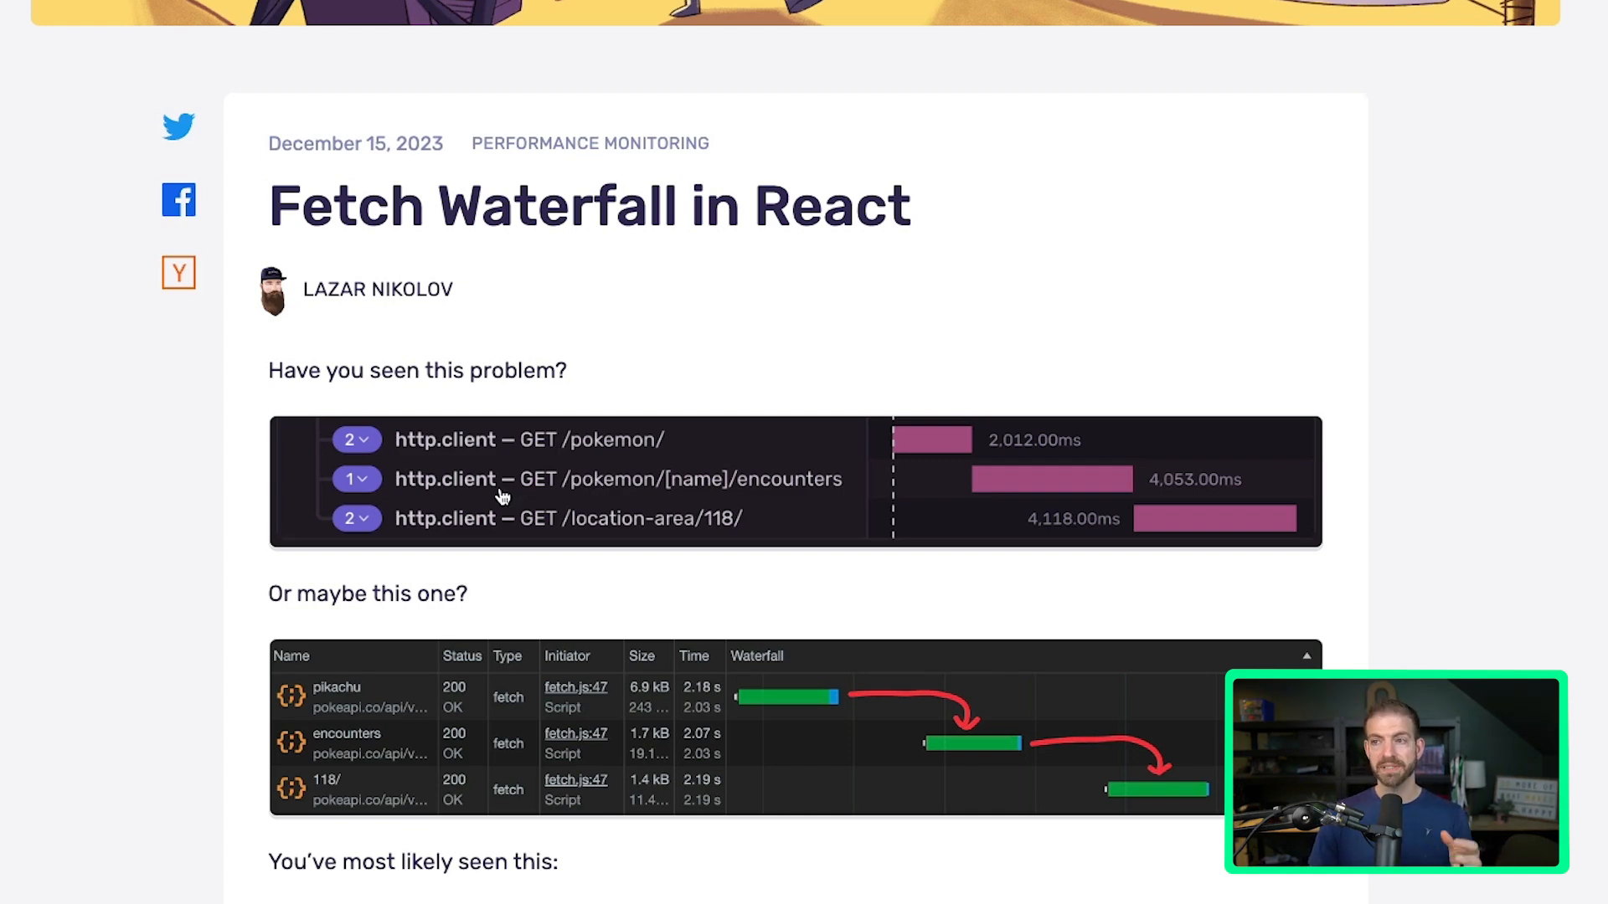
{"action": "mouse_move", "coordinate": [606, 450]}
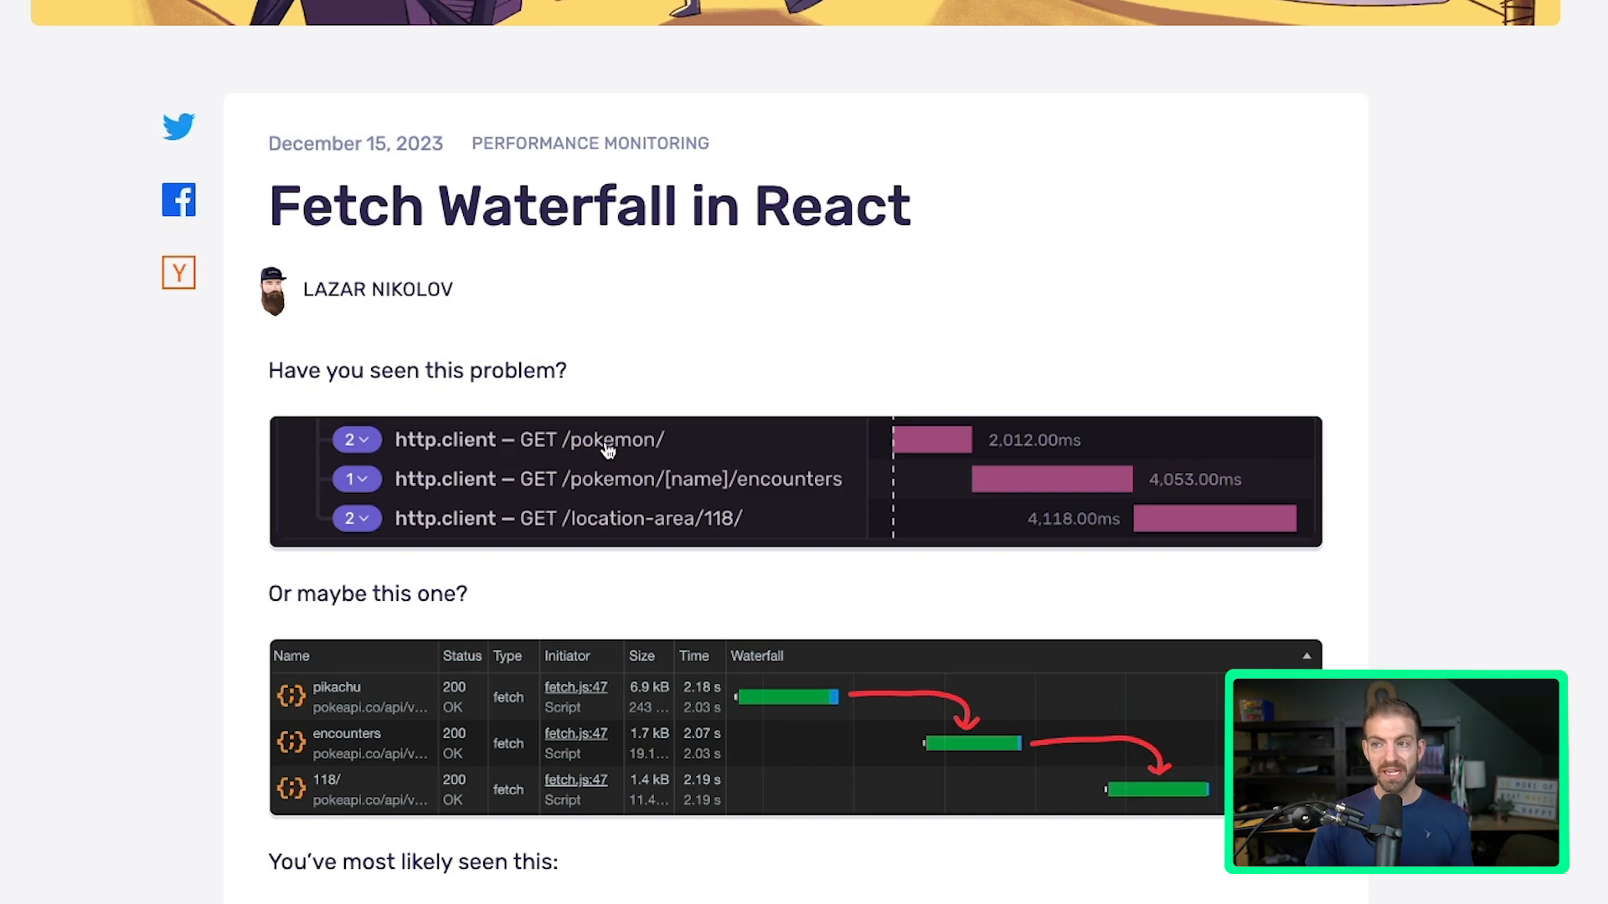
{"action": "mouse_move", "coordinate": [765, 447]}
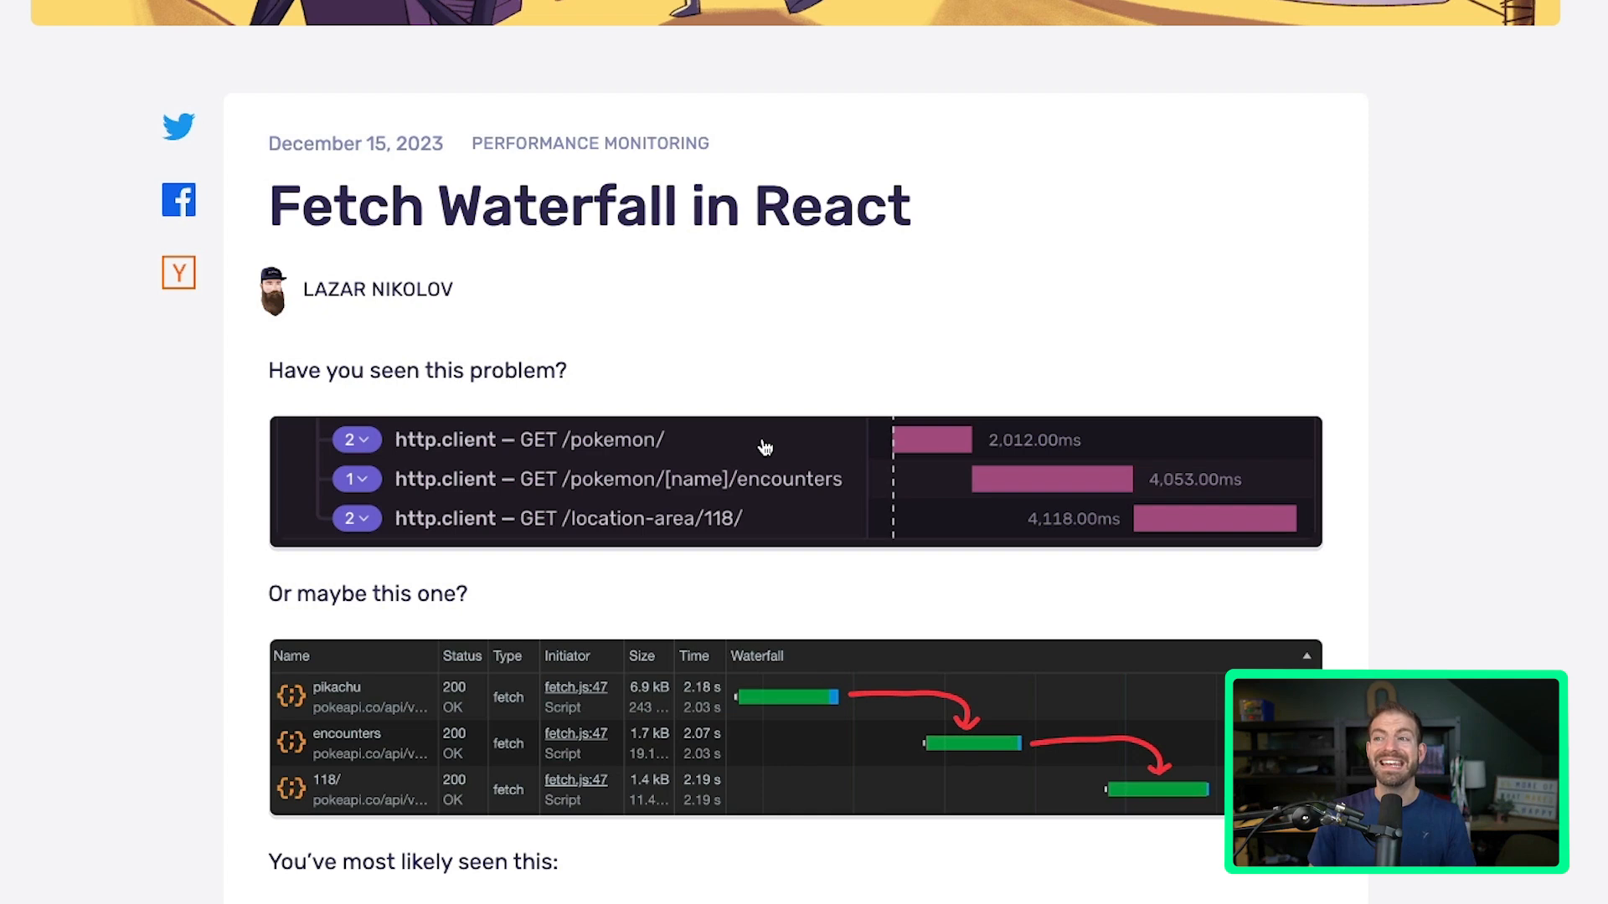
{"action": "mouse_move", "coordinate": [671, 482]}
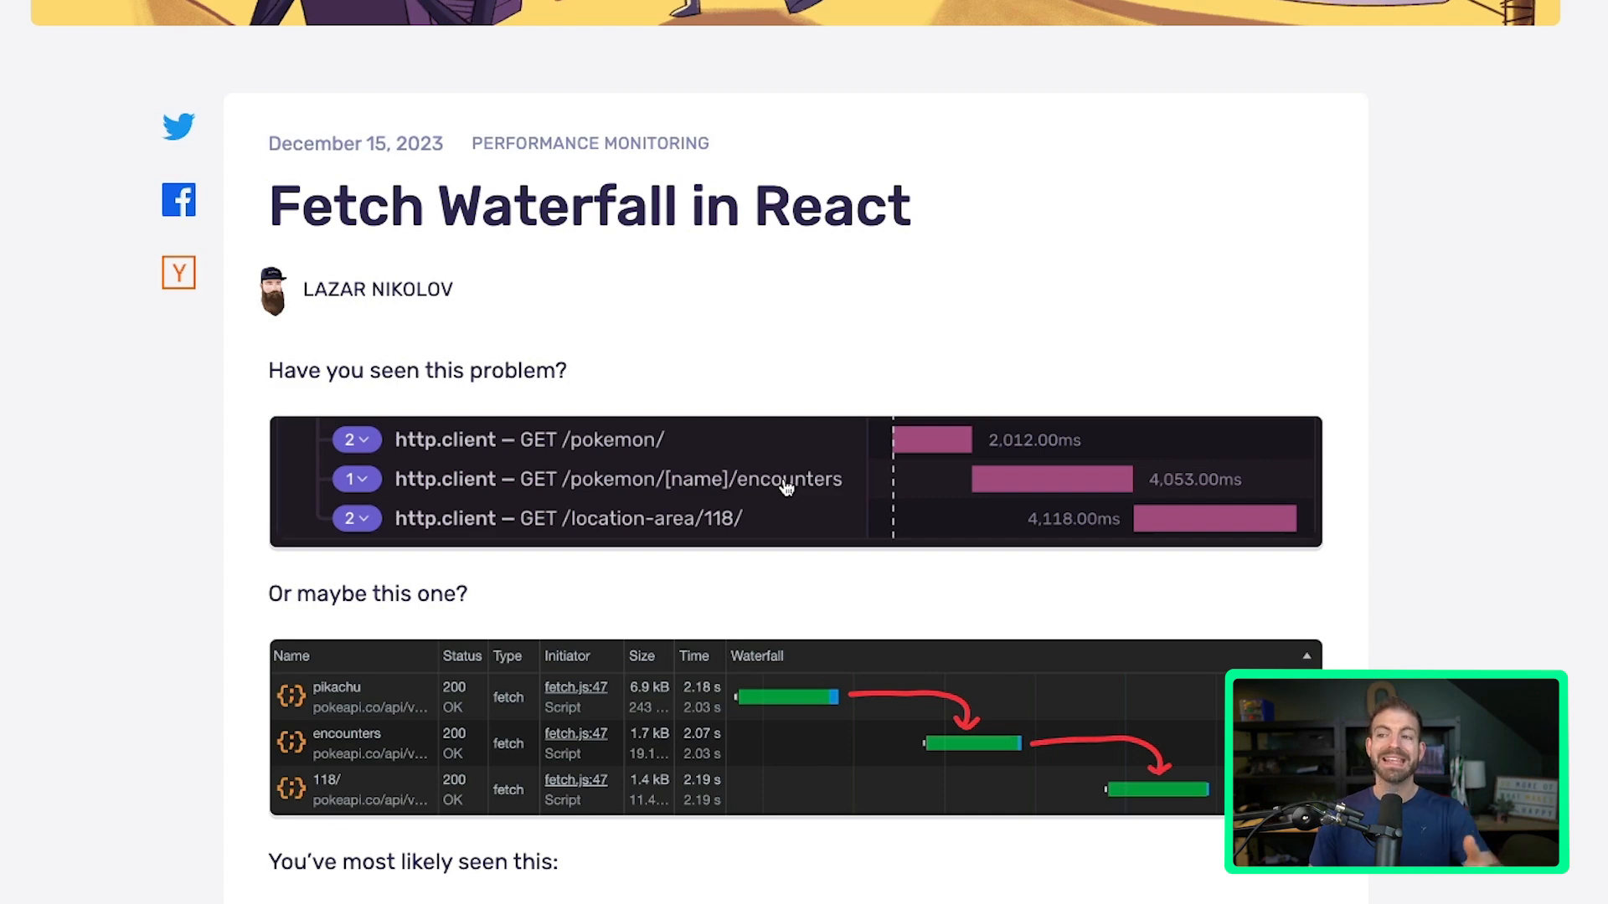
{"action": "mouse_move", "coordinate": [586, 527]}
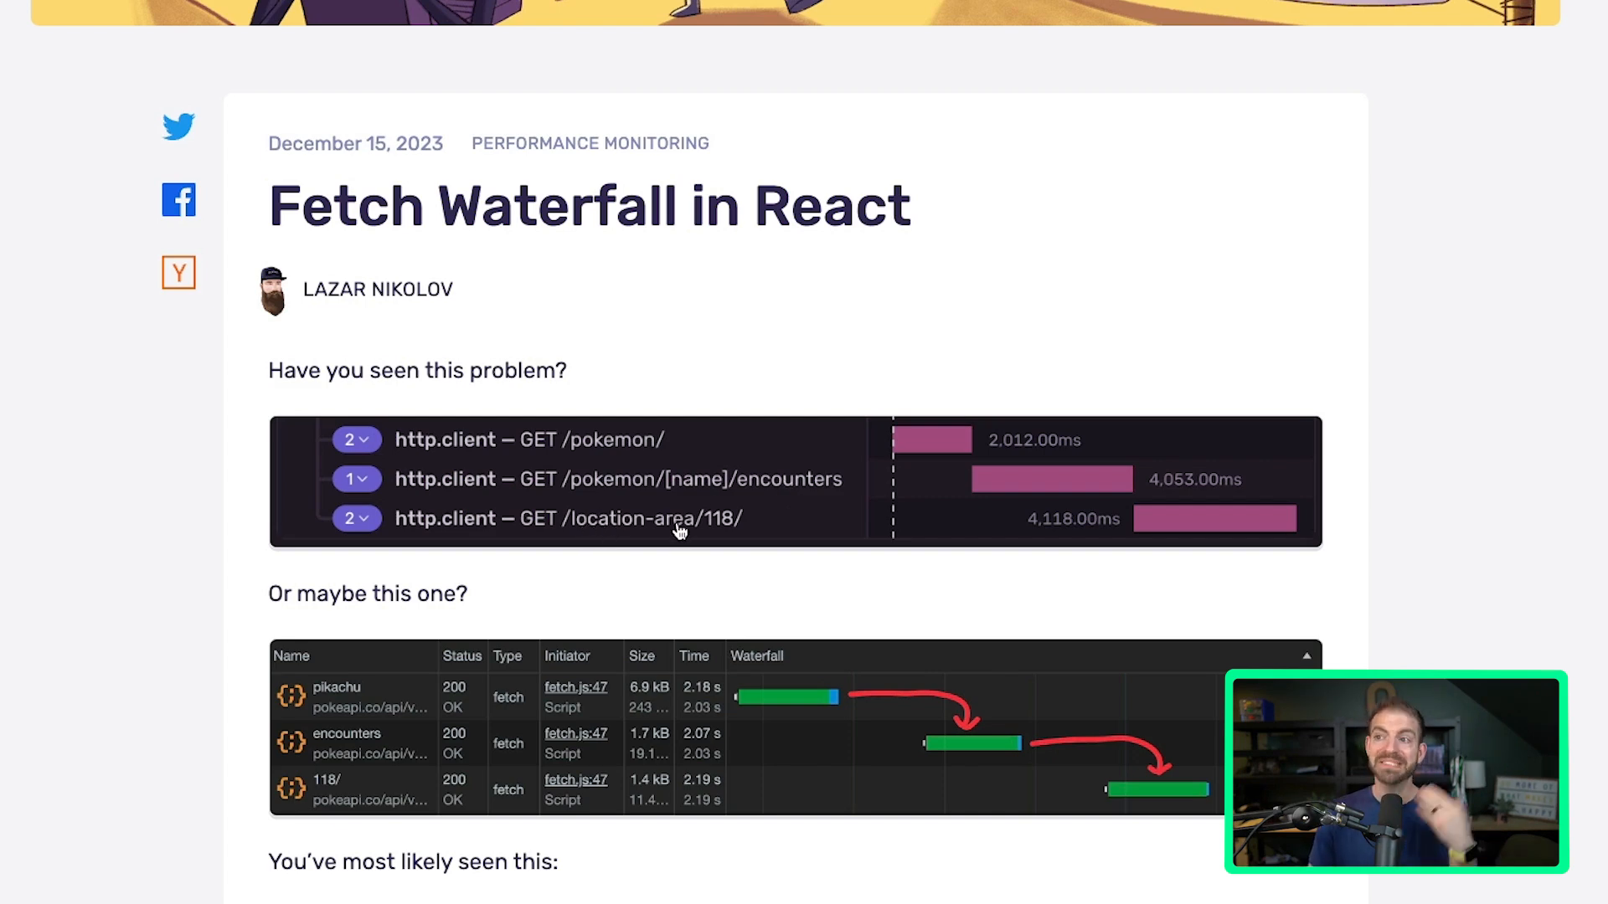
{"action": "mouse_move", "coordinate": [603, 451]}
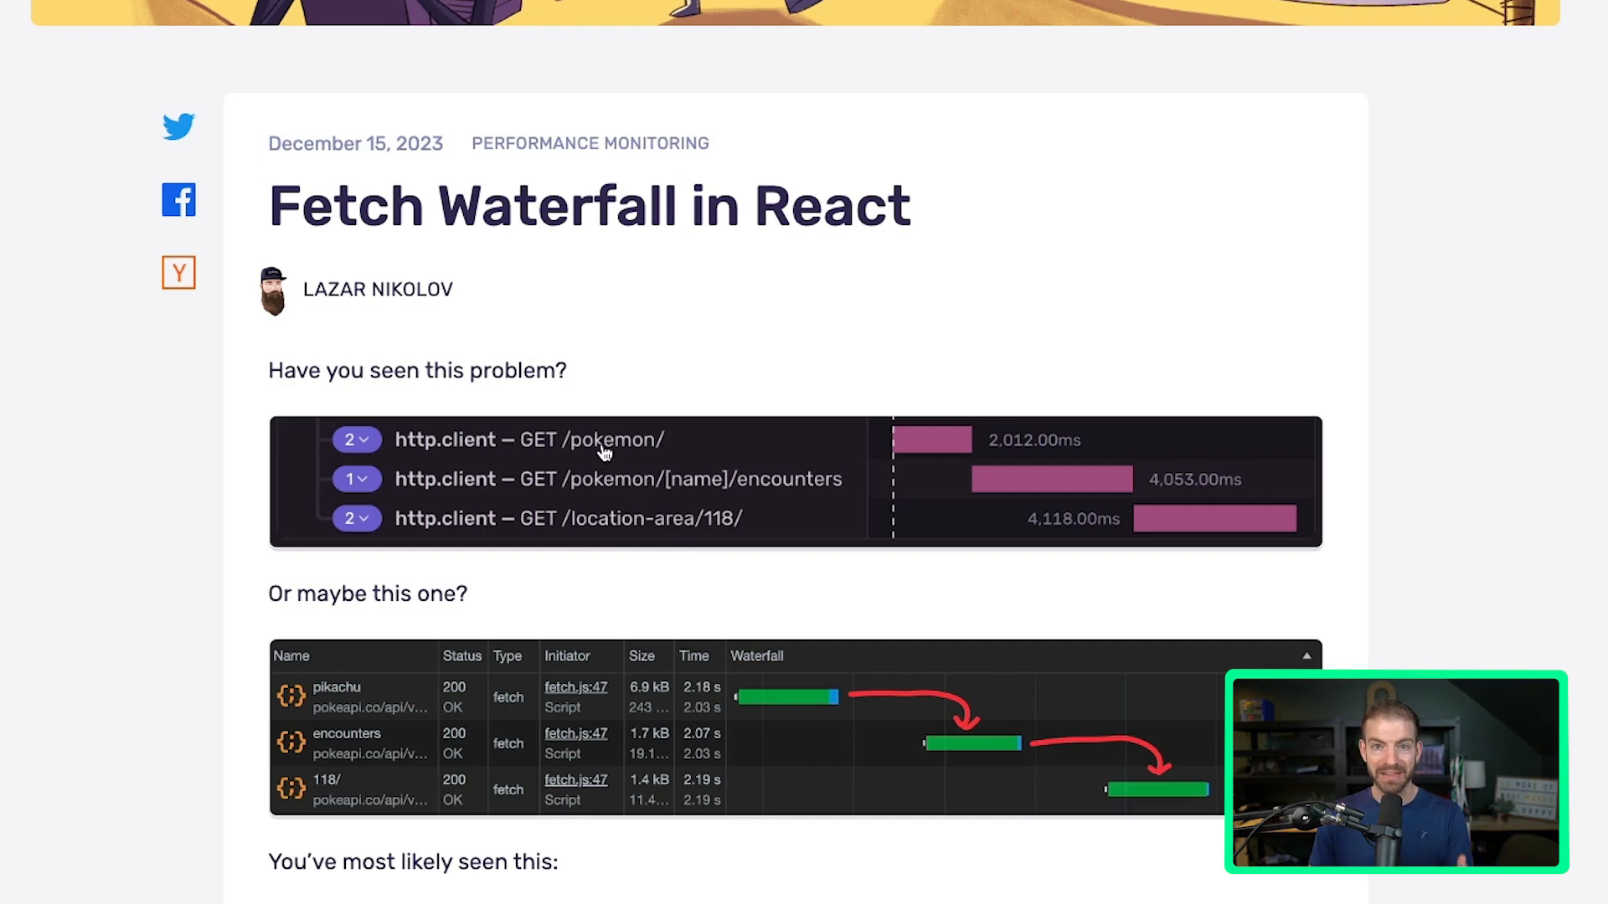
{"action": "mouse_move", "coordinate": [842, 534]}
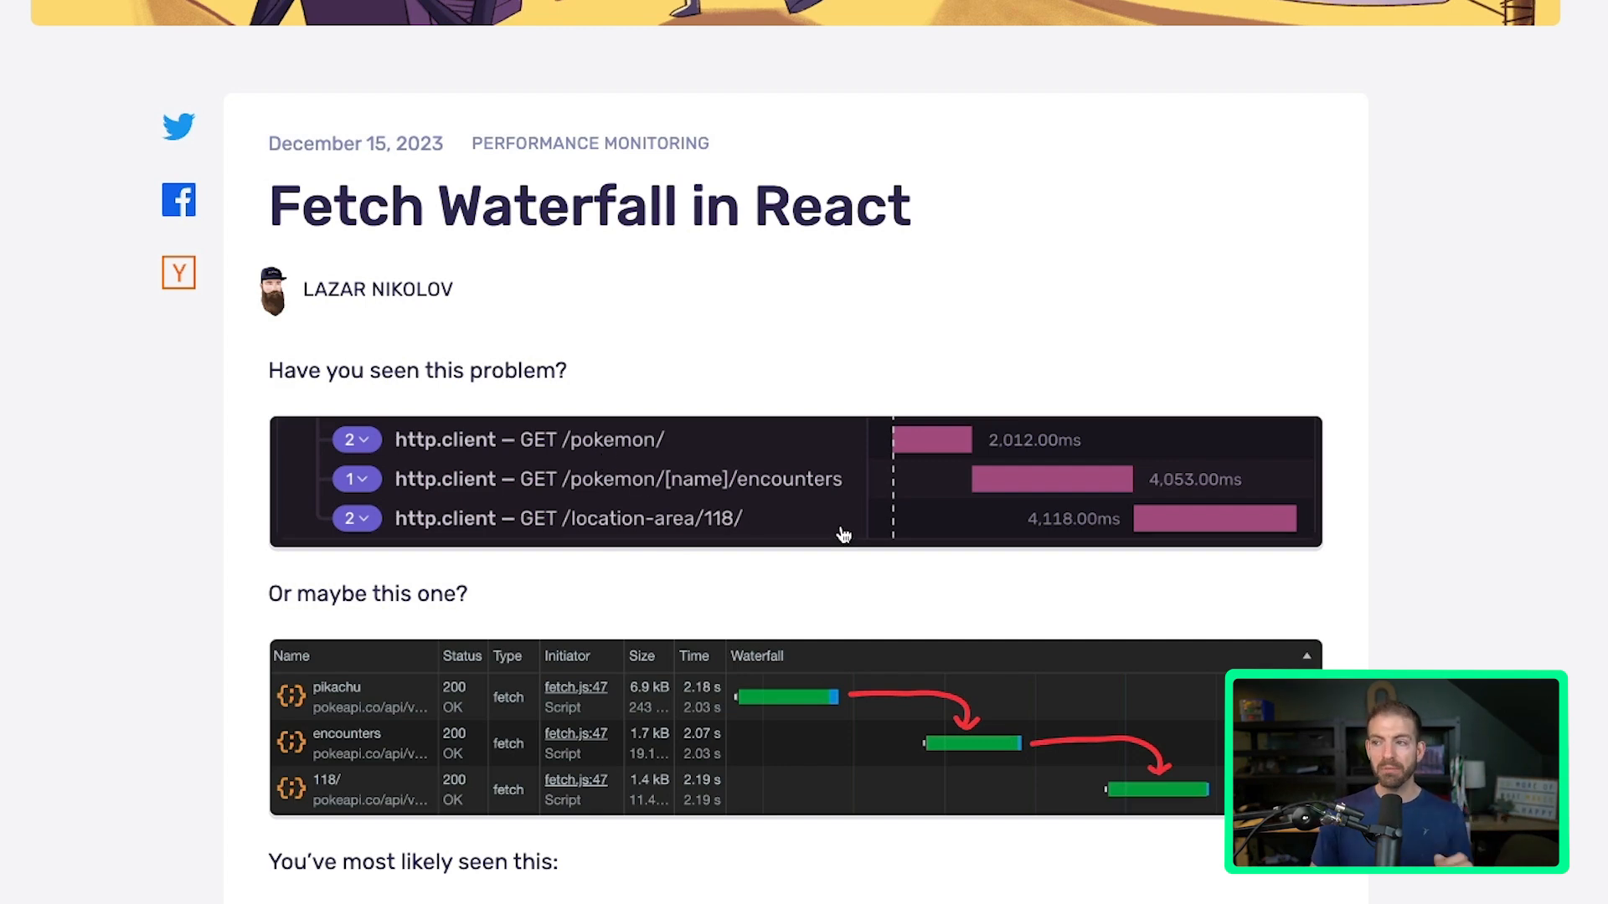
{"action": "mouse_move", "coordinate": [915, 467]}
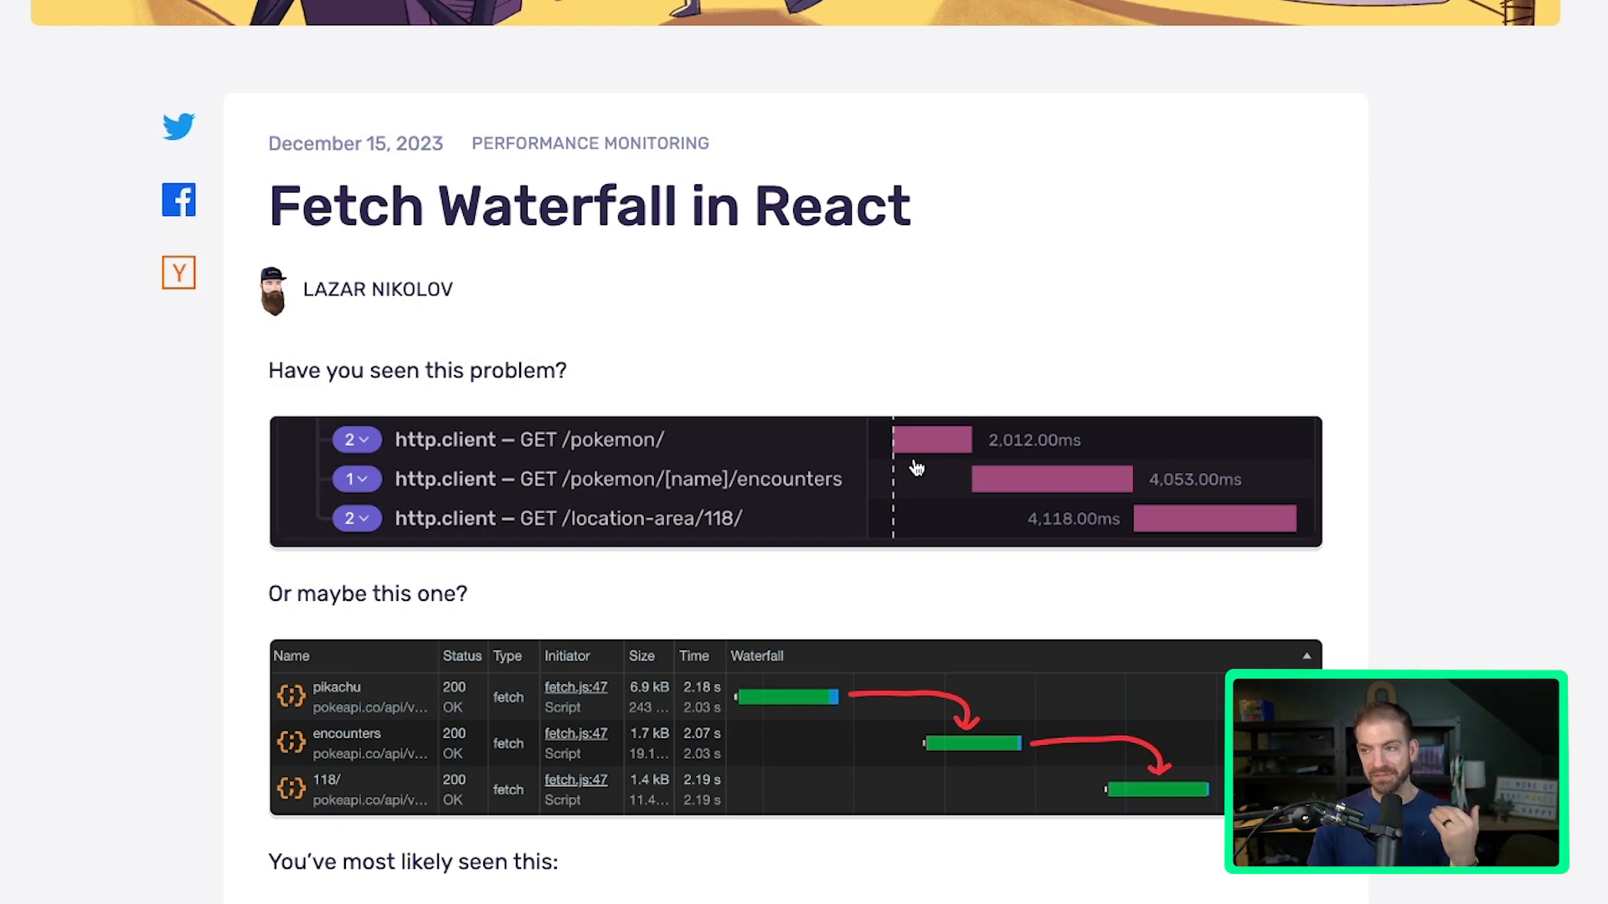
{"action": "mouse_move", "coordinate": [934, 454]}
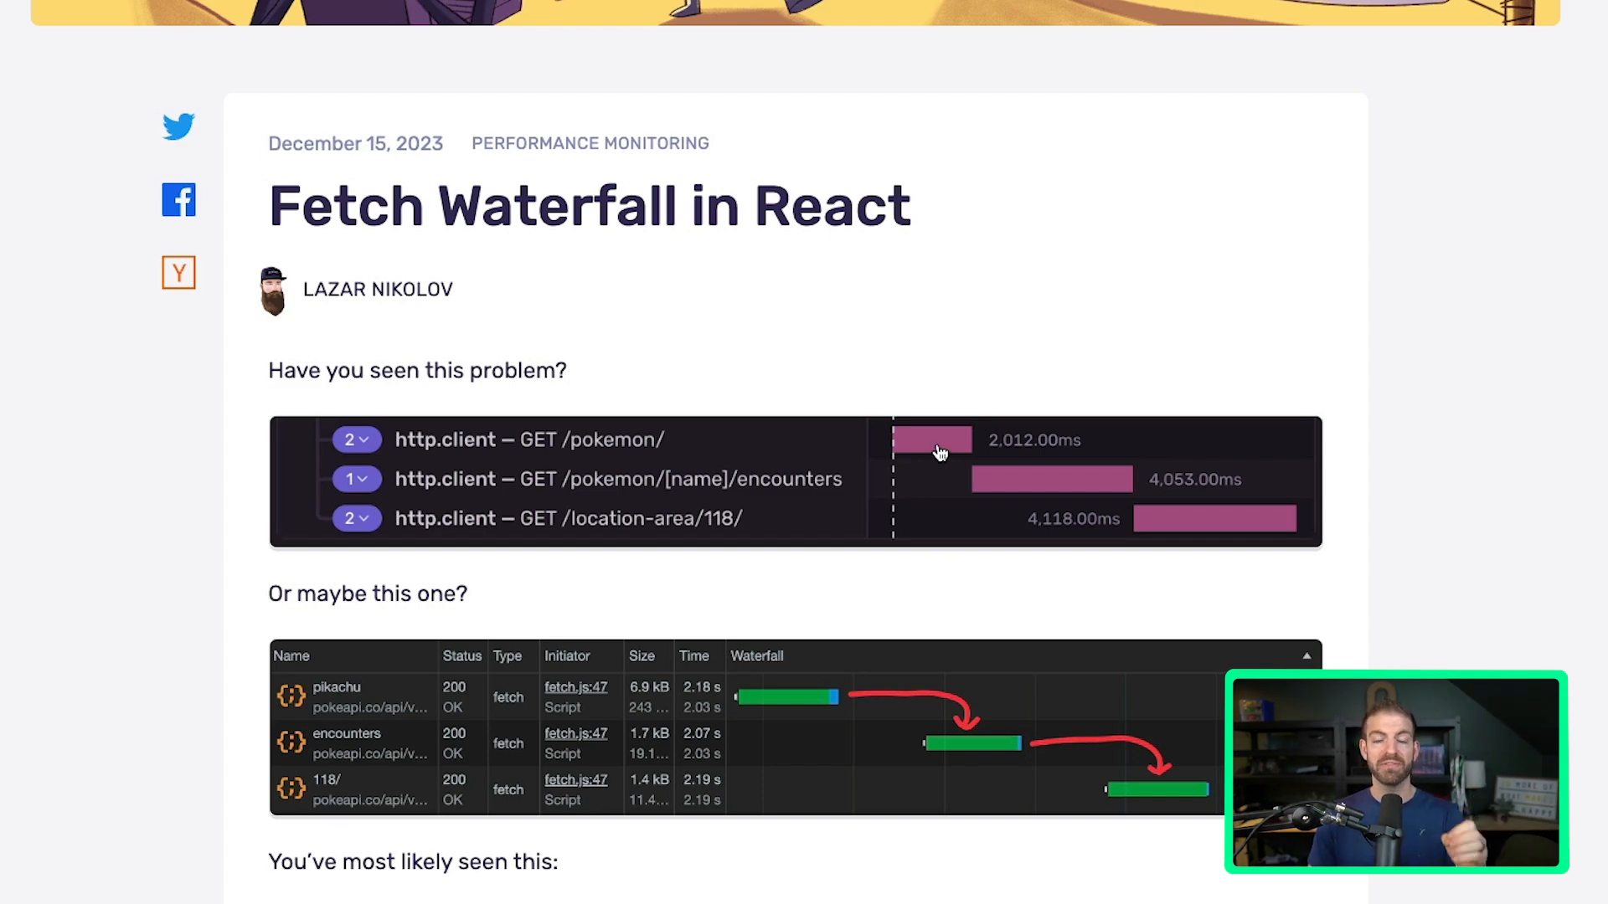
{"action": "mouse_move", "coordinate": [1022, 491]}
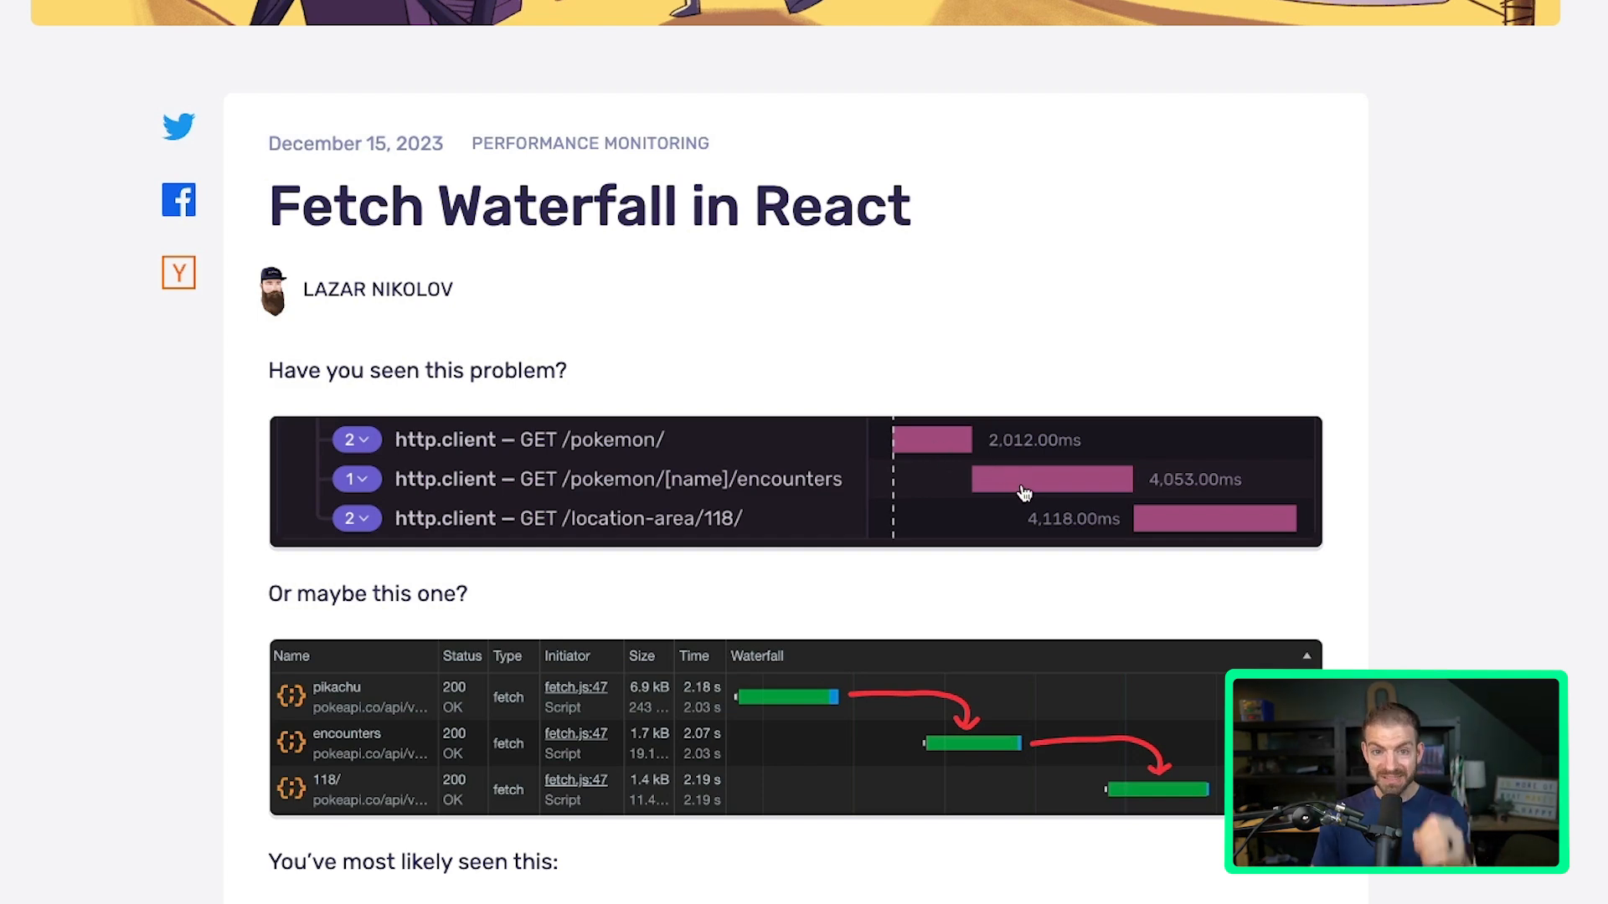
{"action": "mouse_move", "coordinate": [1021, 492]}
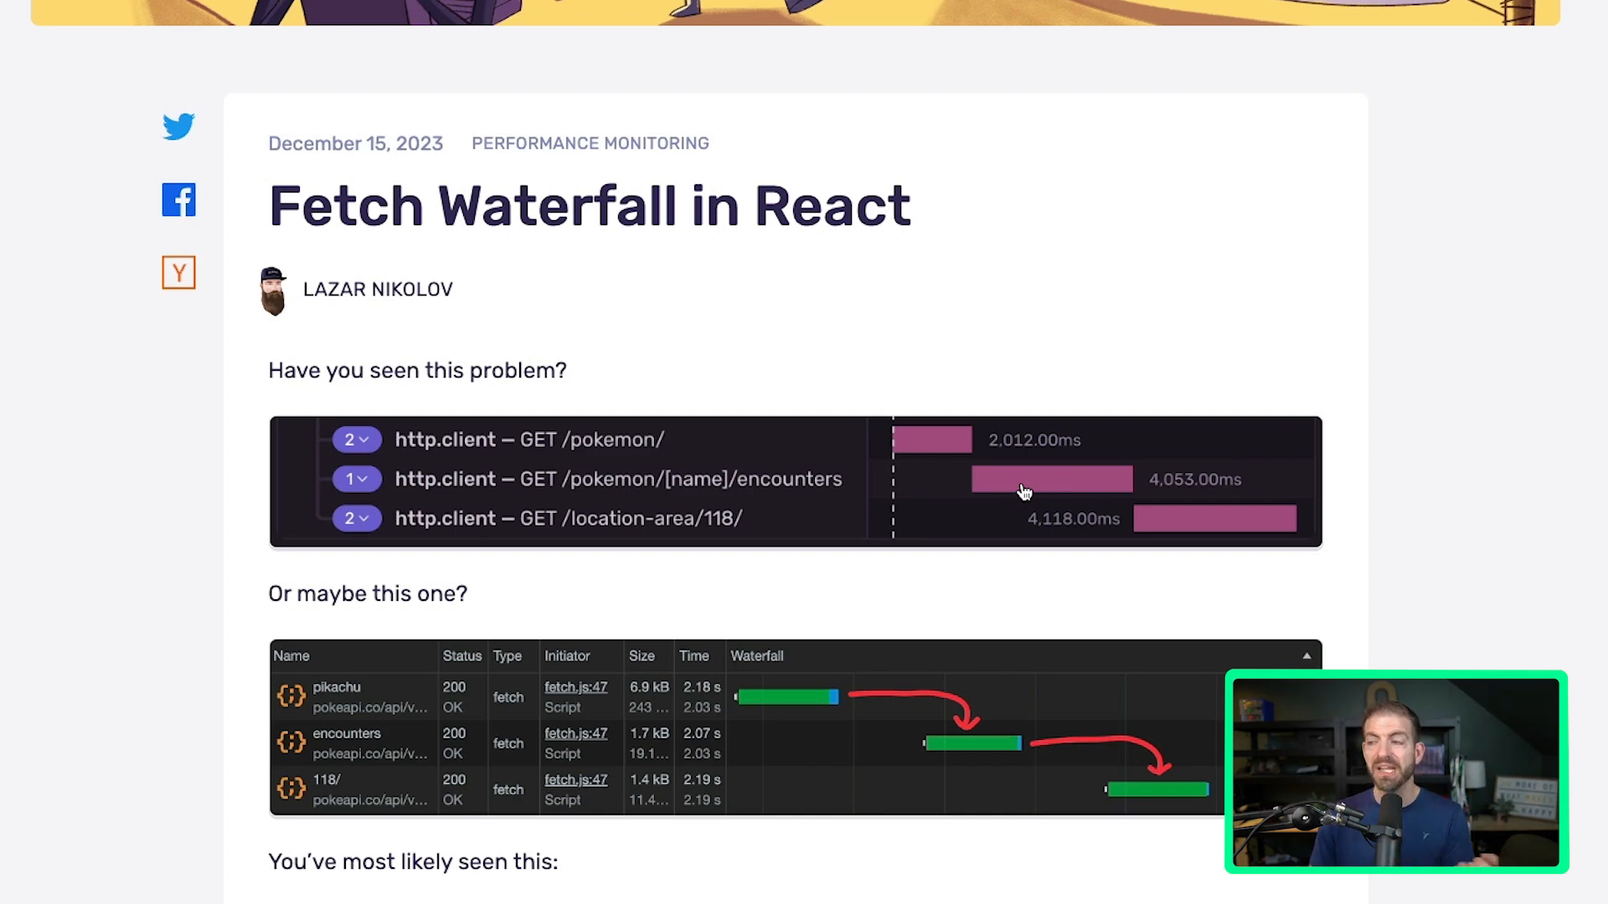
{"action": "mouse_move", "coordinate": [1204, 535]}
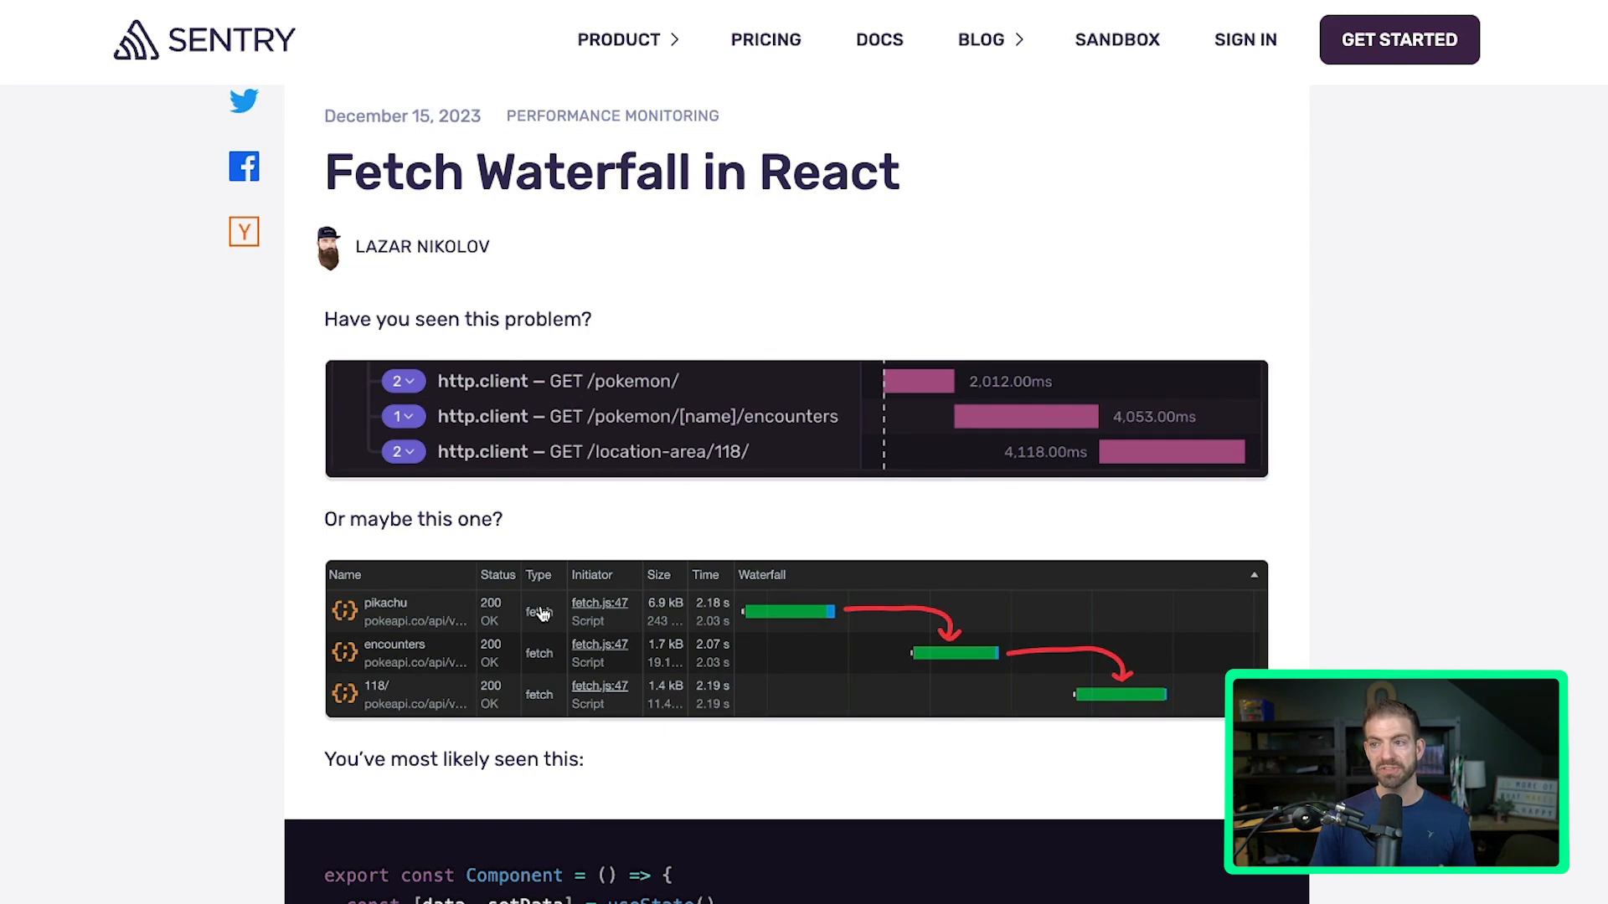
{"action": "mouse_move", "coordinate": [805, 611]}
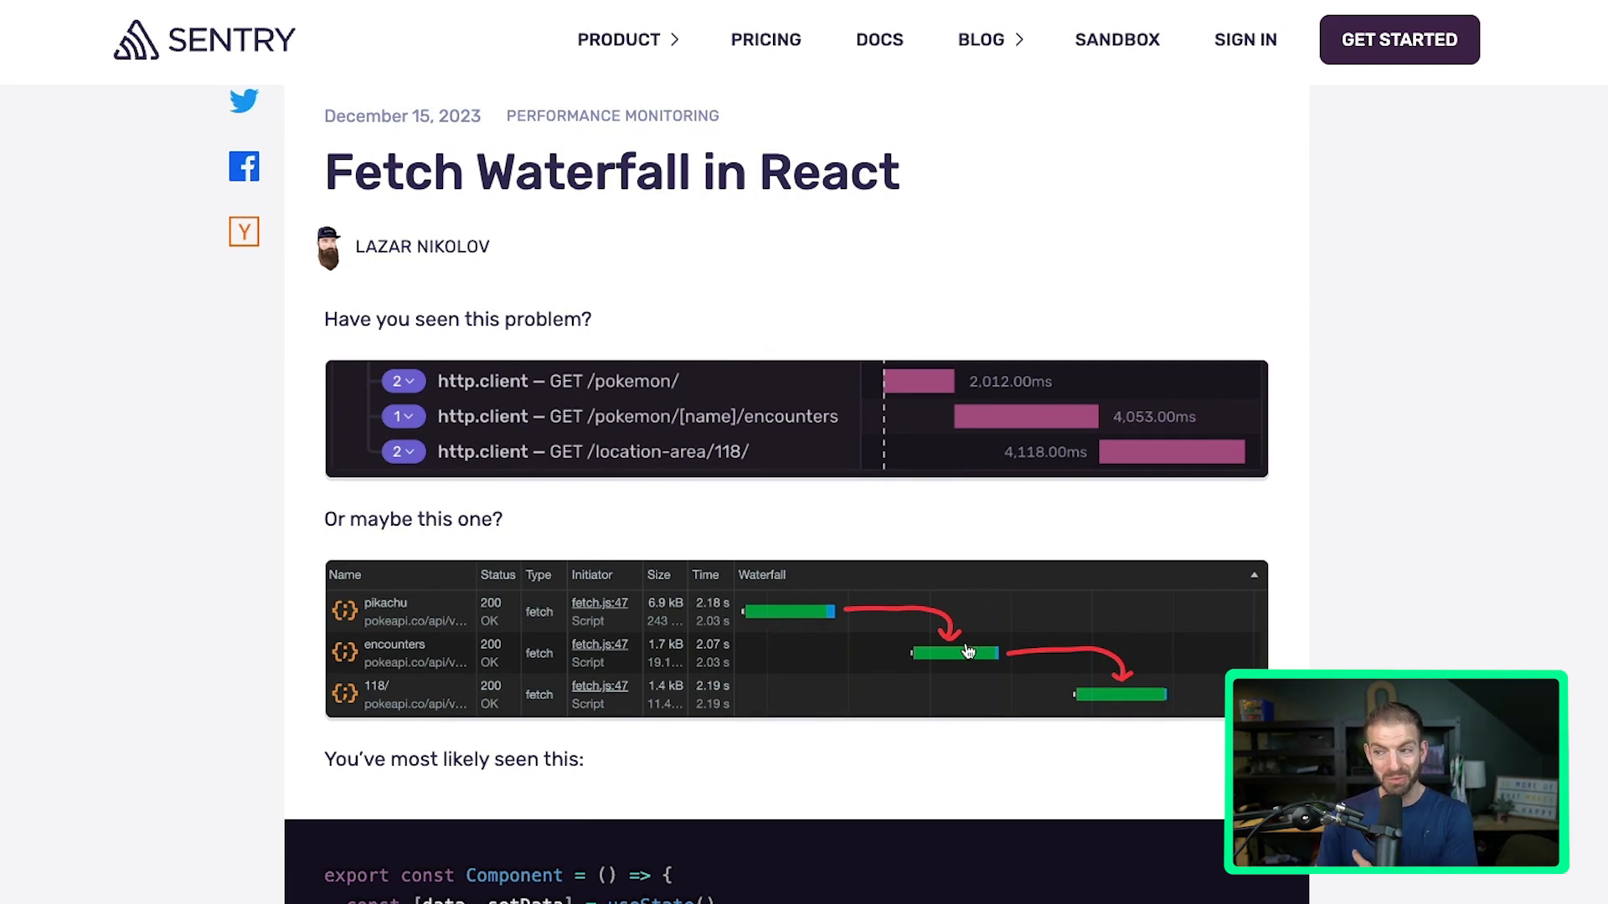
Scroll to the React component snippet with the useEffect fetchData and Spinner check.
{"action": "scroll", "scroll_direction": "down", "scroll_amount": 3}
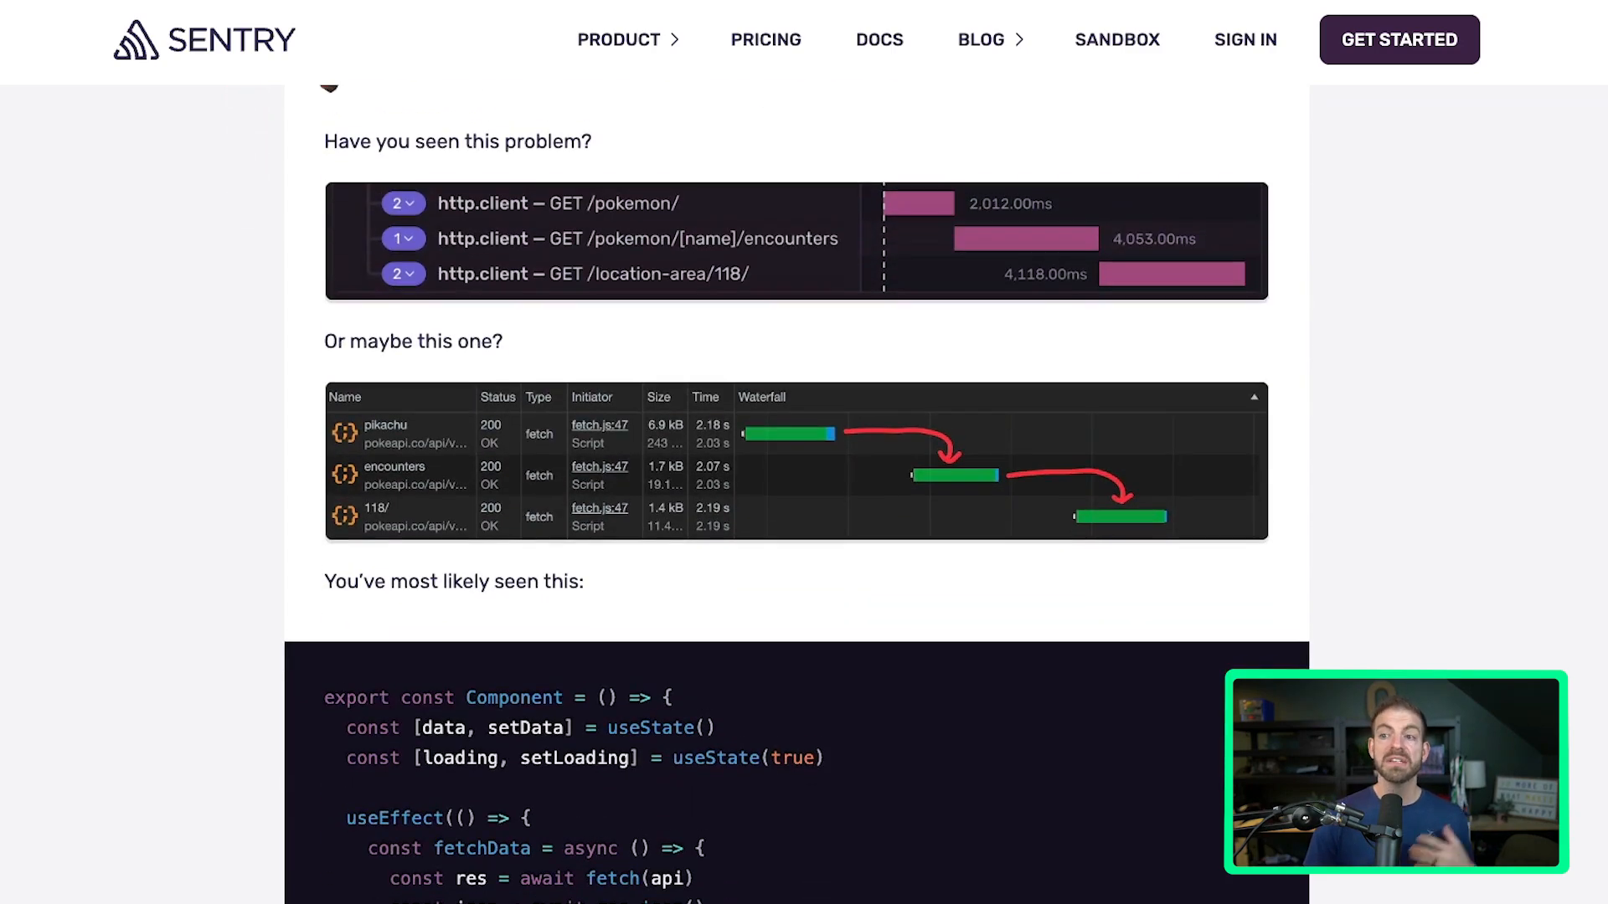
{"action": "scroll", "scroll_direction": "down", "scroll_amount": 3}
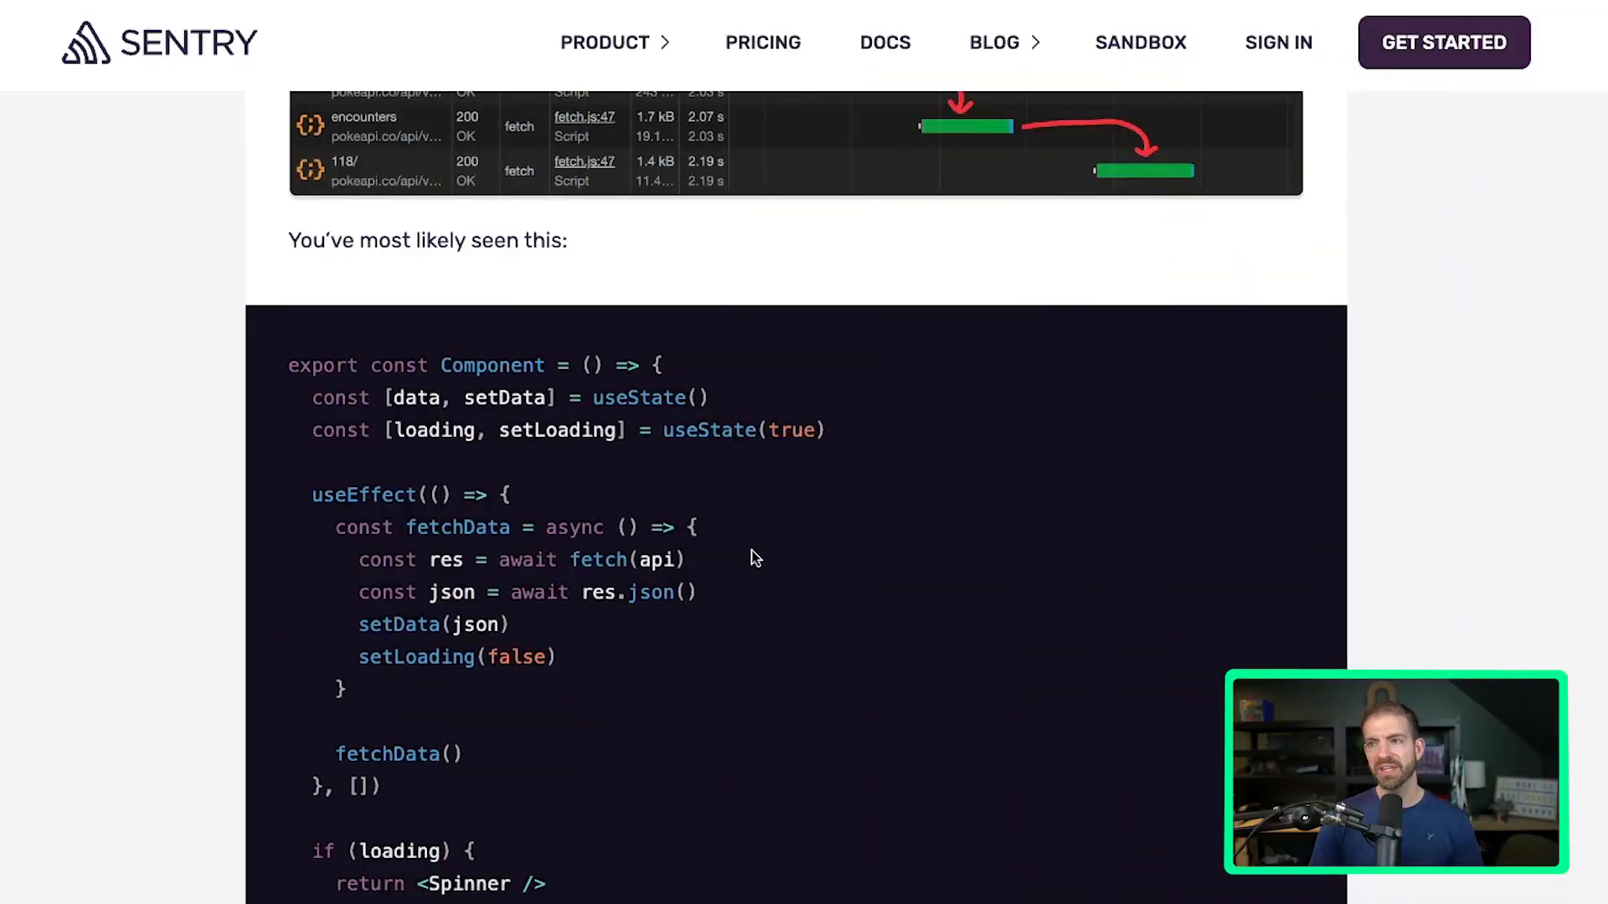
{"action": "mouse_move", "coordinate": [675, 474]}
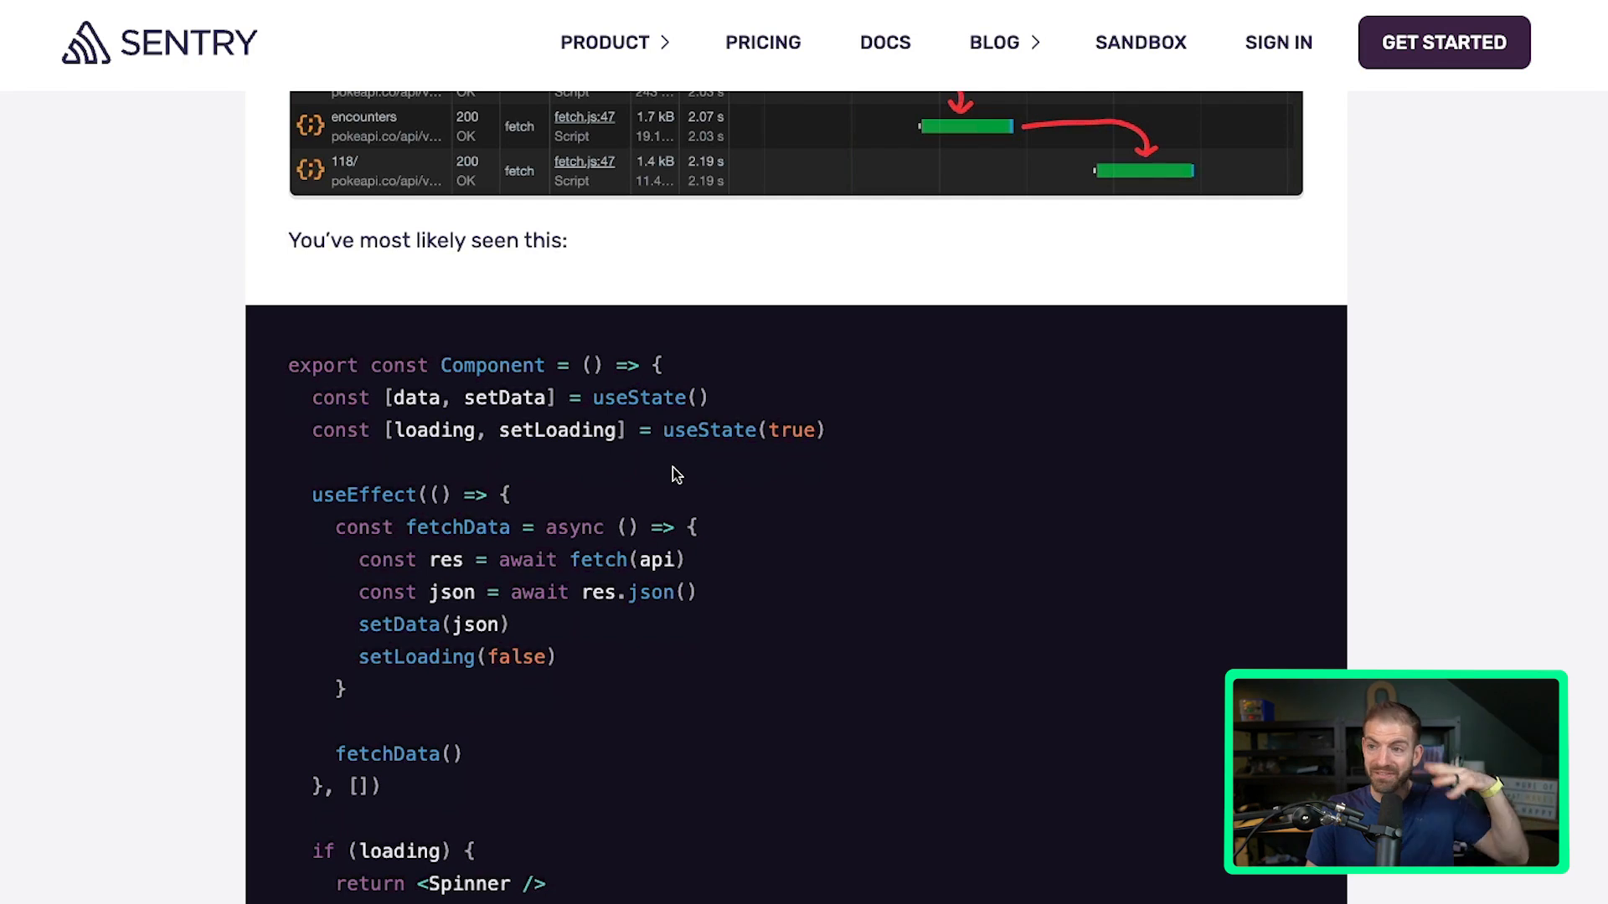
{"action": "mouse_move", "coordinate": [633, 452]}
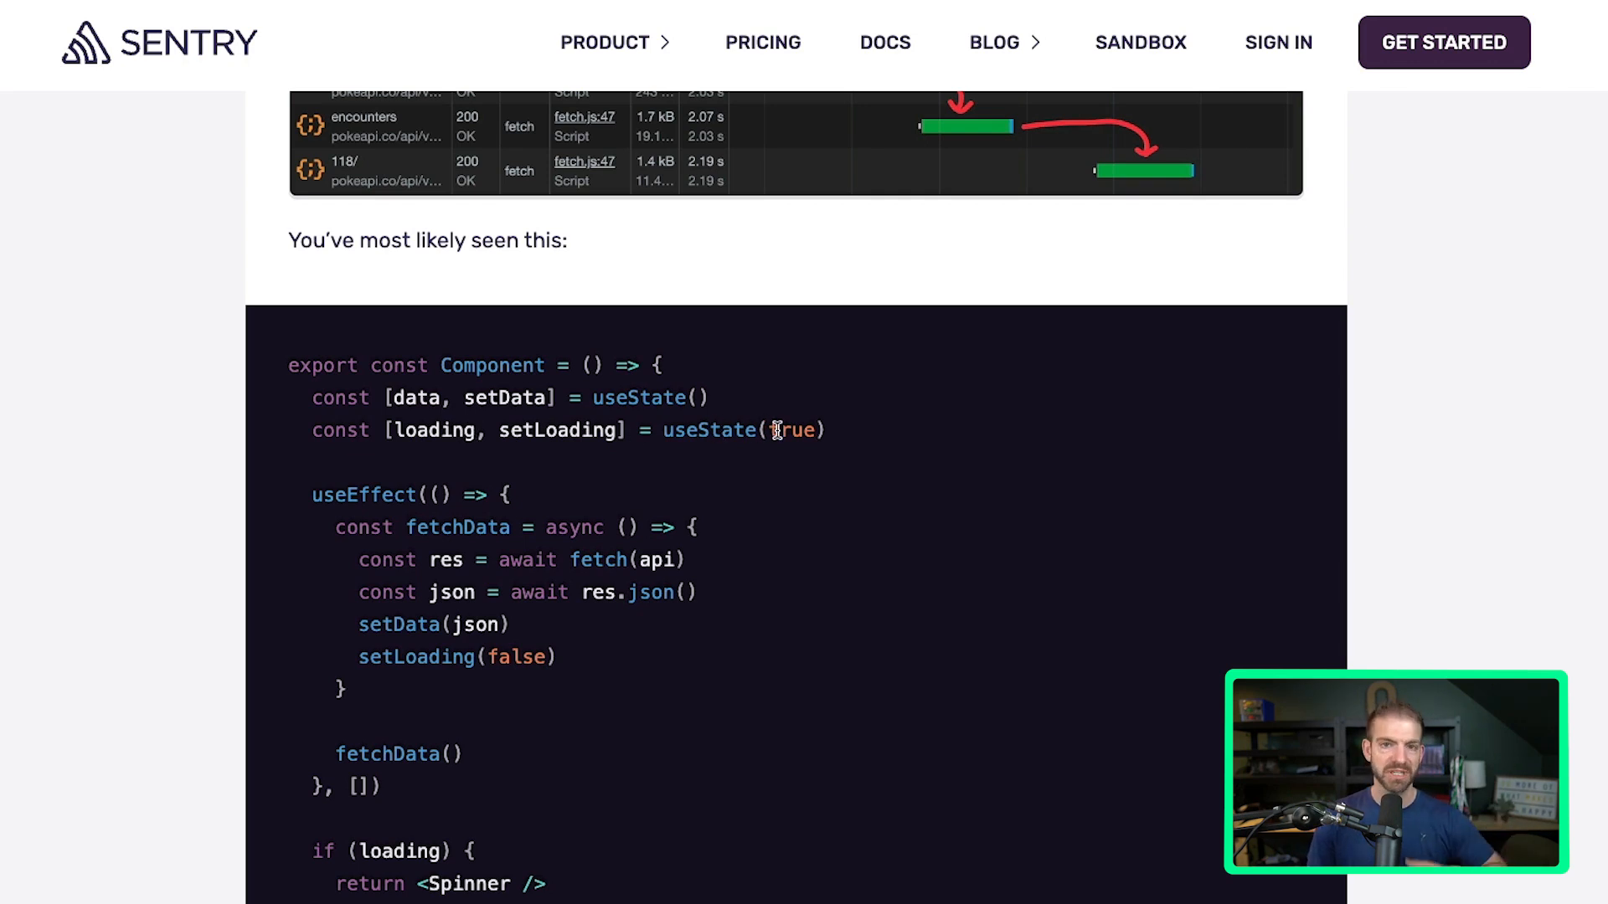
{"action": "mouse_move", "coordinate": [431, 792]}
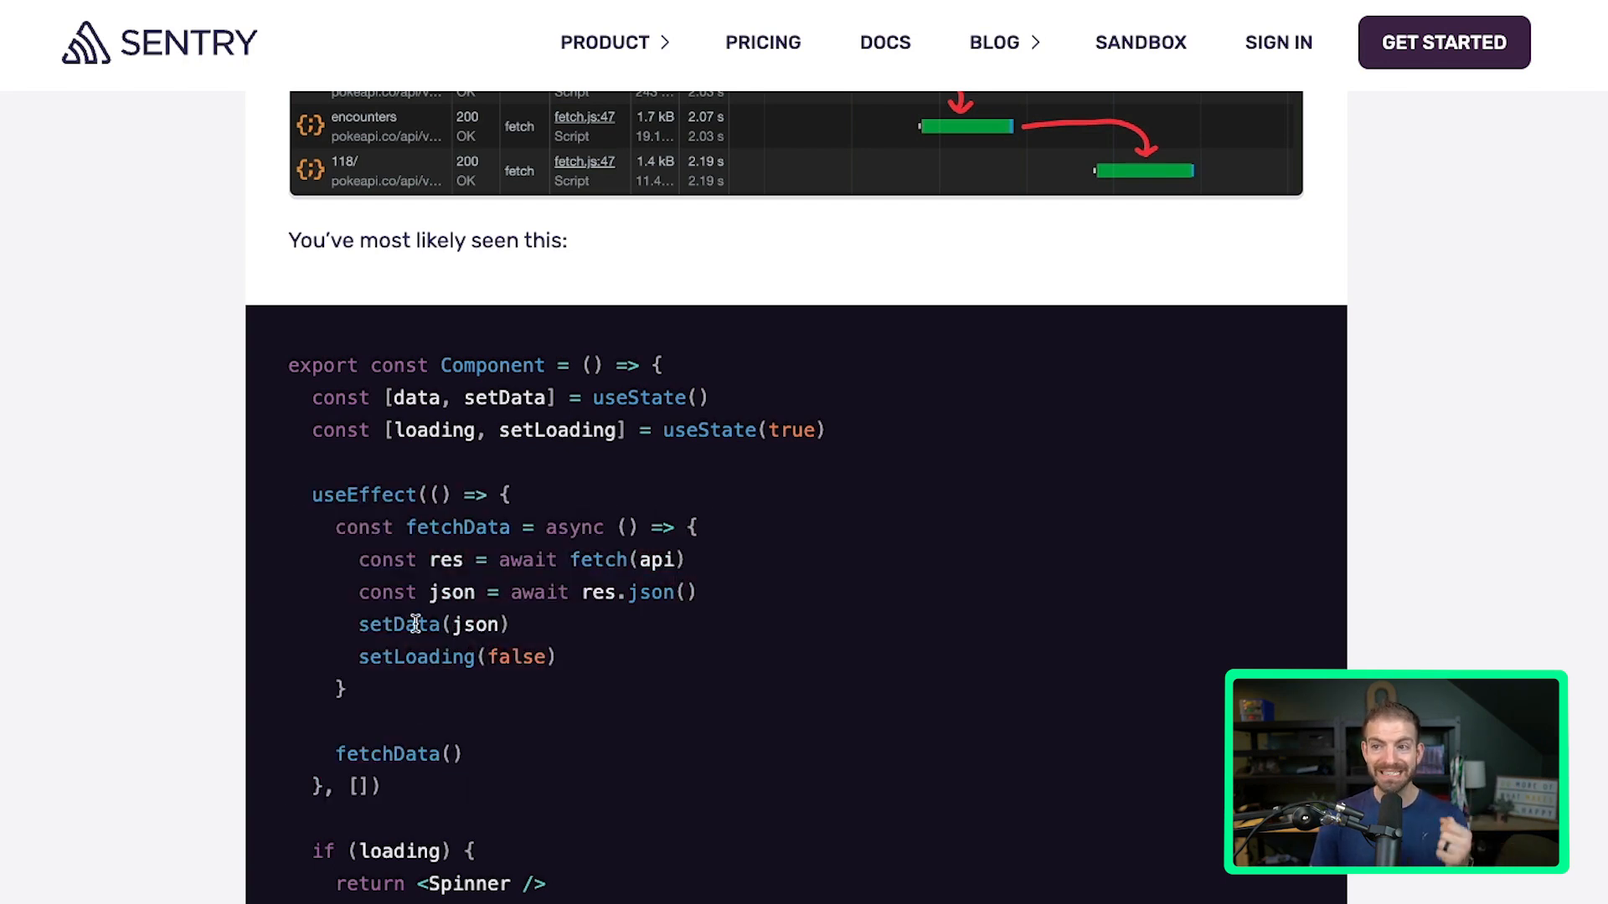
{"action": "mouse_move", "coordinate": [424, 614]}
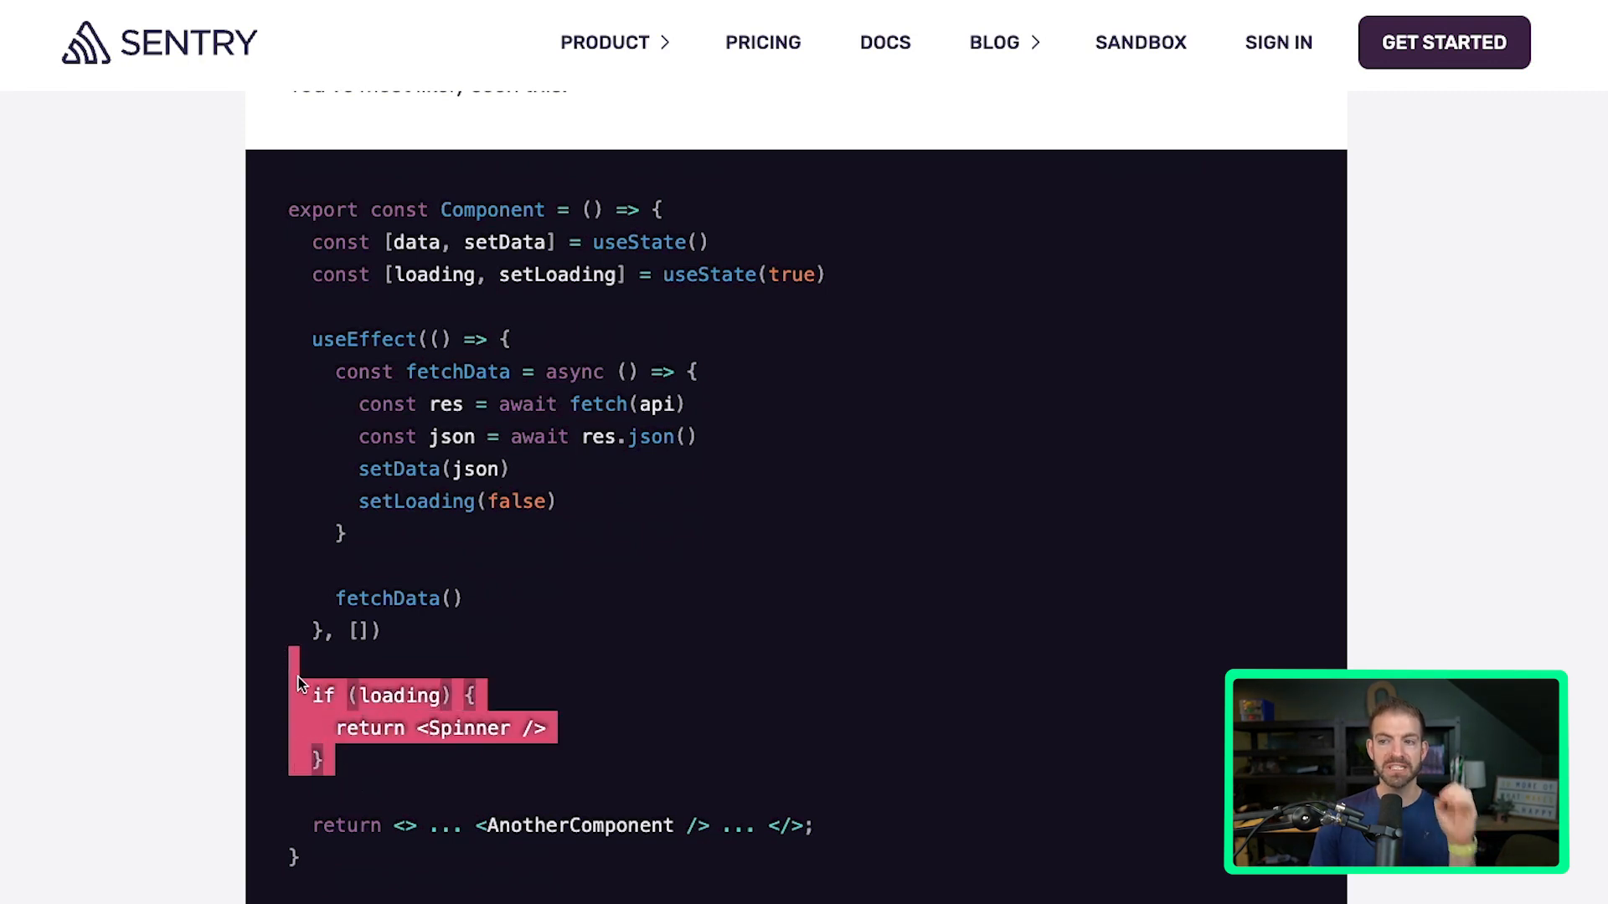
{"action": "mouse_move", "coordinate": [764, 826]}
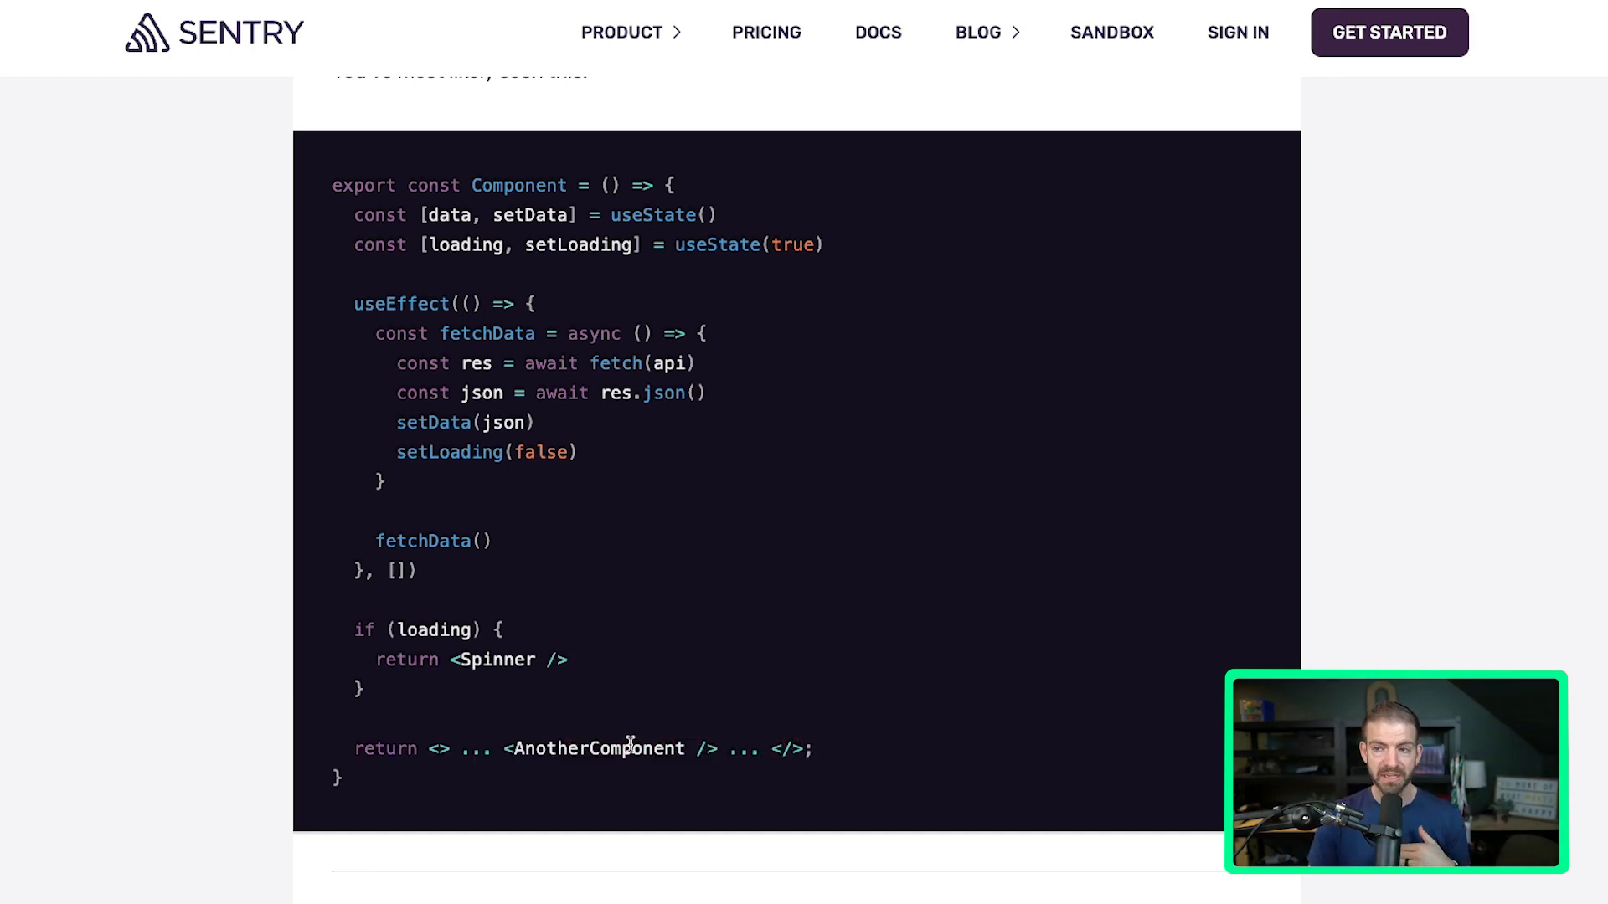
Scroll back briefly, then down past the Suspense section to the 'Fetch data on server' serial-fetch loop.
{"action": "scroll", "scroll_direction": "up", "scroll_amount": 3}
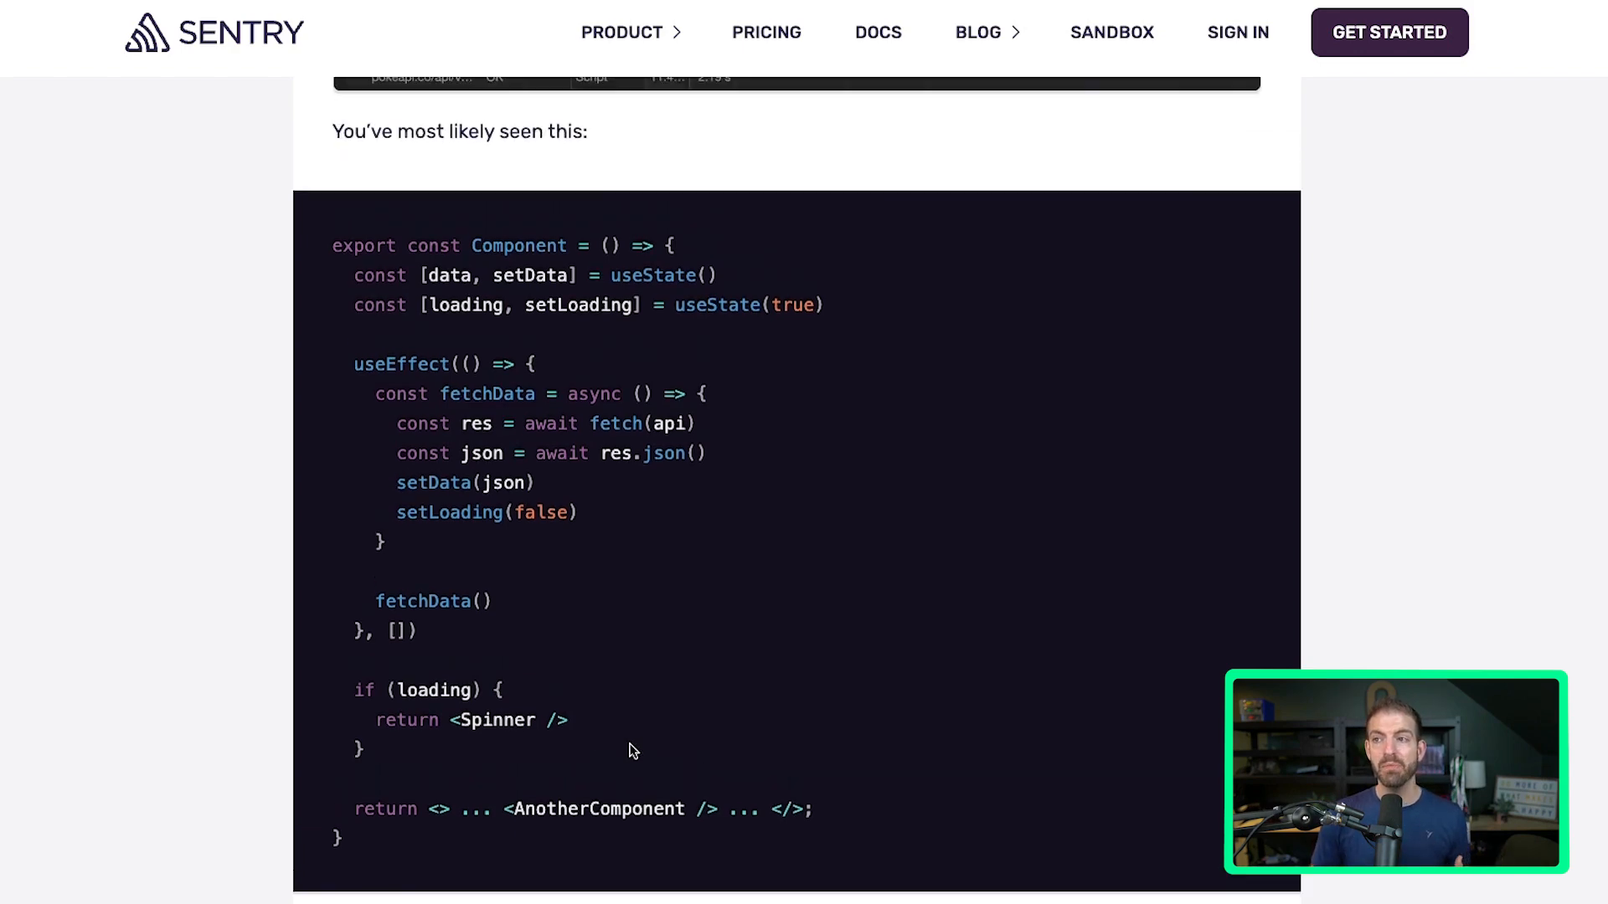
{"action": "scroll", "scroll_direction": "up", "scroll_amount": 3}
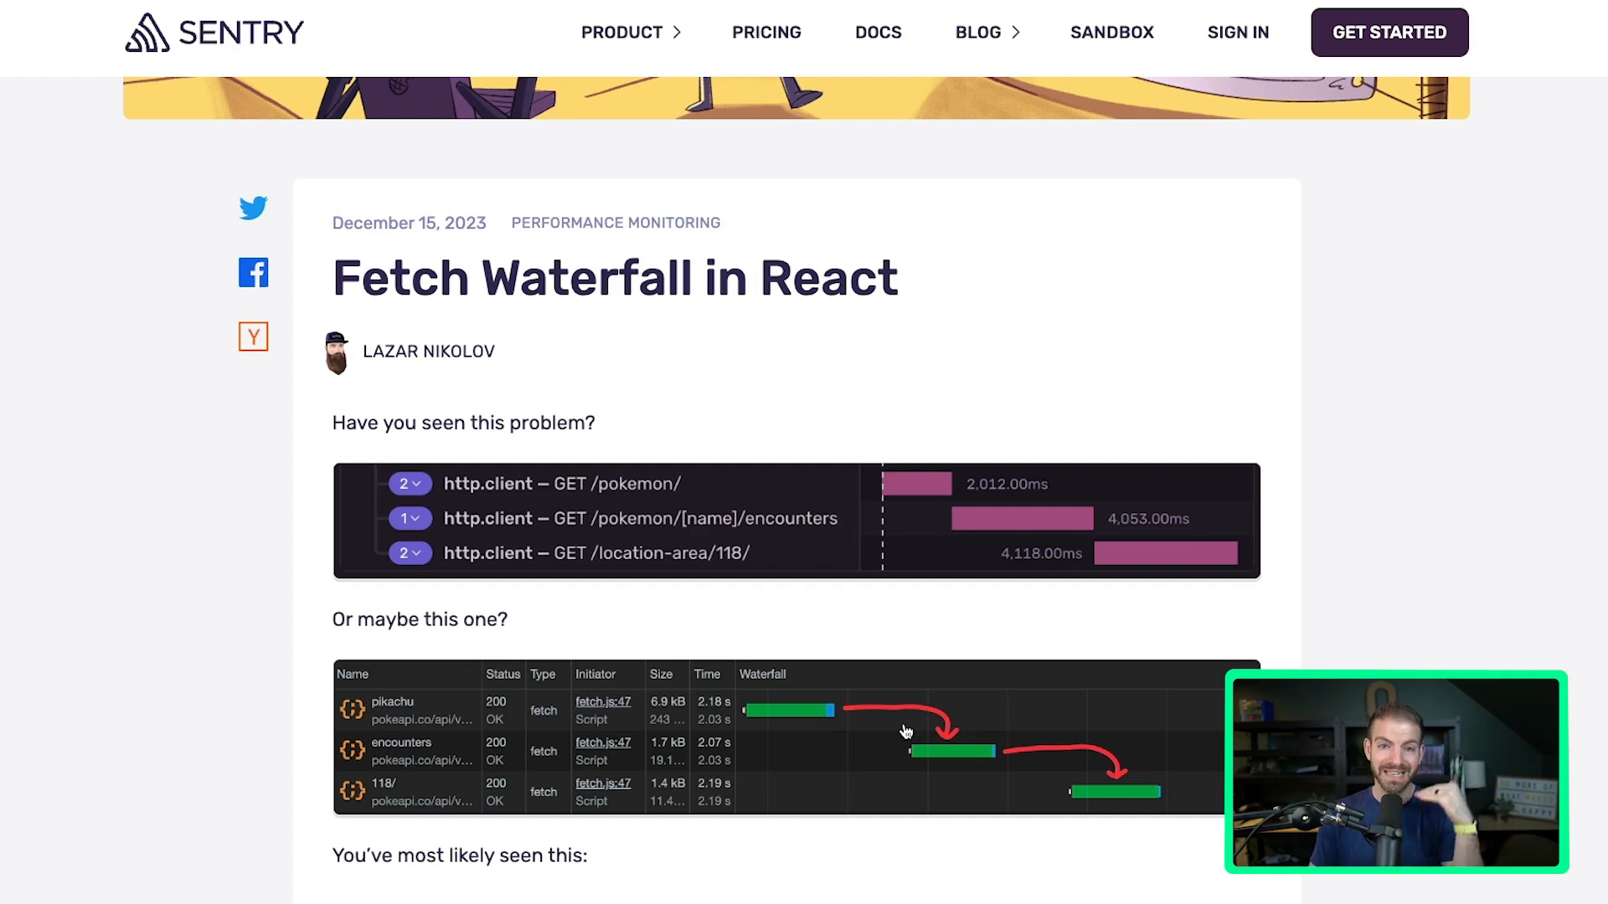
{"action": "scroll", "scroll_direction": "down", "scroll_amount": 3}
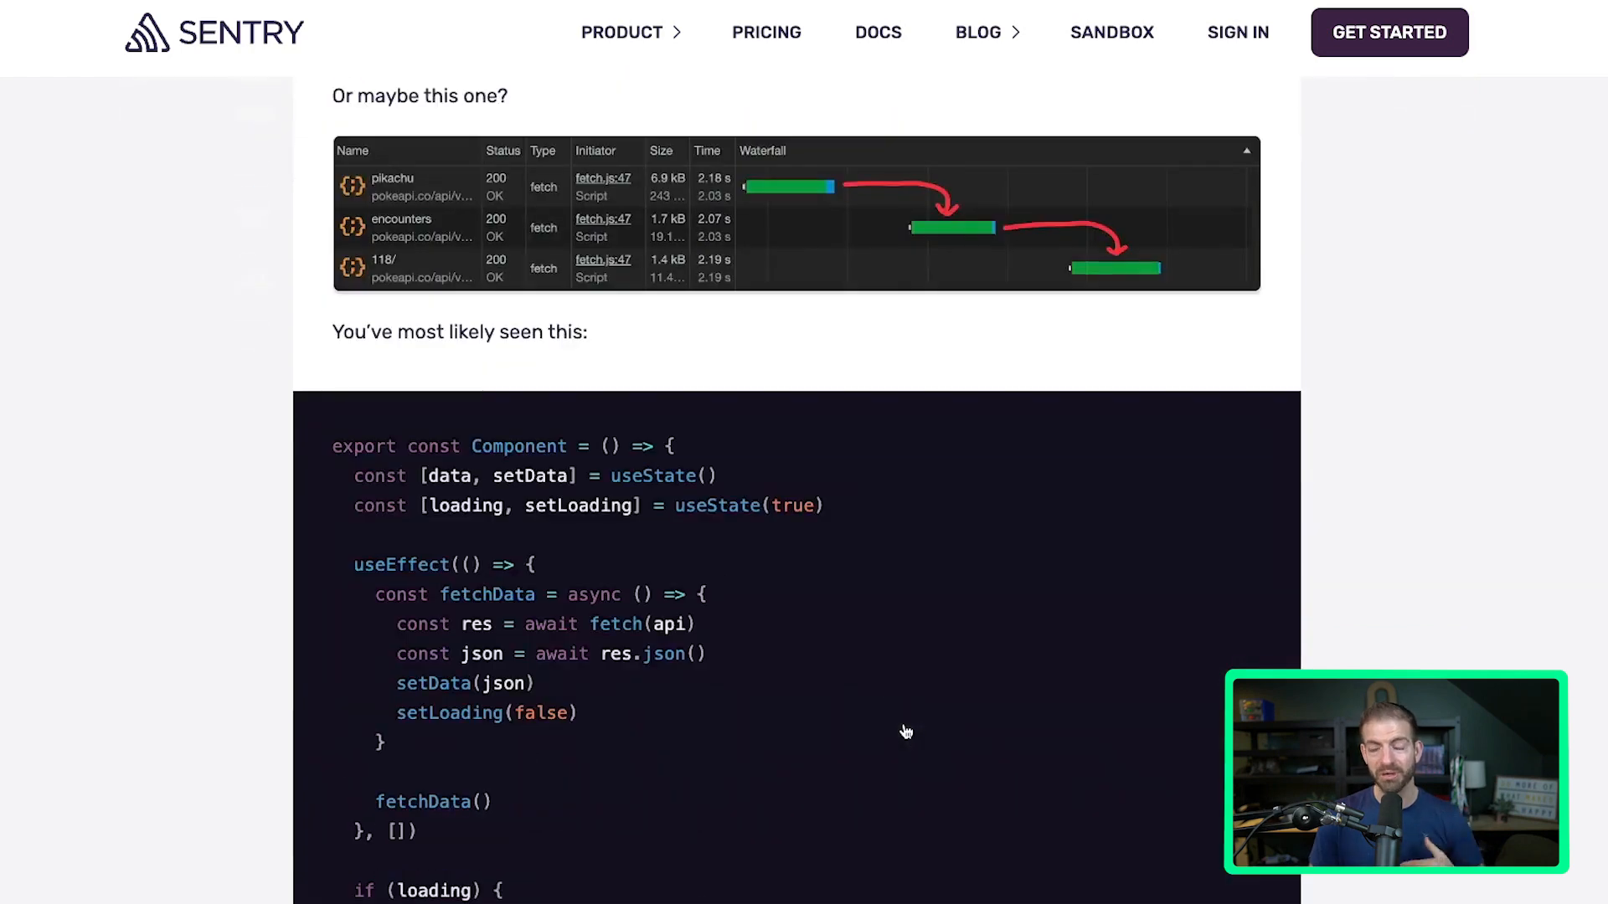
{"action": "scroll", "scroll_direction": "down", "scroll_amount": 3}
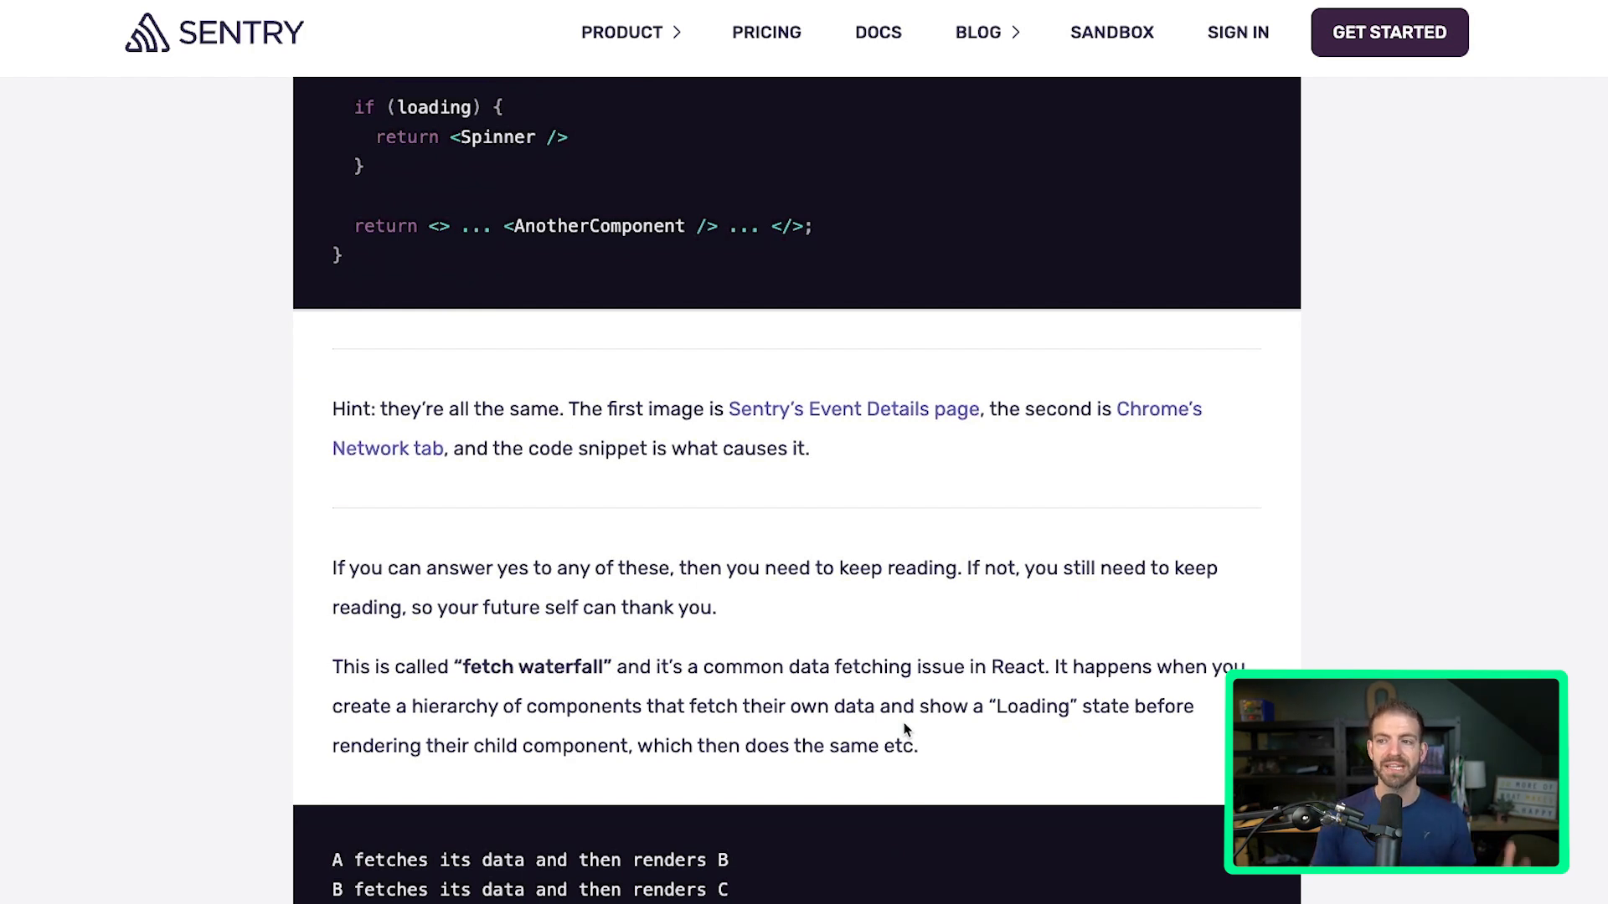
{"action": "scroll", "scroll_direction": "down", "scroll_amount": 3}
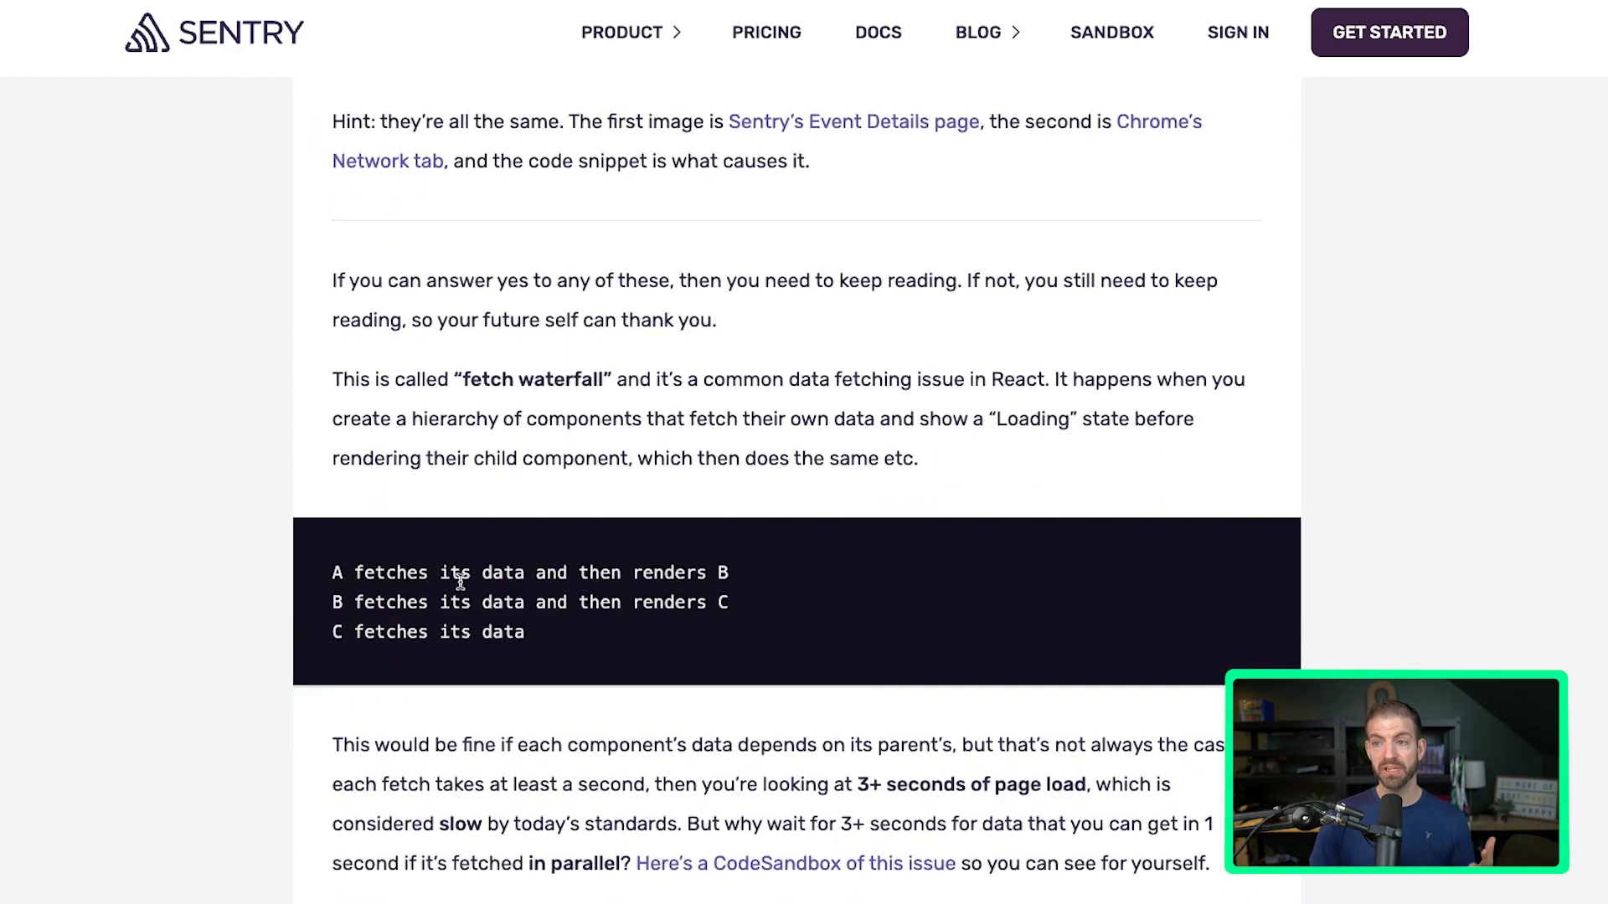
{"action": "scroll", "scroll_direction": "down", "scroll_amount": 3}
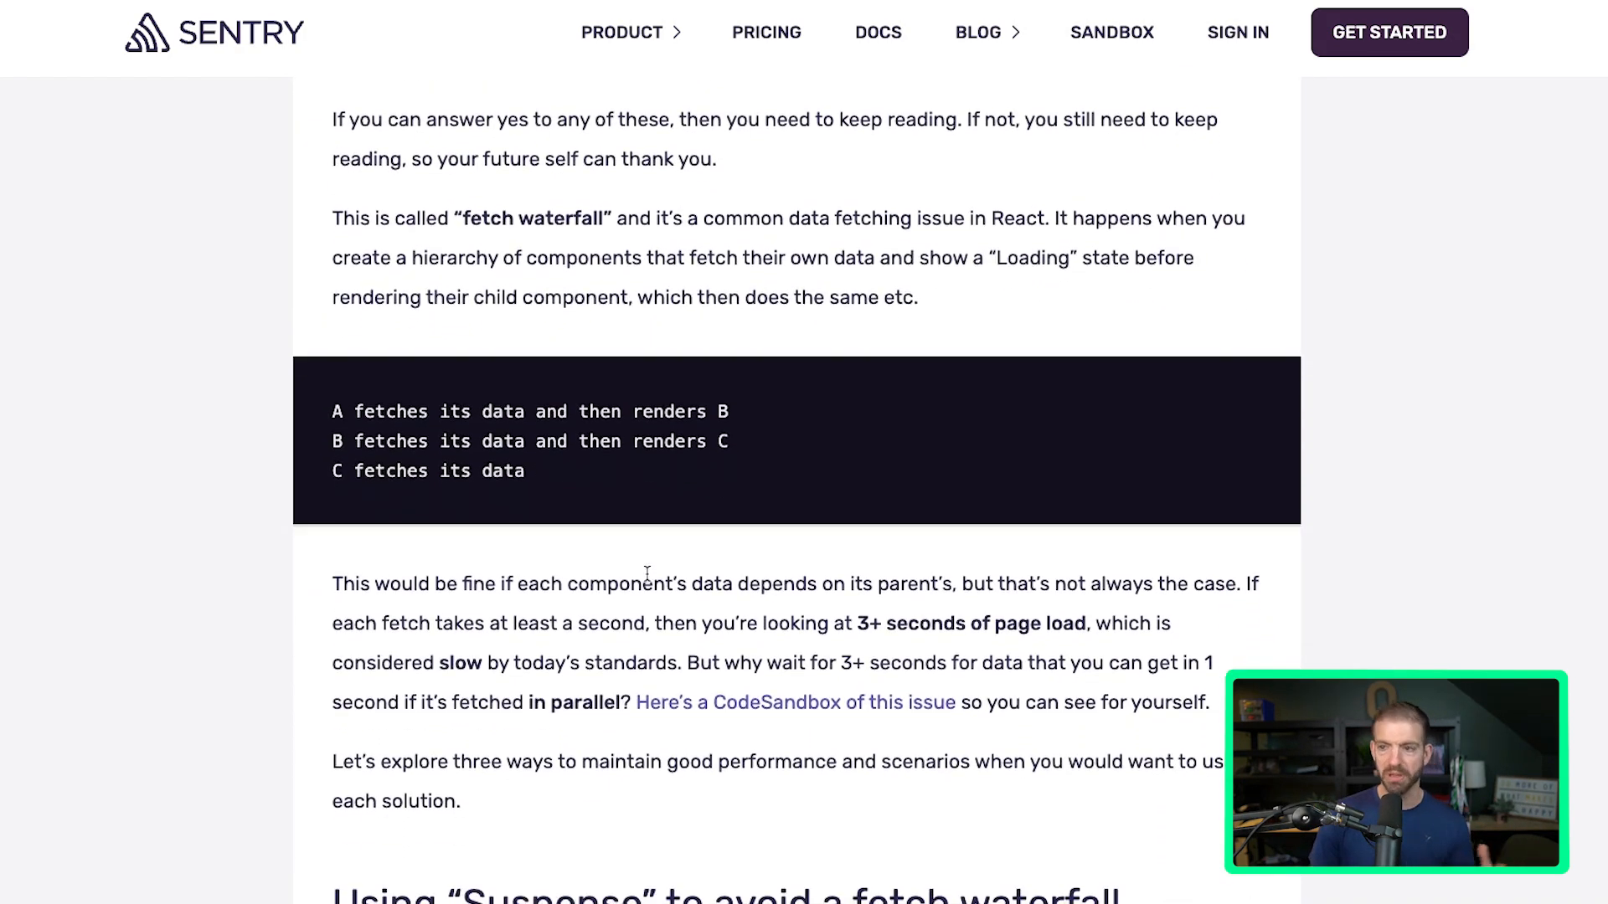
{"action": "scroll", "scroll_direction": "down", "scroll_amount": 3}
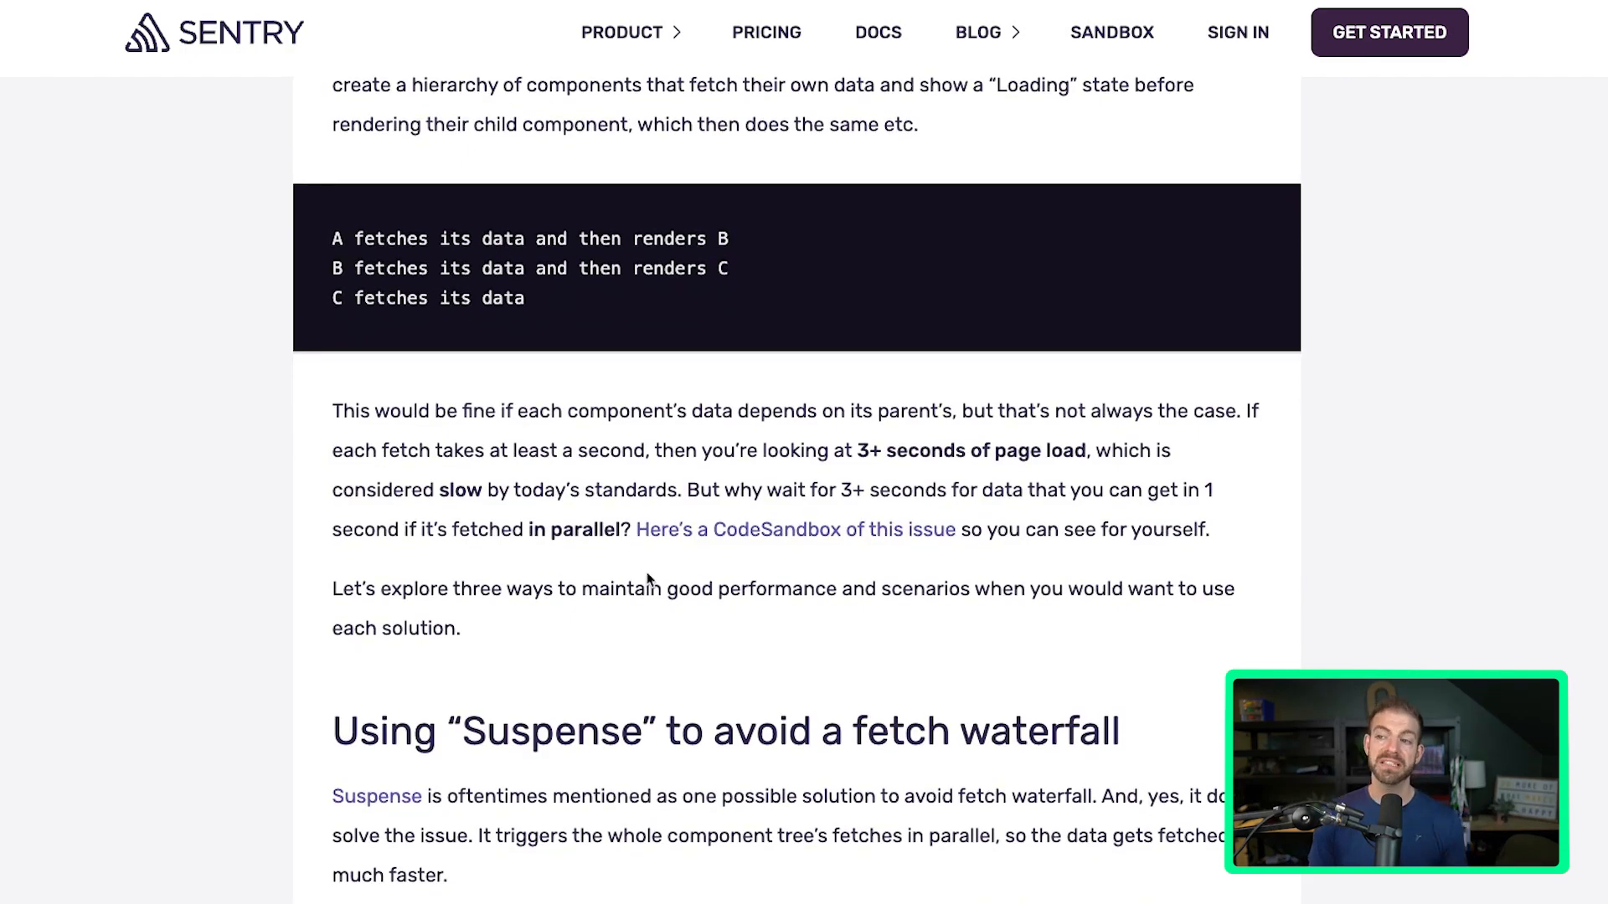
{"action": "scroll", "scroll_direction": "down", "scroll_amount": 3}
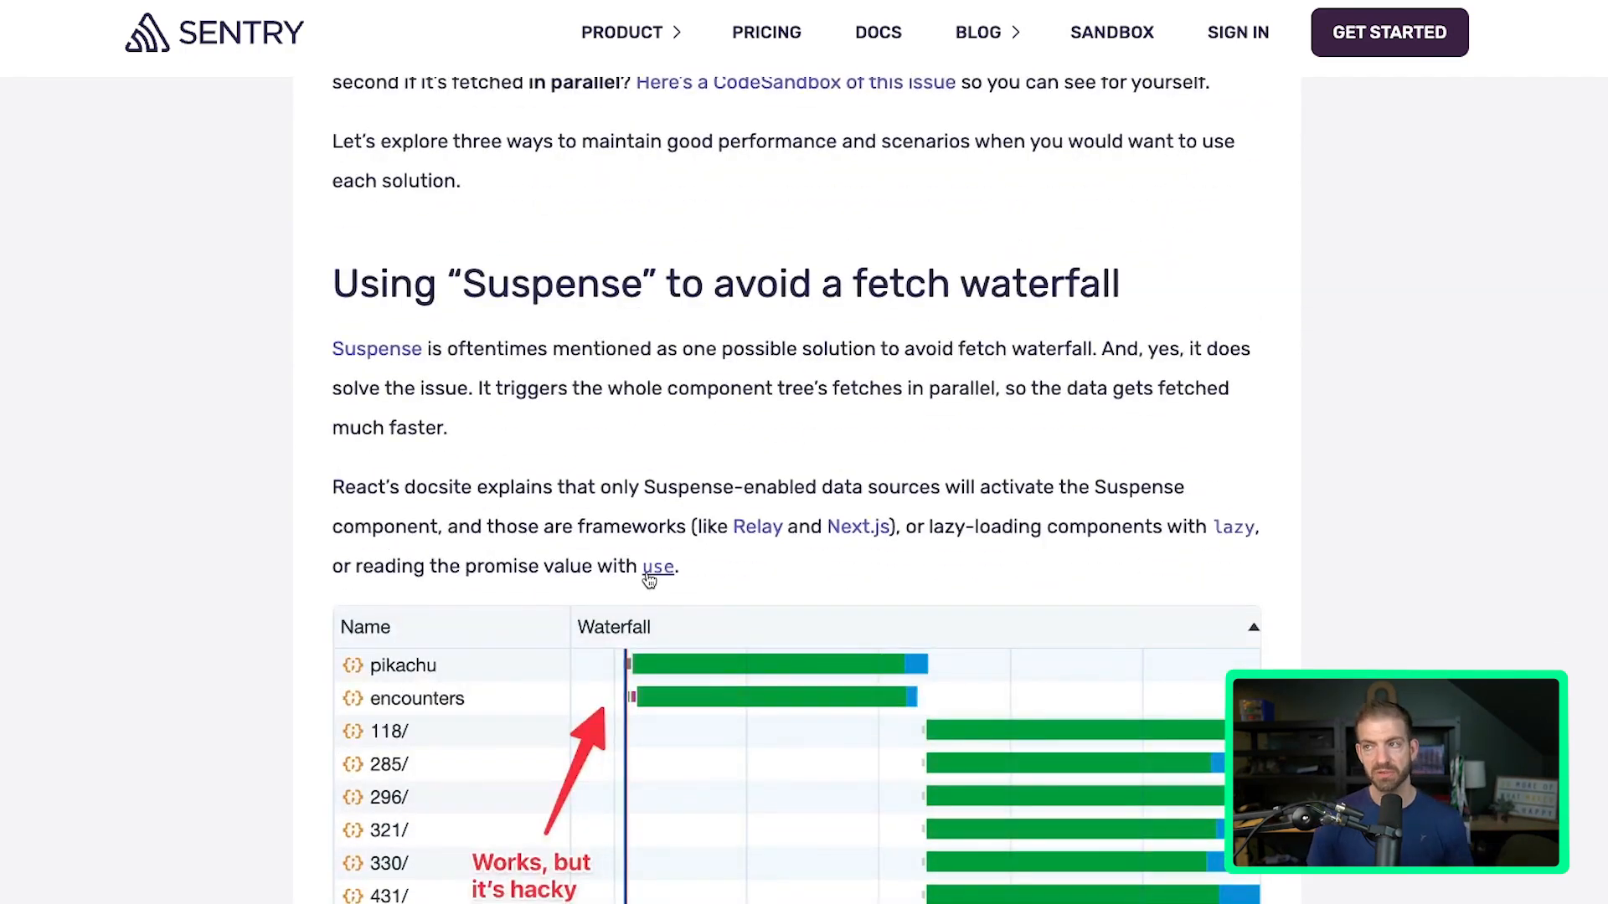
{"action": "scroll", "scroll_direction": "down", "scroll_amount": 3}
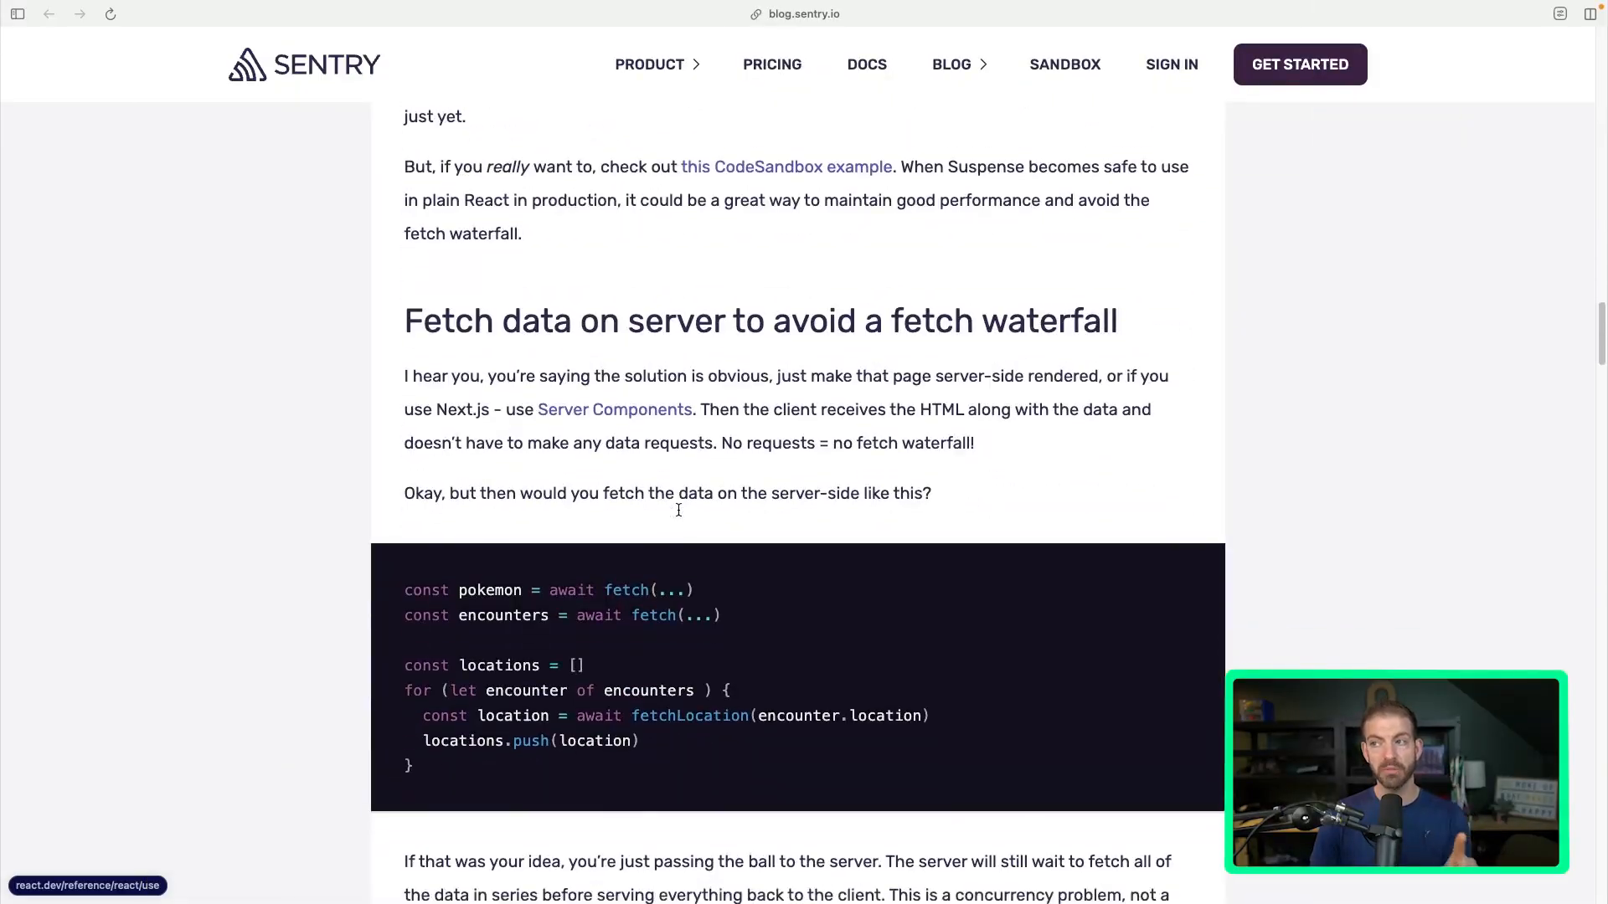
{"action": "scroll", "scroll_direction": "down", "scroll_amount": 3}
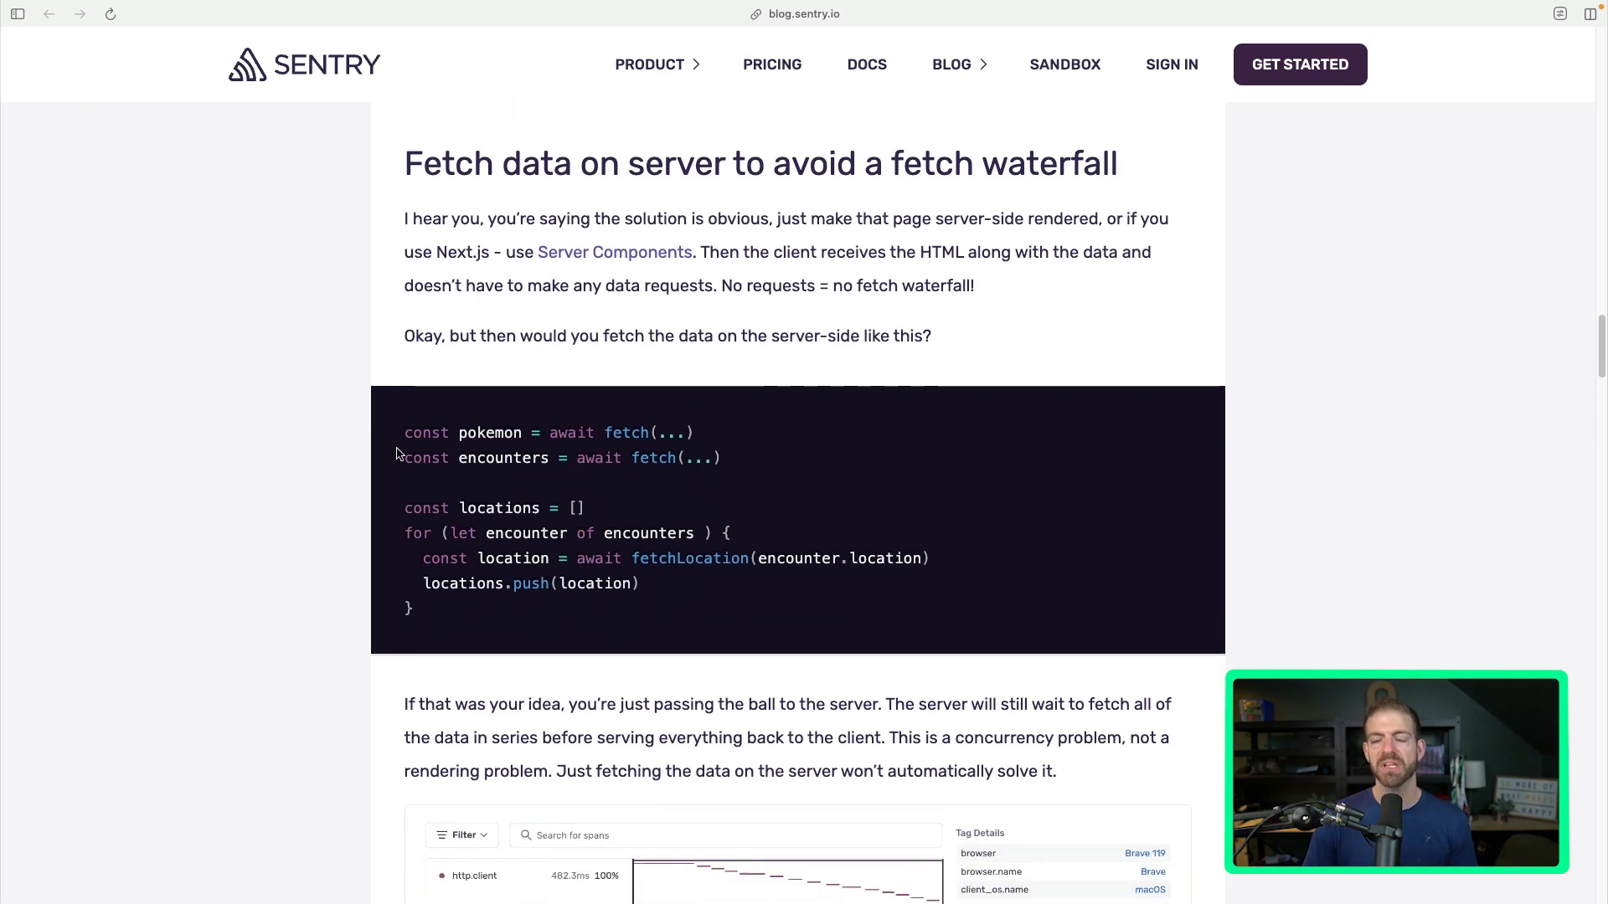
{"action": "triple_click", "coordinate": [550, 432]}
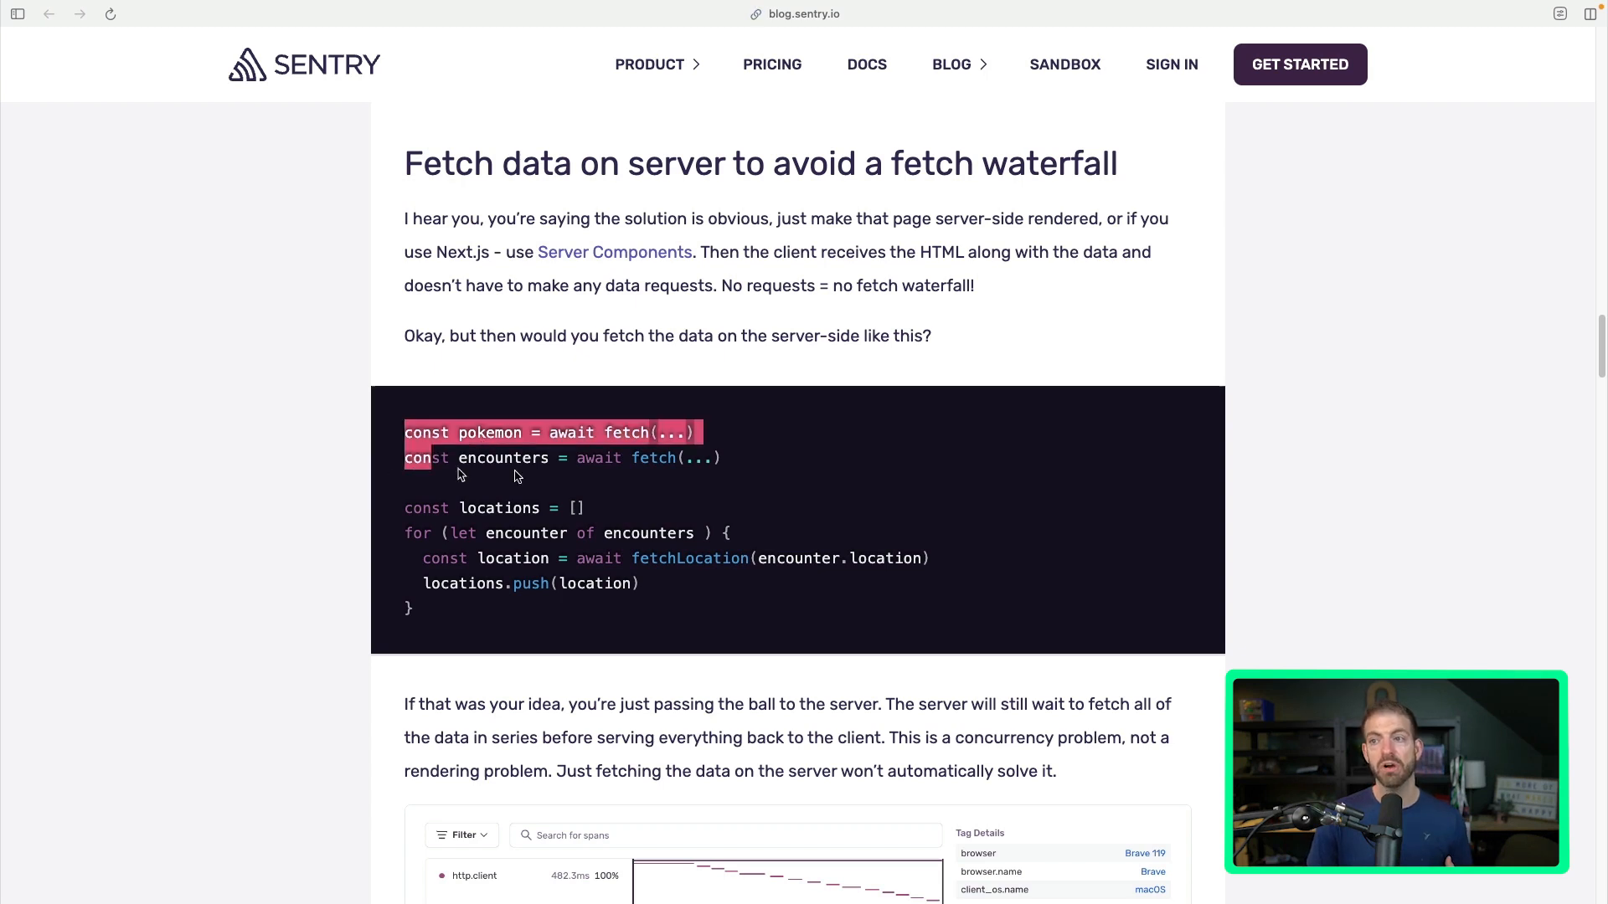
{"action": "left_click", "coordinate": [512, 513]}
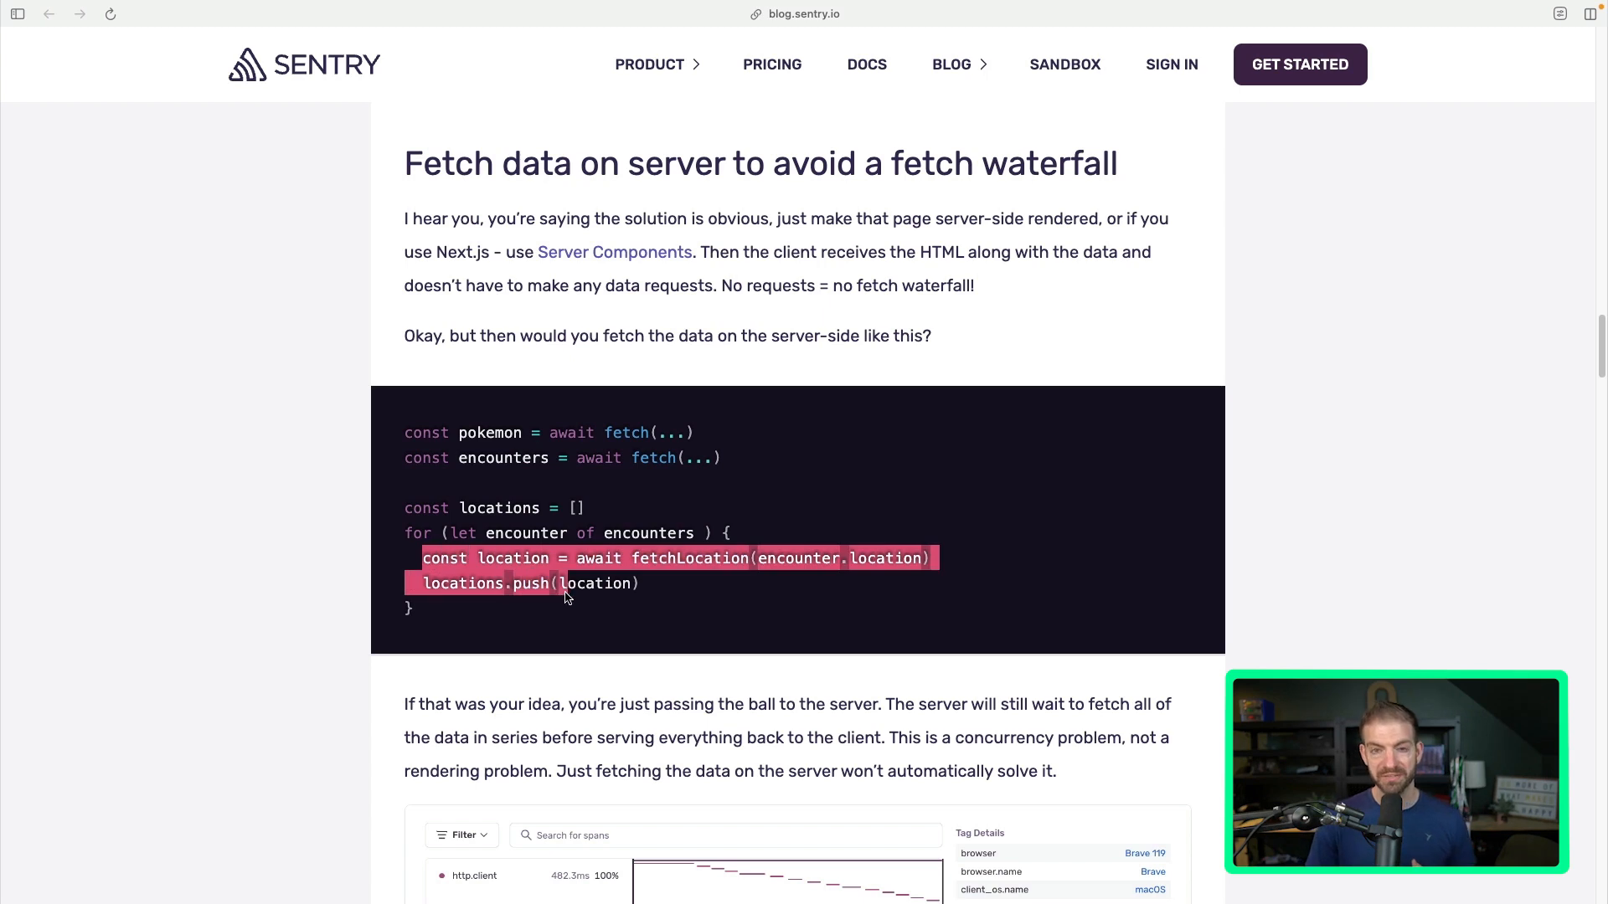
{"action": "left_click", "coordinate": [562, 596]}
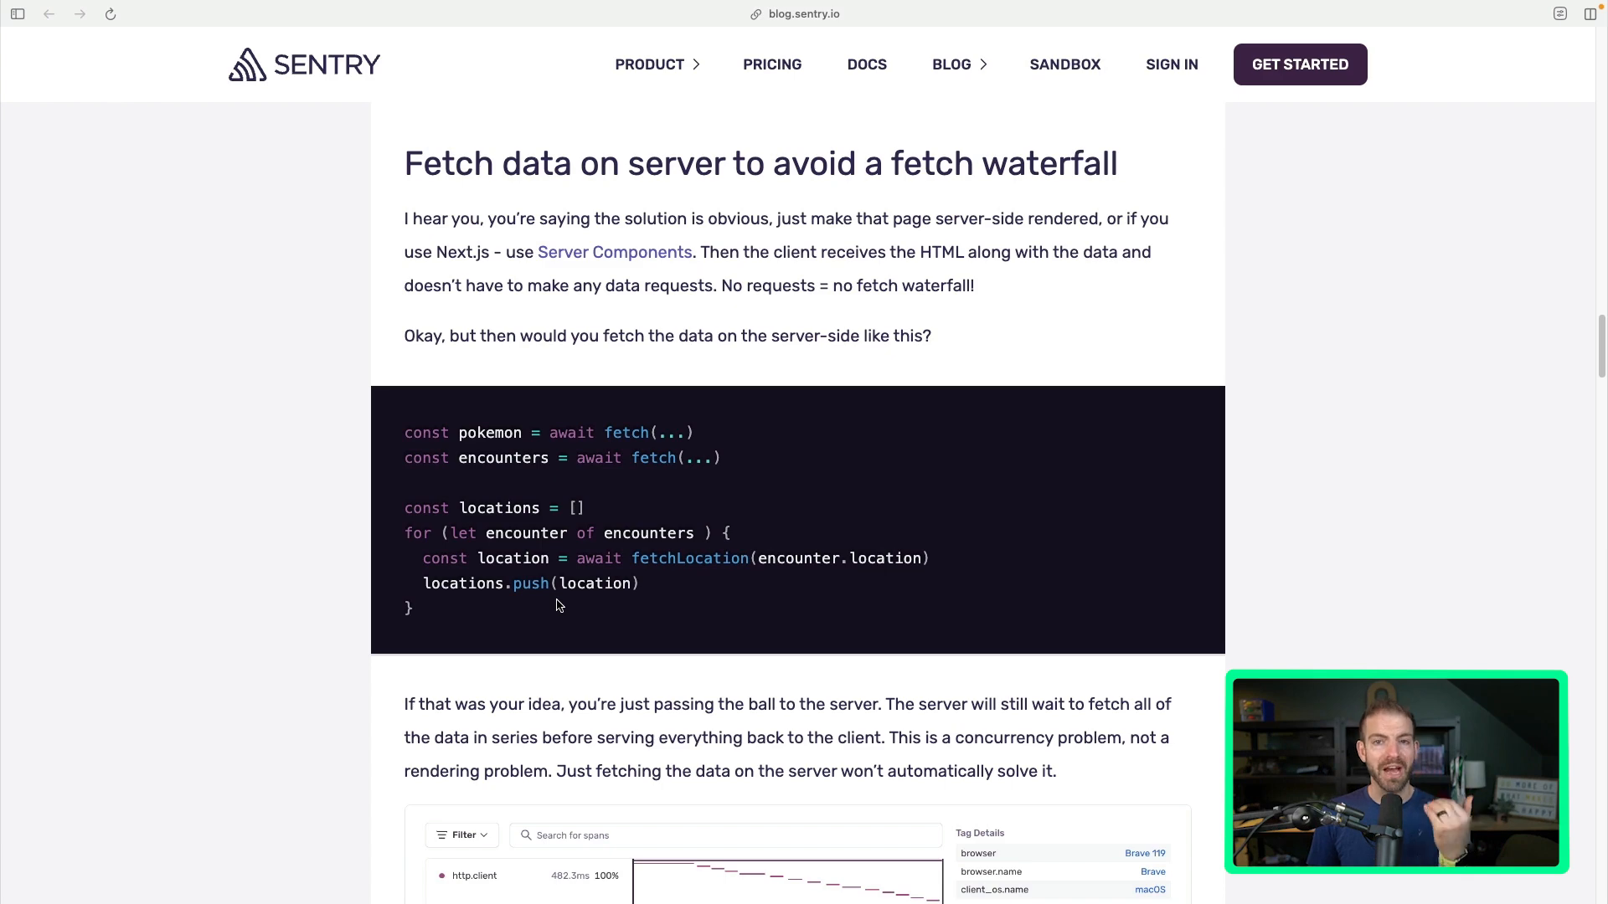
Scroll to the server-component trace showing the staircase of sequential pokeapi requests.
{"action": "scroll", "scroll_direction": "down", "scroll_amount": 3}
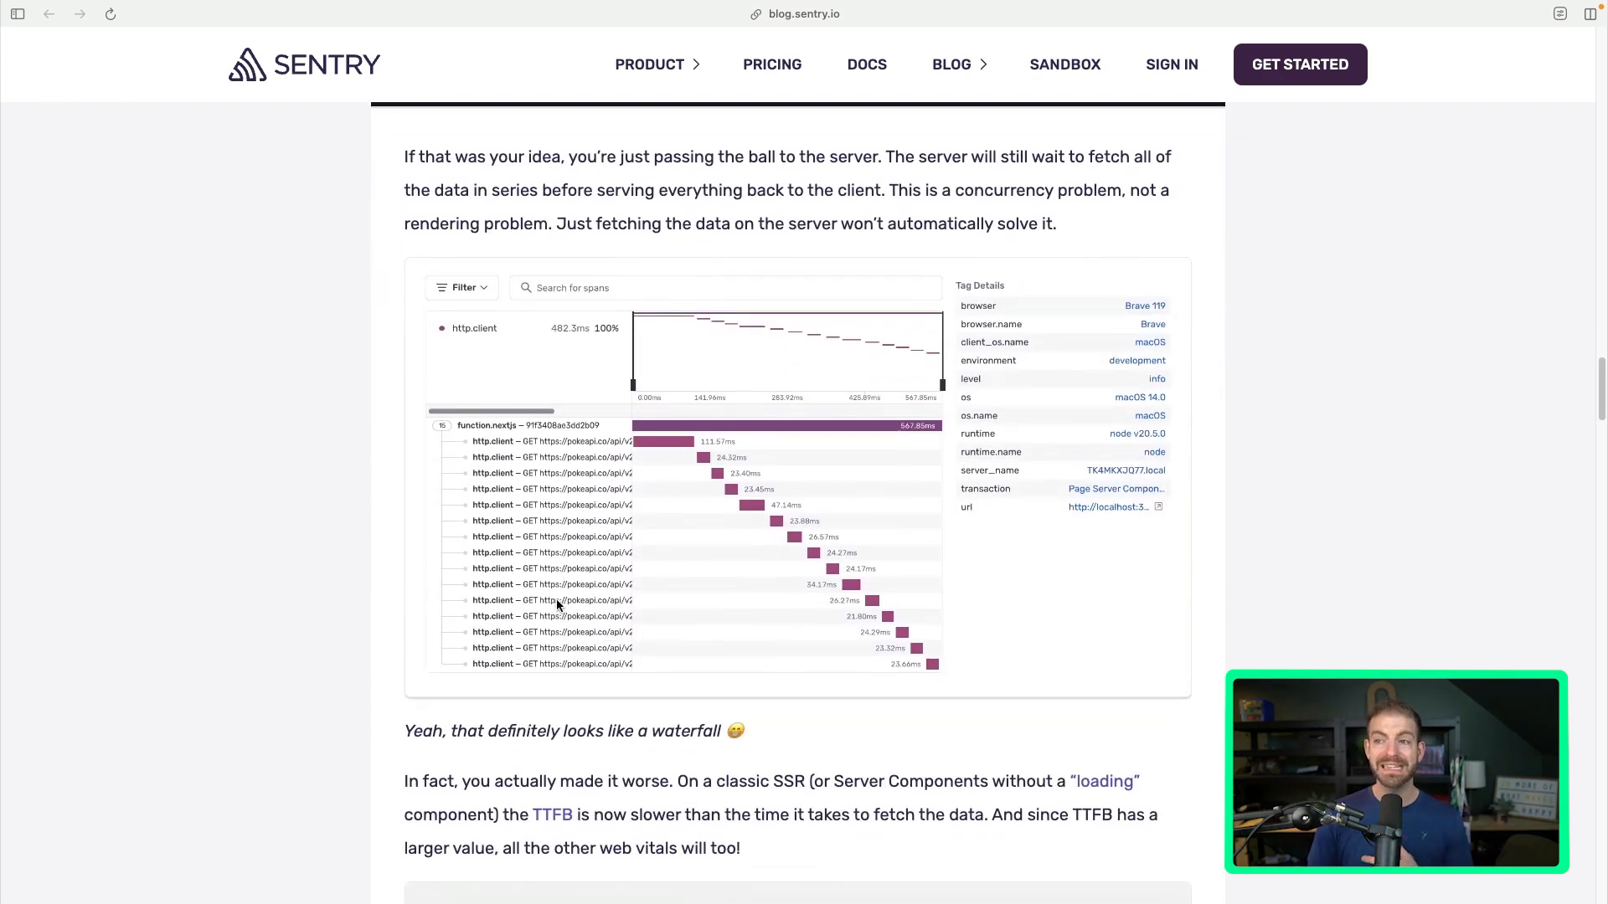
{"action": "mouse_move", "coordinate": [788, 535]}
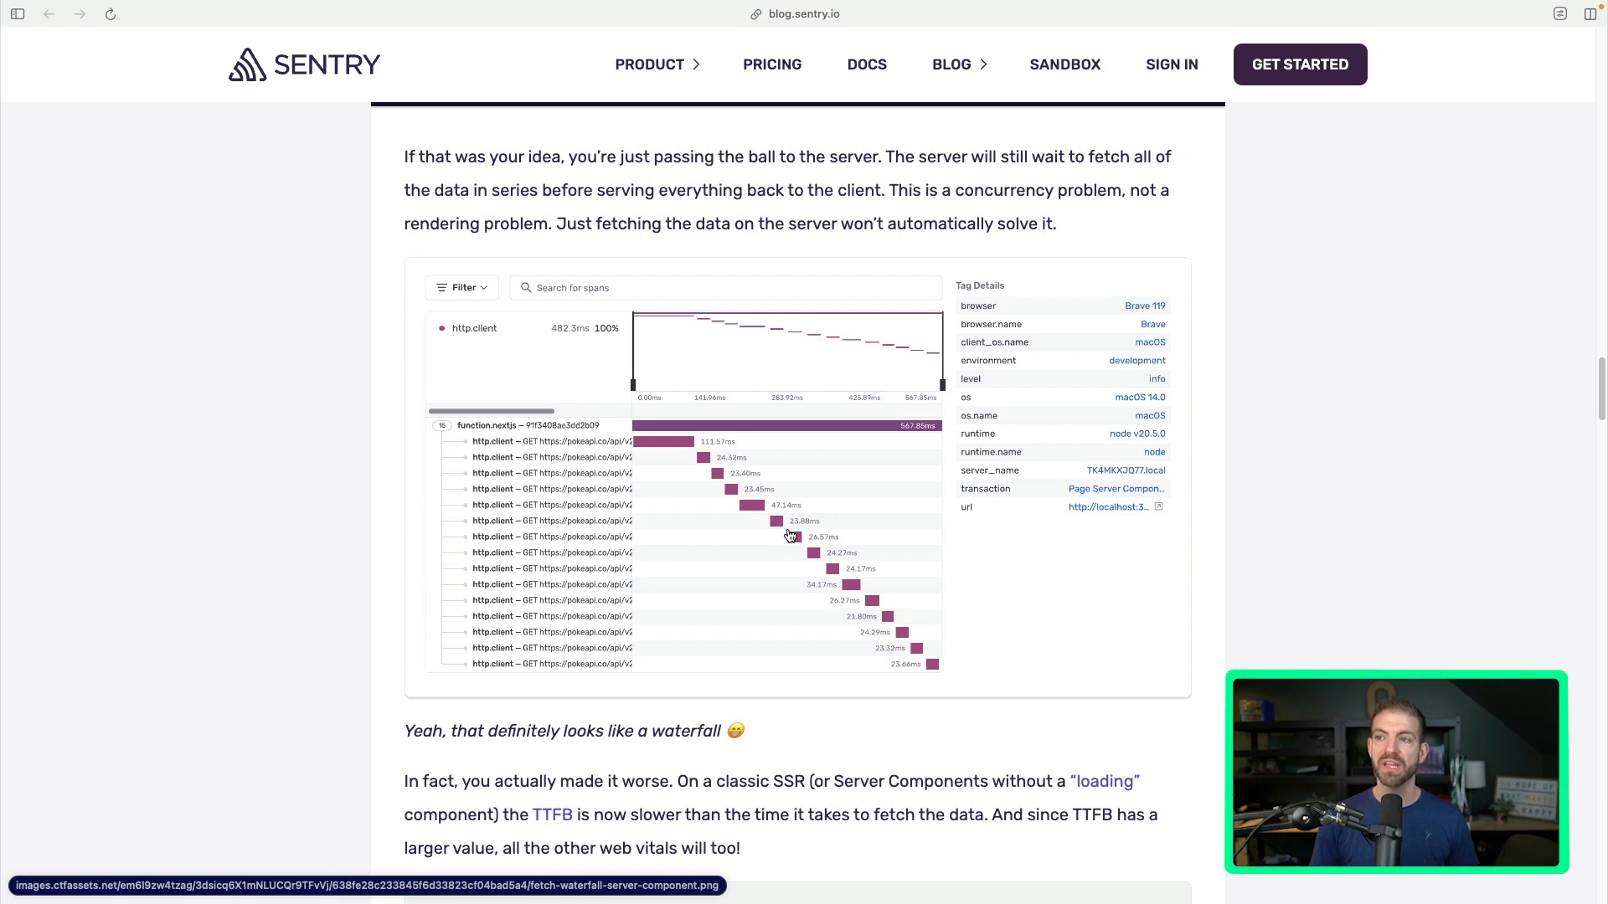
{"action": "mouse_move", "coordinate": [676, 439]}
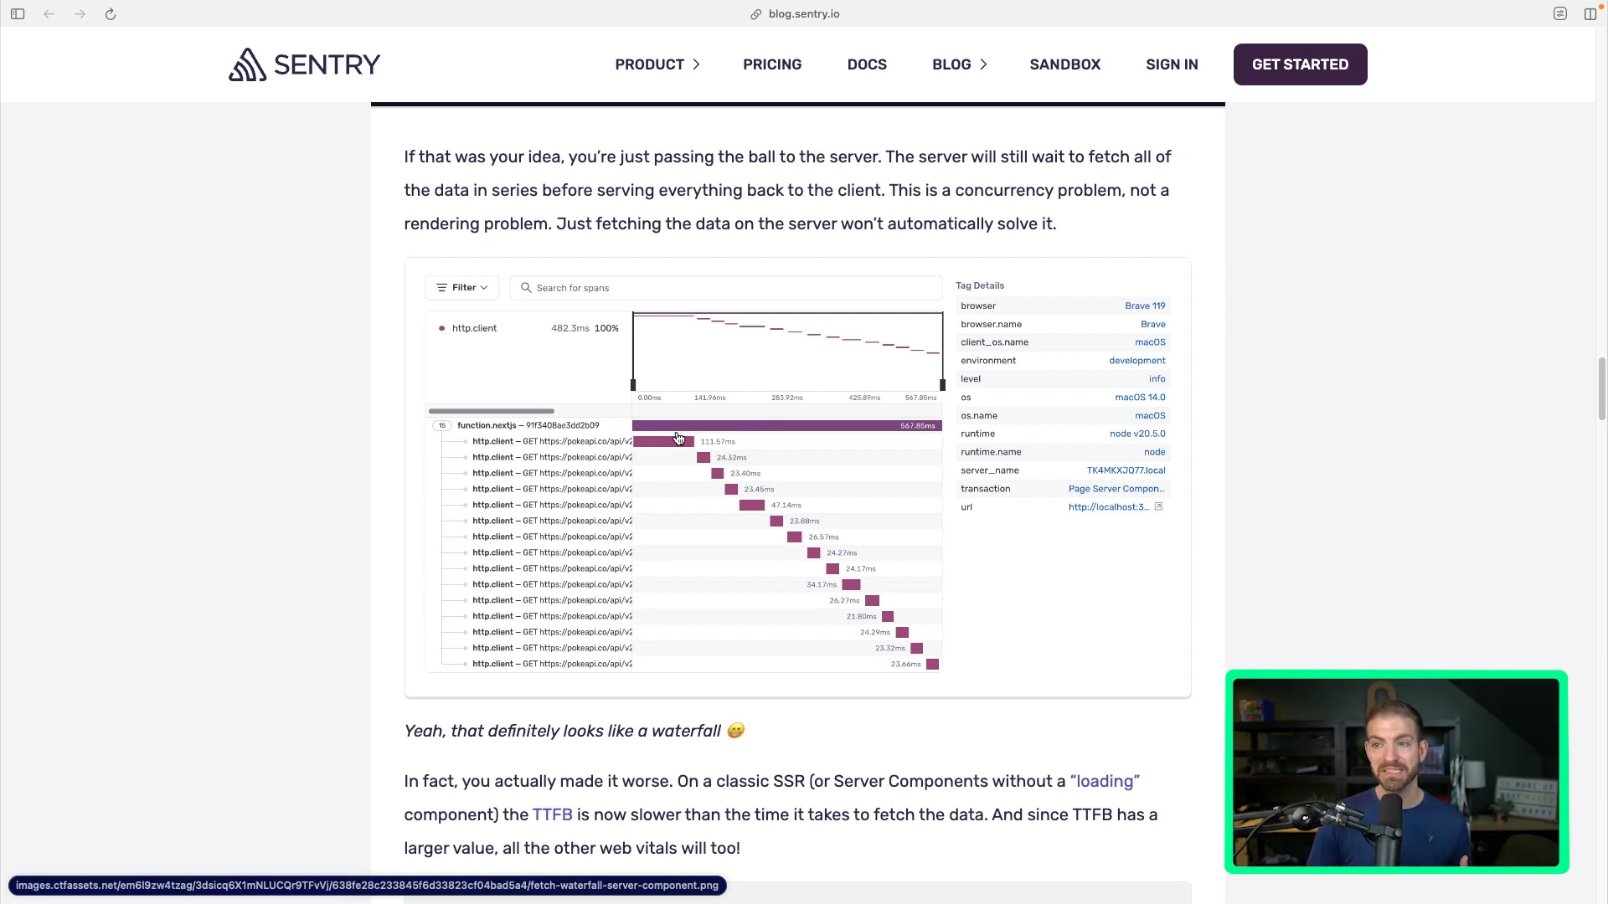
{"action": "mouse_move", "coordinate": [633, 431]}
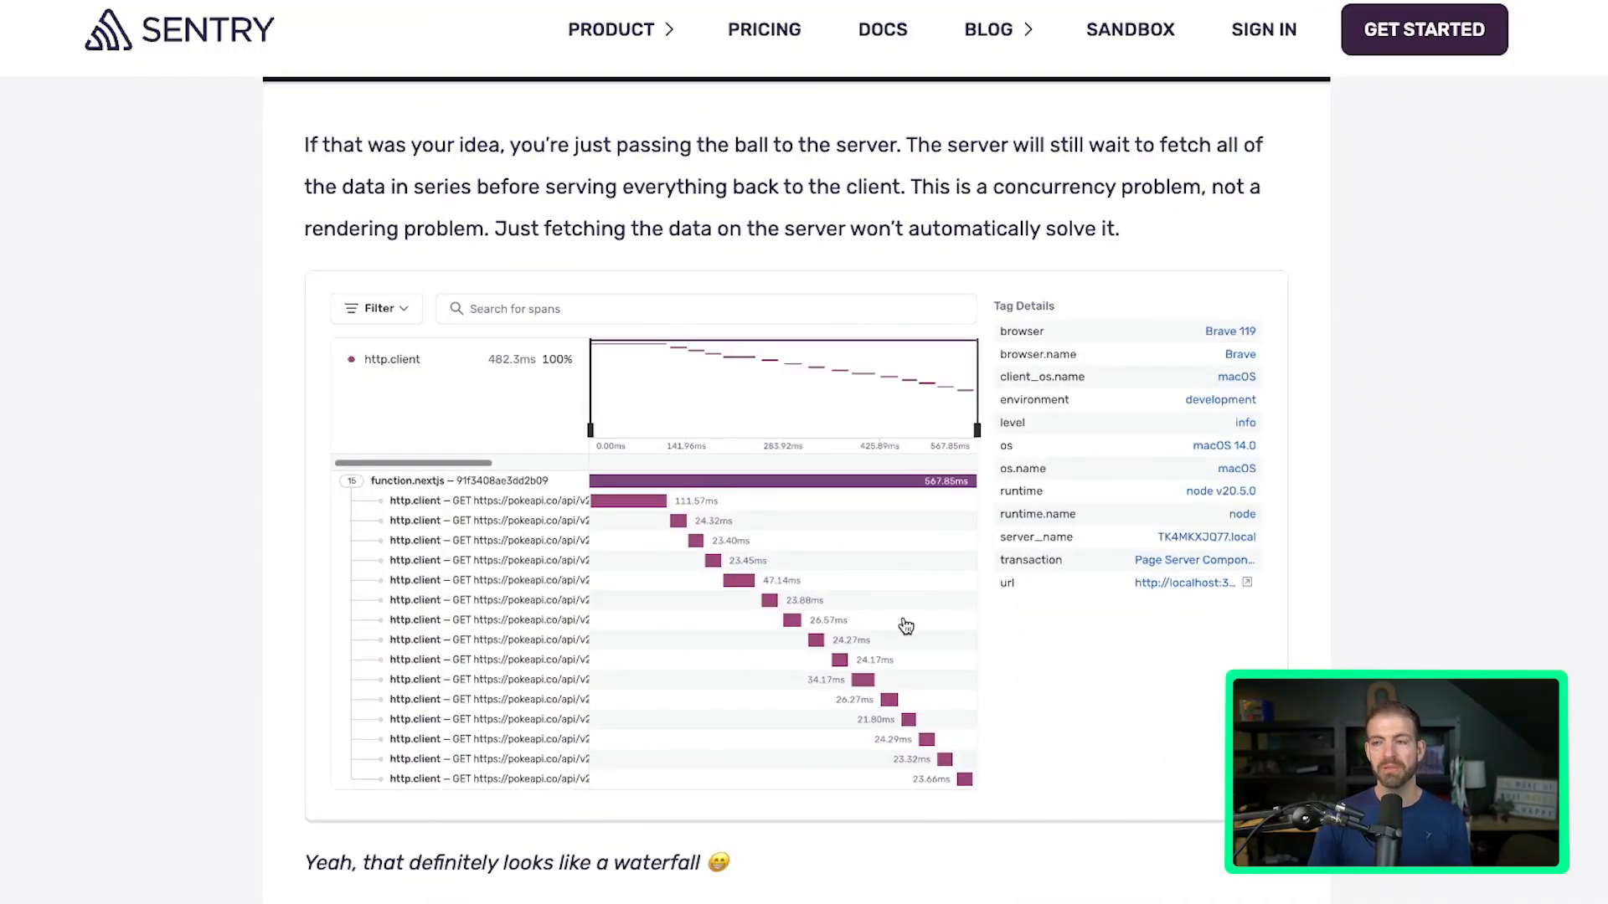
{"action": "scroll", "scroll_direction": "down", "scroll_amount": 3}
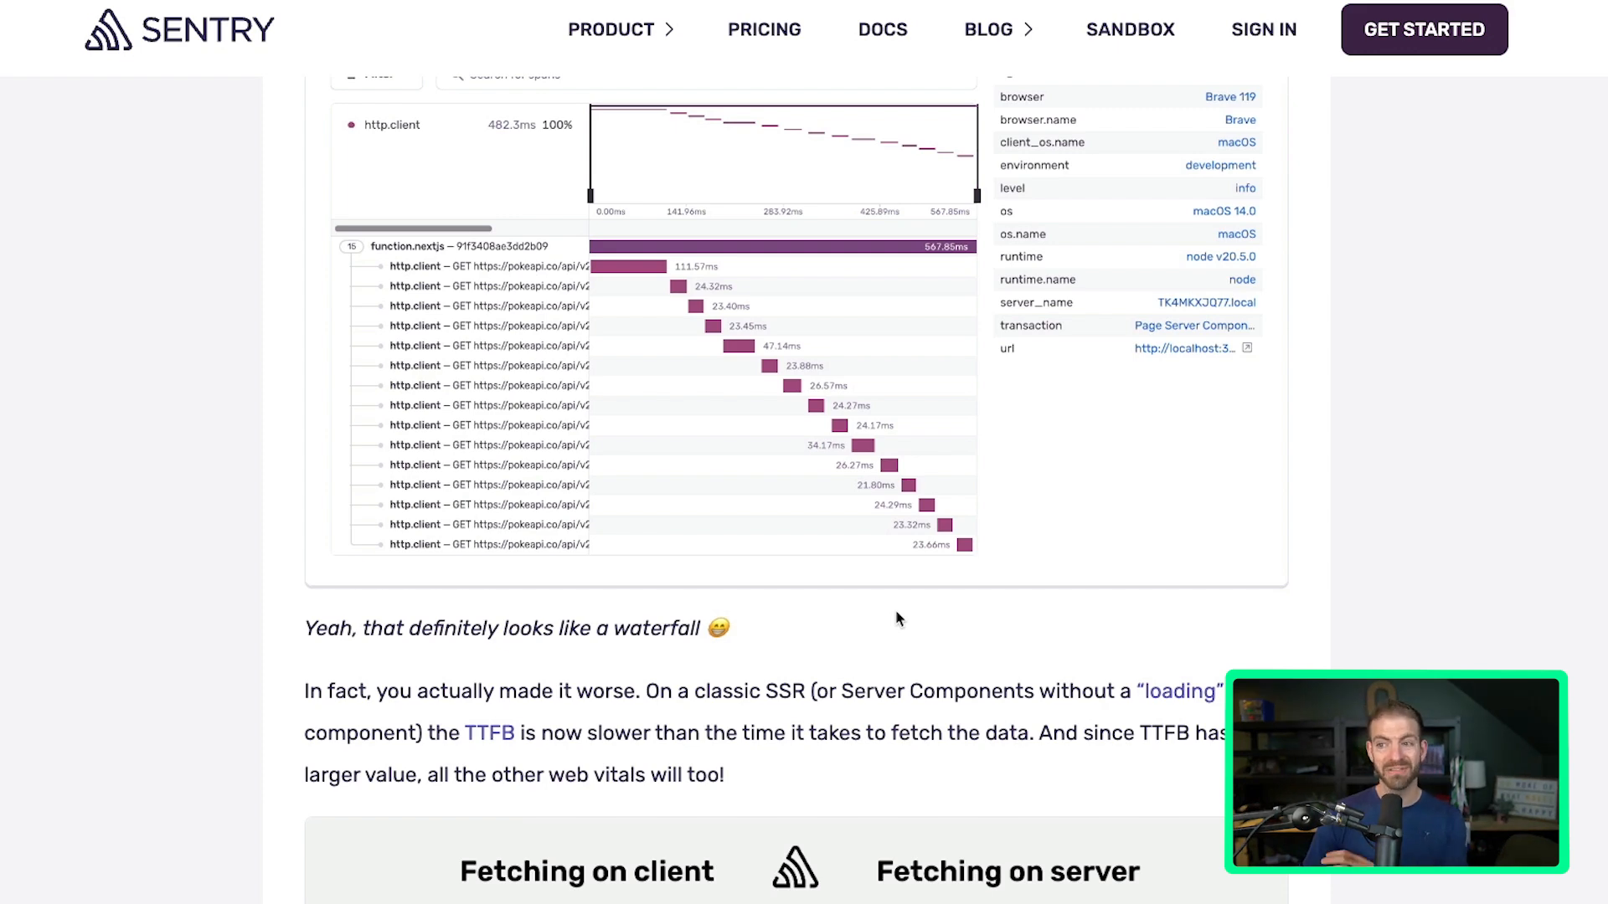
Scroll to the client-versus-server Web Vitals comparison with TTFB and request time flagged.
{"action": "scroll", "scroll_direction": "down", "scroll_amount": 3}
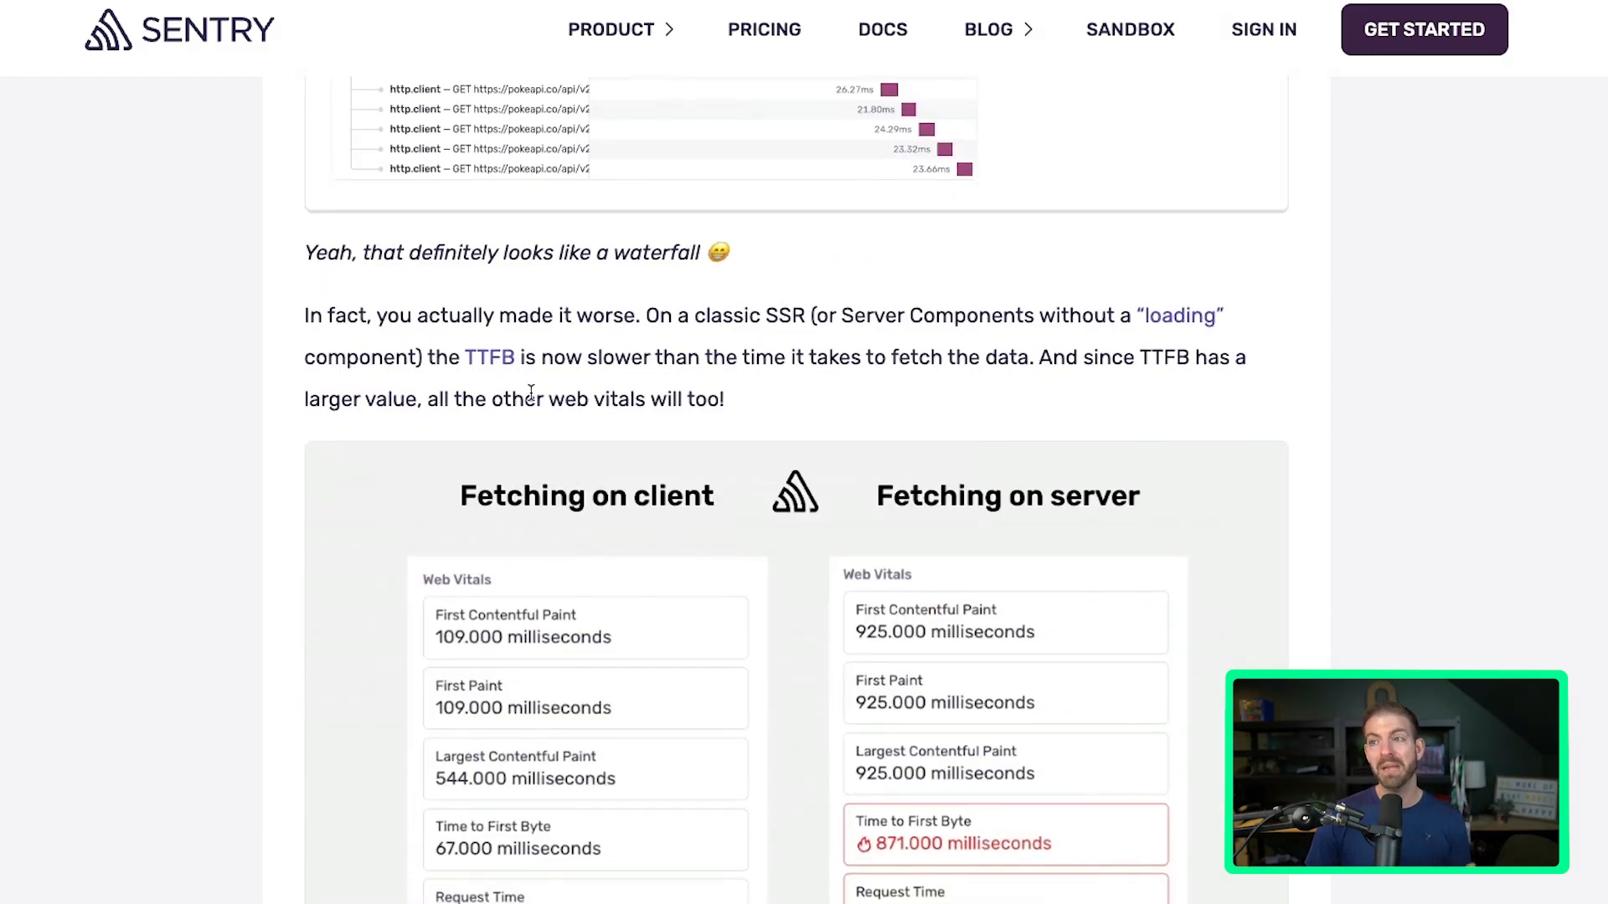
{"action": "mouse_move", "coordinate": [491, 356]}
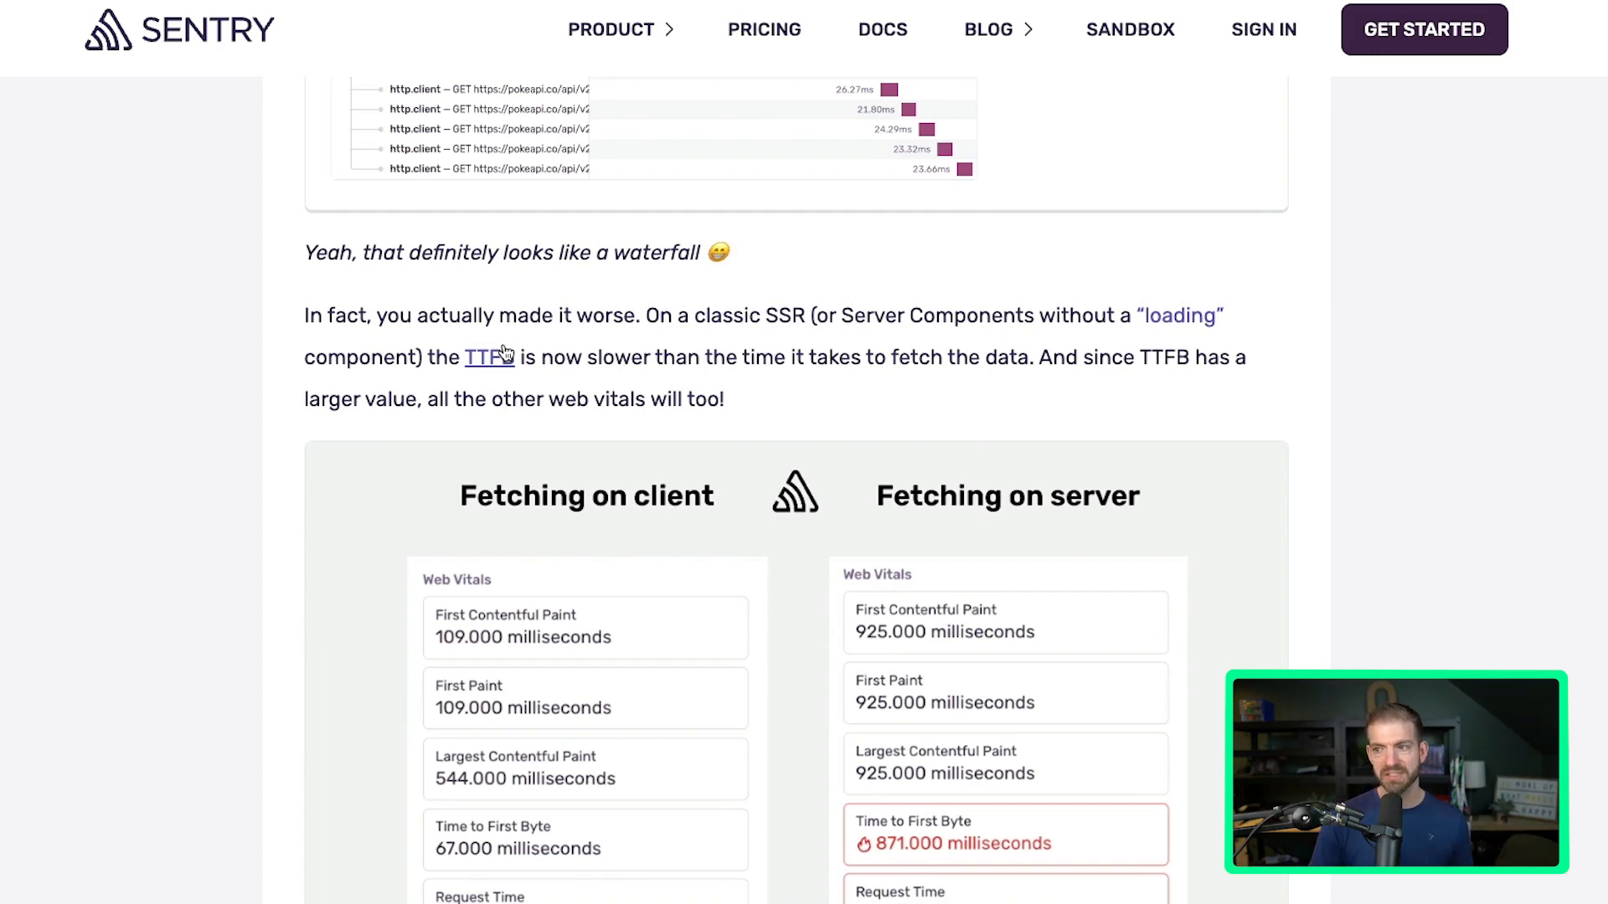
{"action": "scroll", "scroll_direction": "down", "scroll_amount": 3}
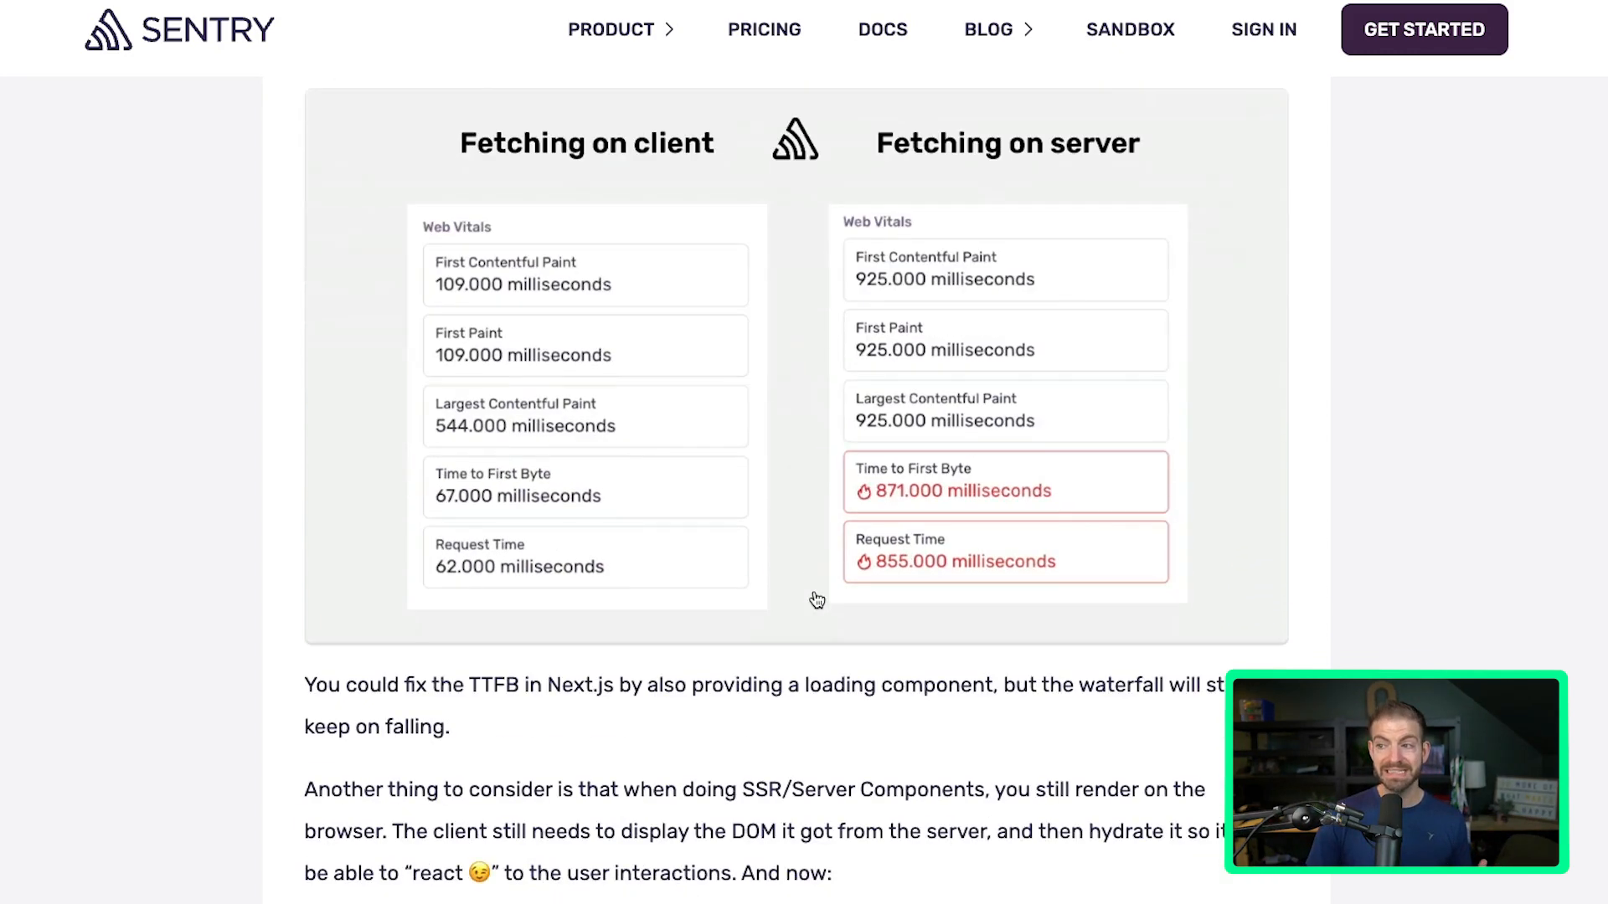
{"action": "mouse_move", "coordinate": [961, 566]}
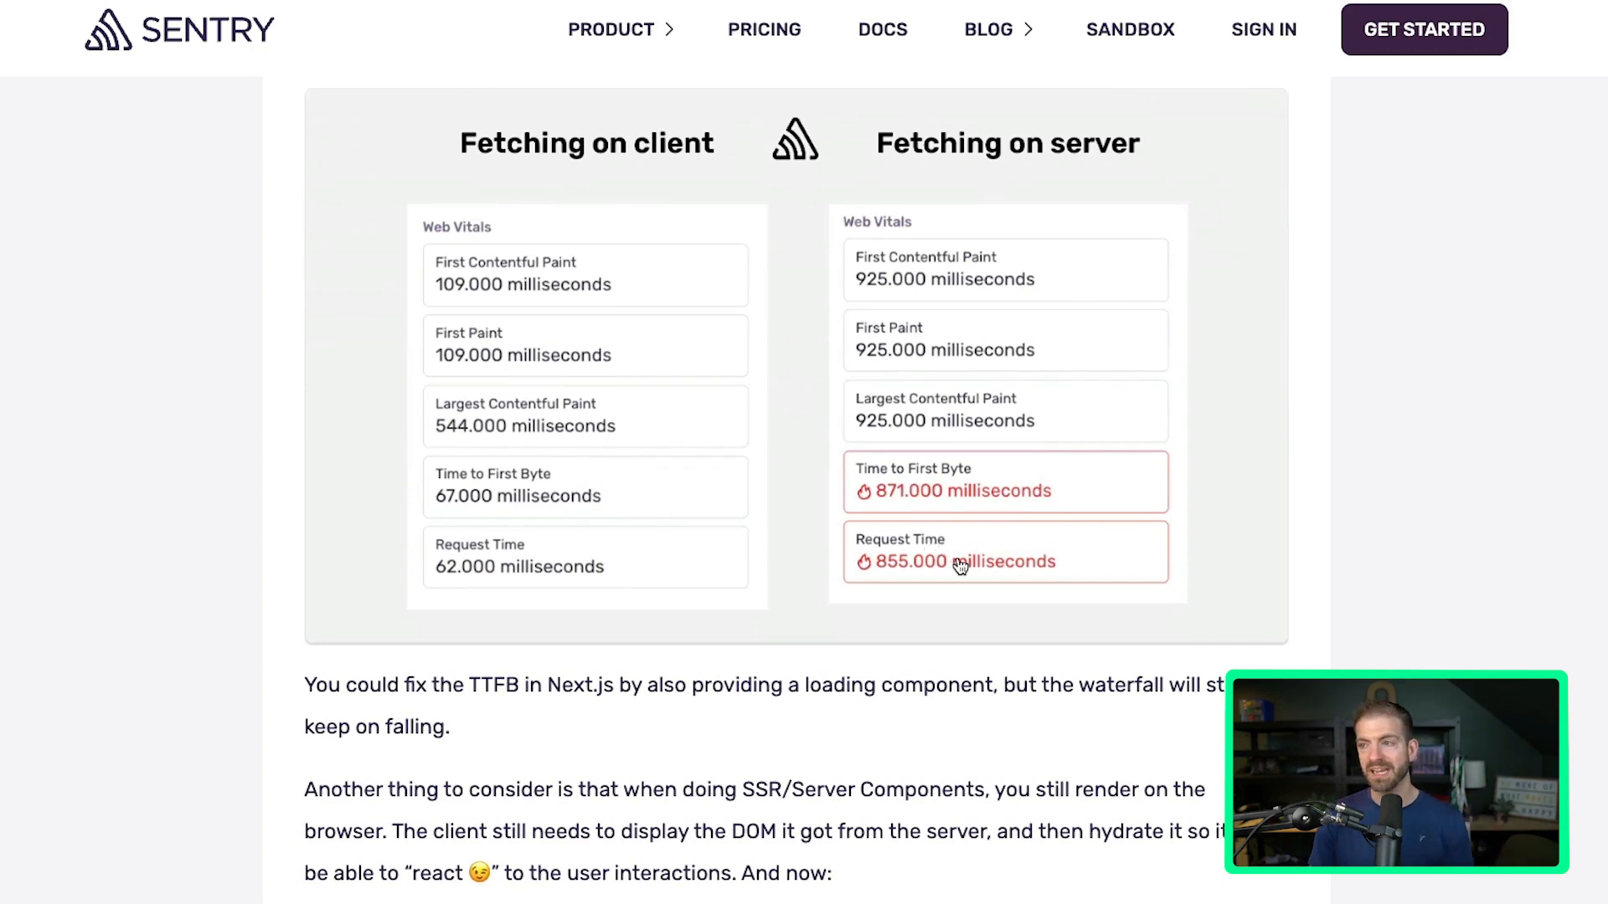
{"action": "mouse_move", "coordinate": [574, 178]}
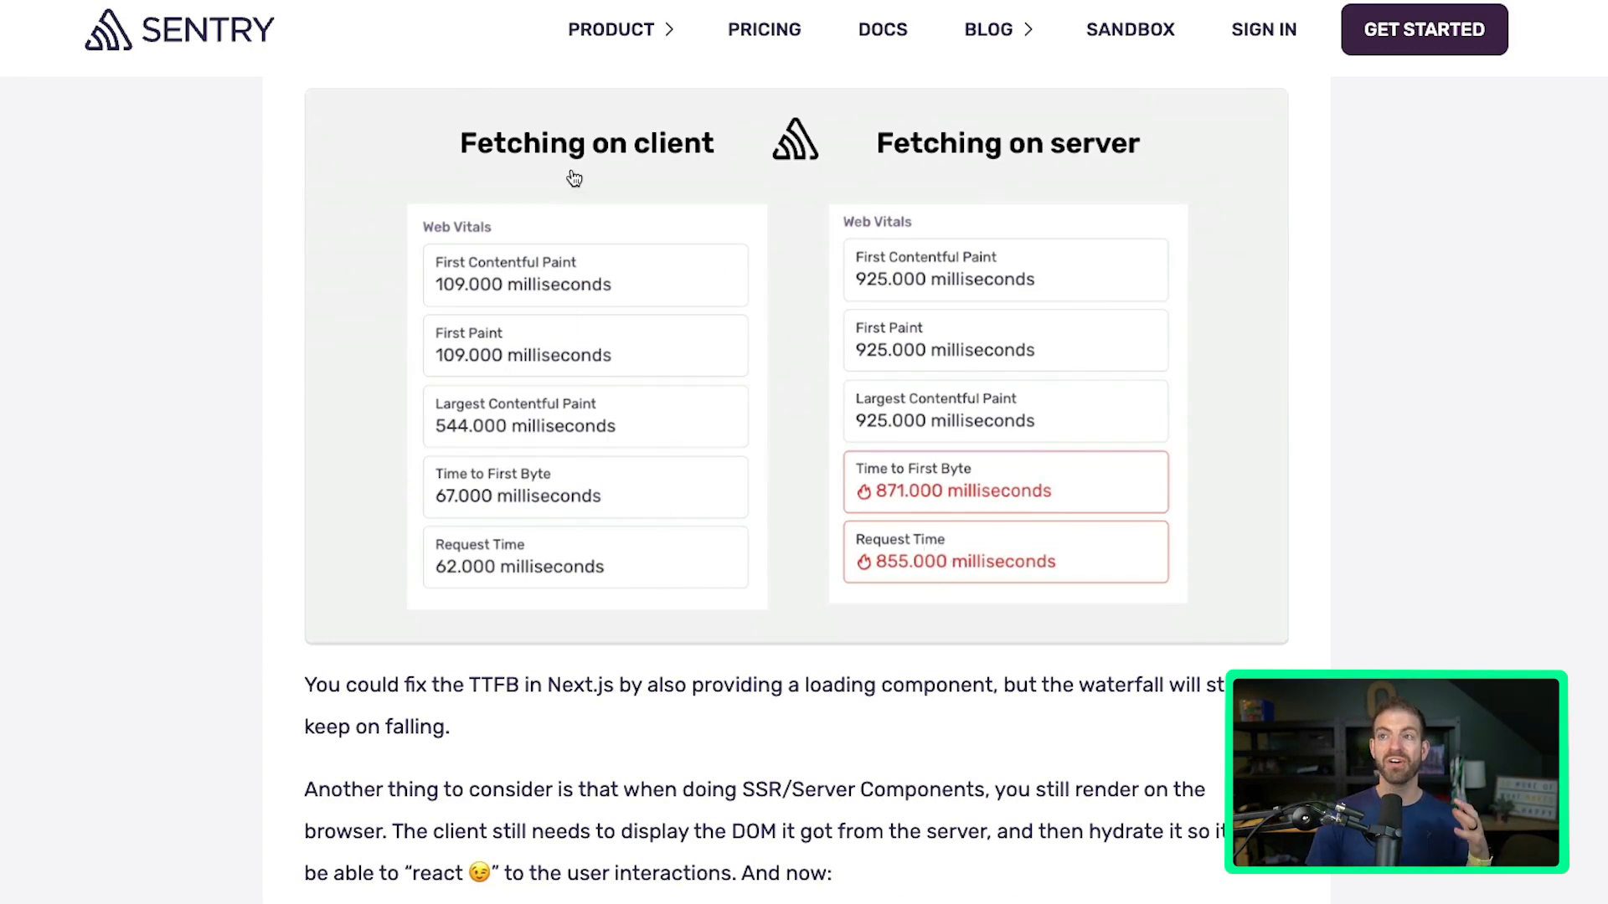
{"action": "mouse_move", "coordinate": [521, 581]}
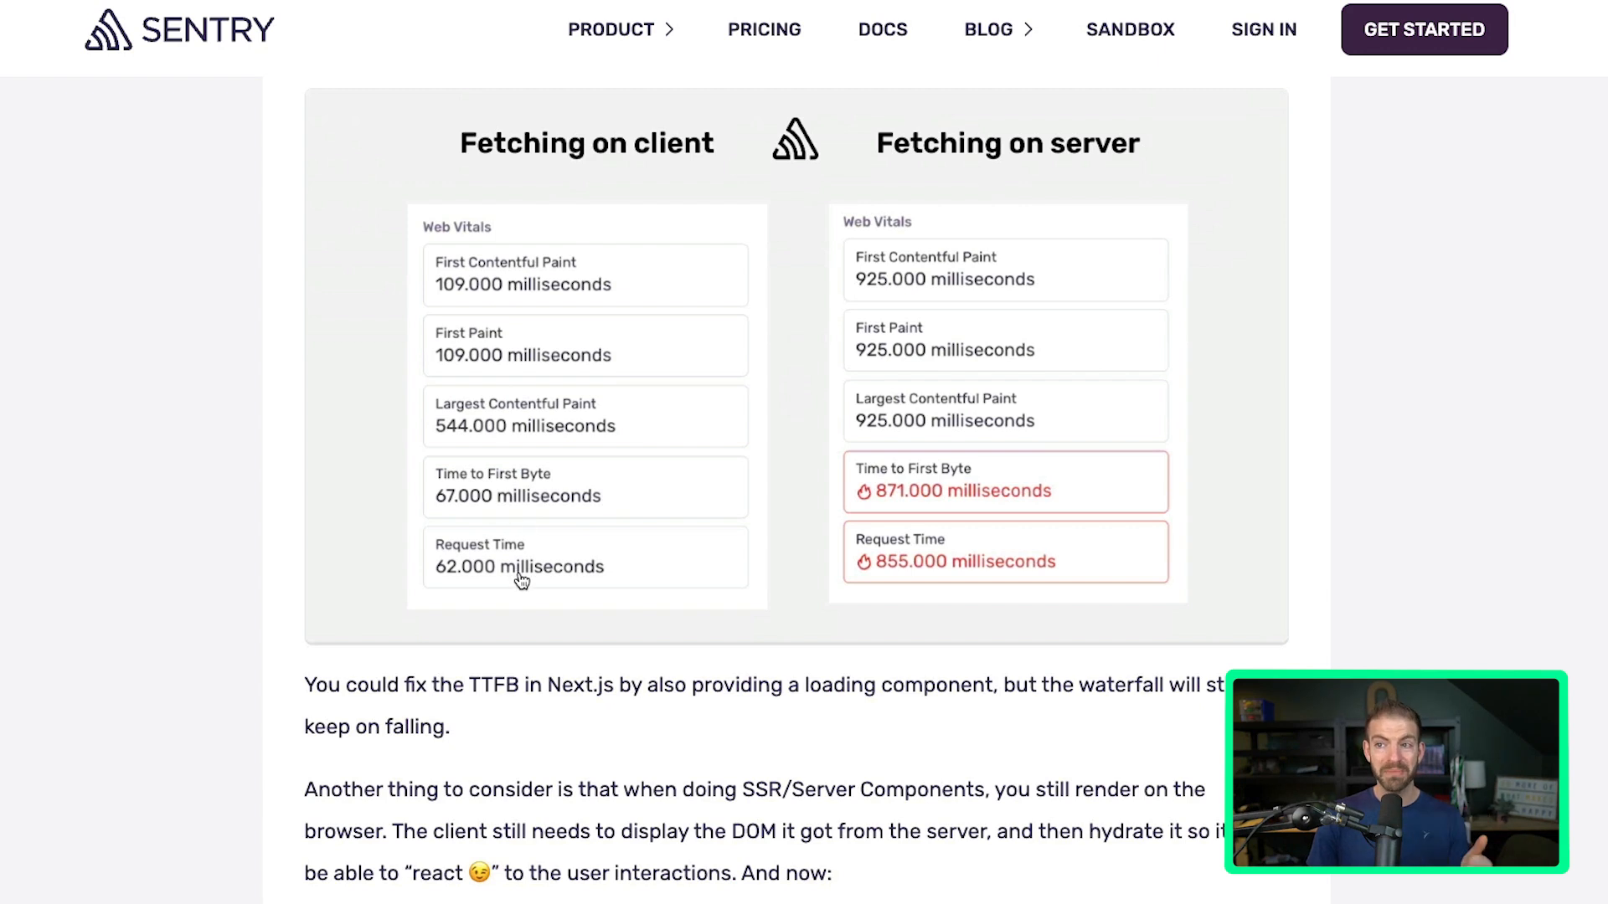
{"action": "mouse_move", "coordinate": [985, 545]}
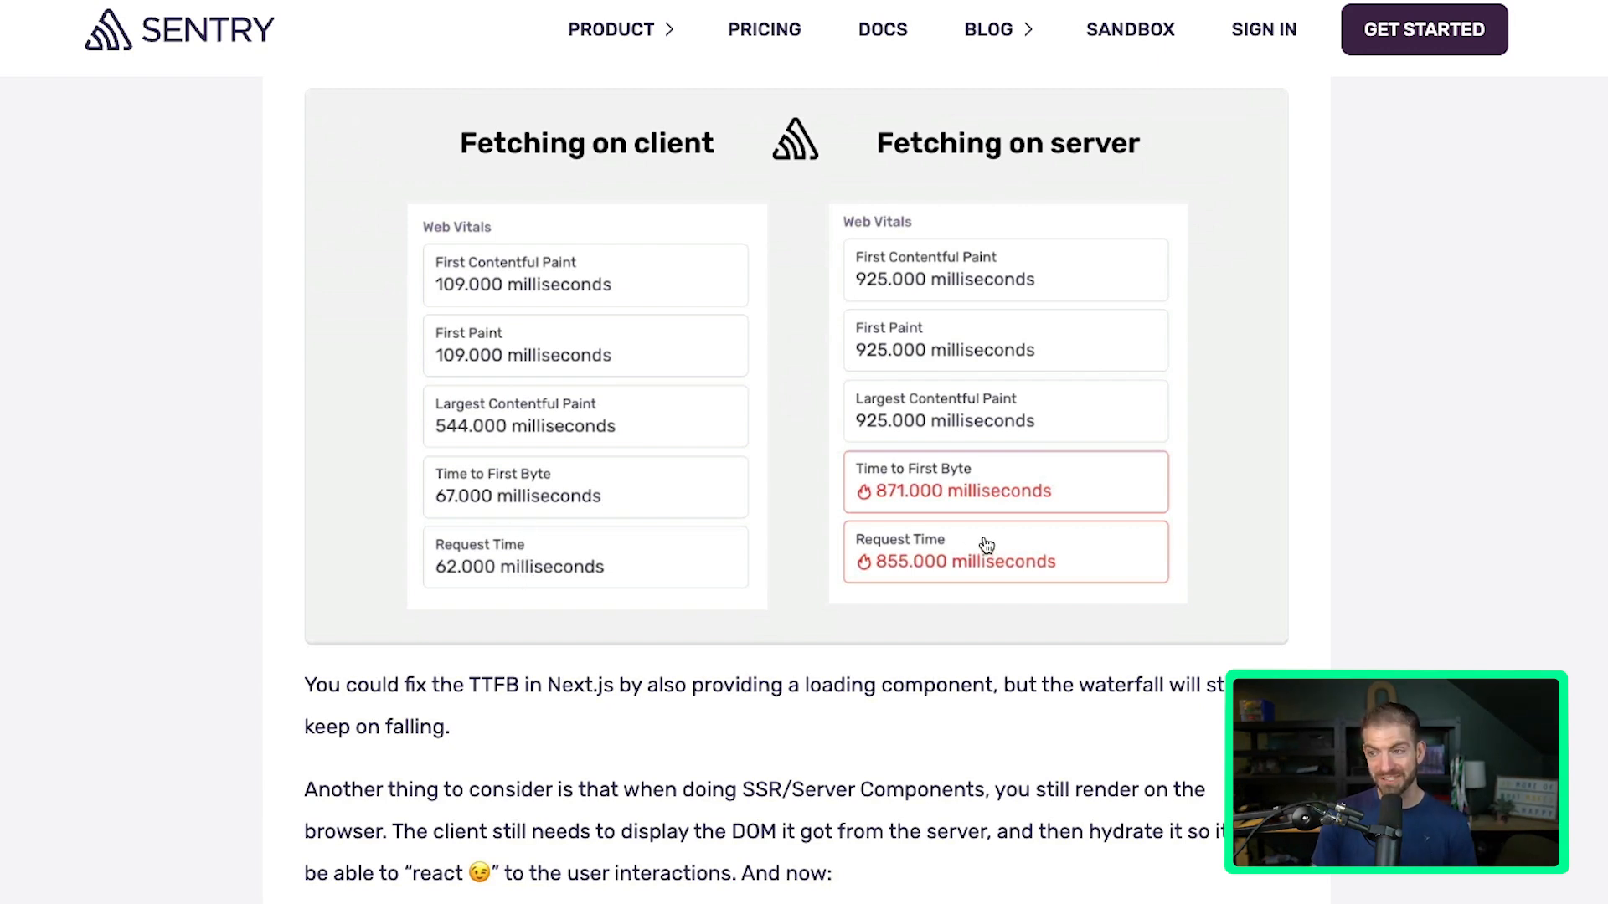
{"action": "mouse_move", "coordinate": [916, 551]}
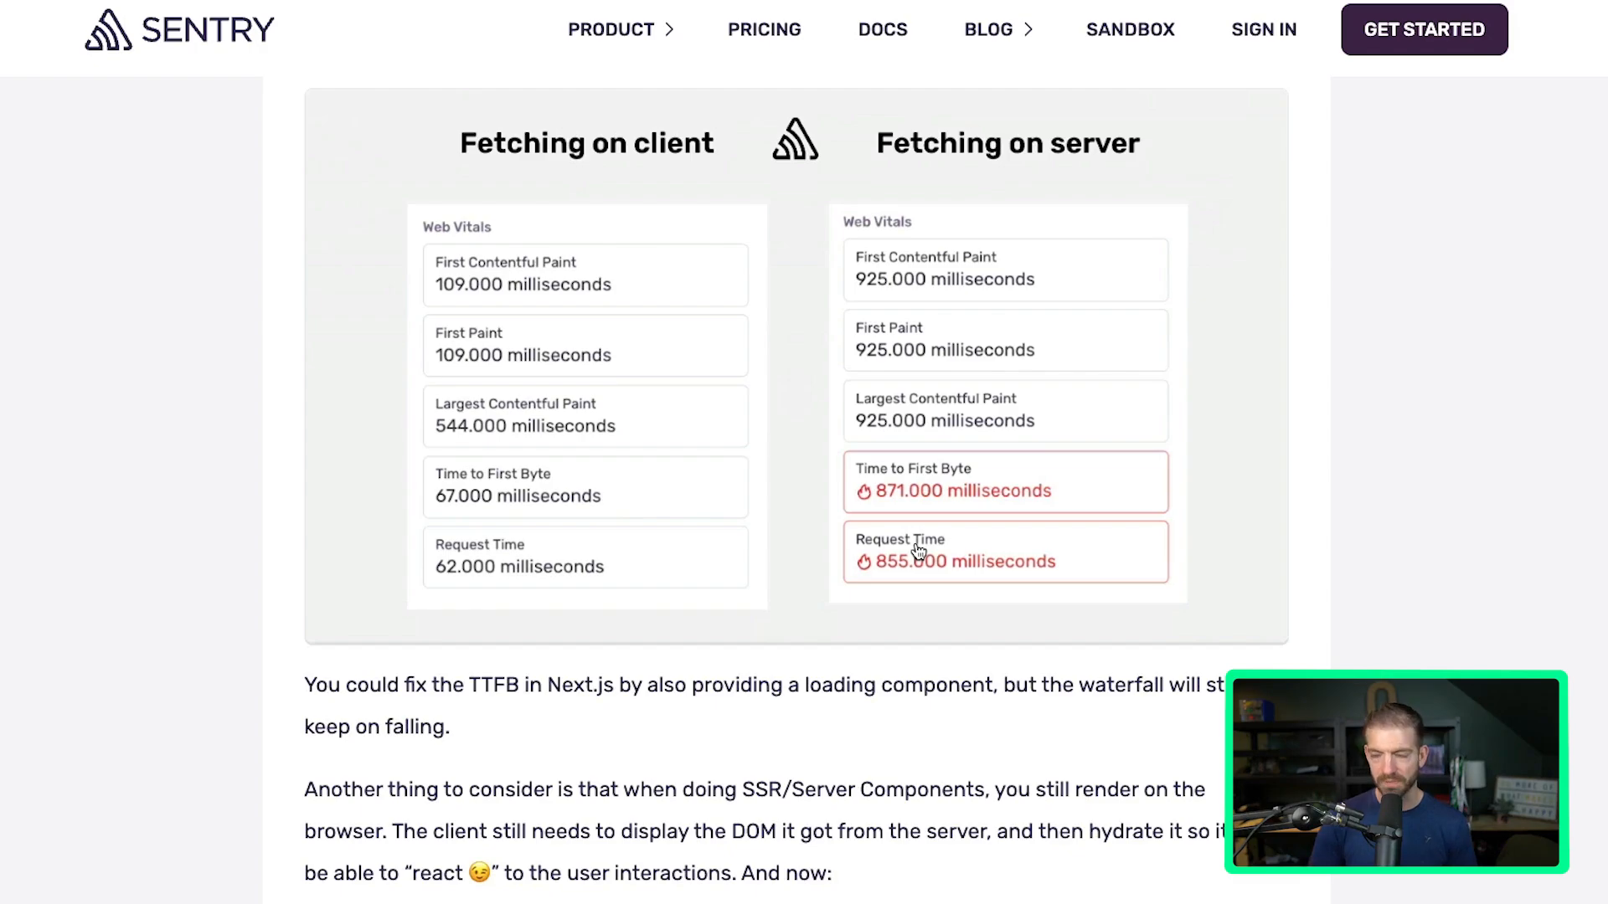
Scroll to the parallel Promise.all fetch snippet and highlight the word 'encounters'.
{"action": "scroll", "scroll_direction": "down", "scroll_amount": 3}
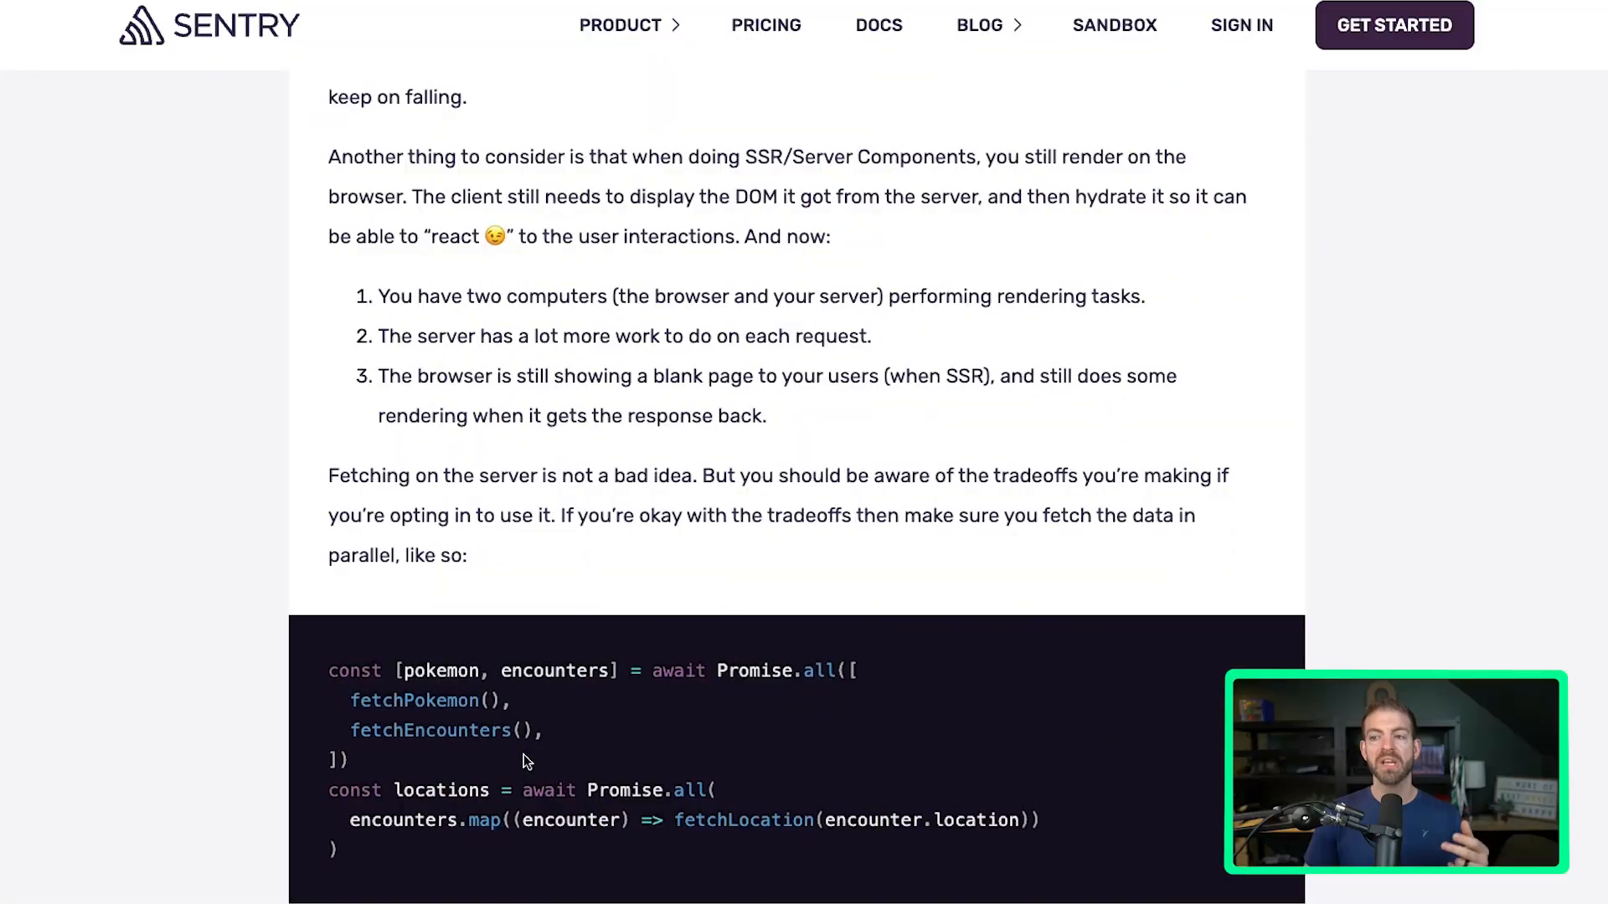
{"action": "mouse_move", "coordinate": [560, 739]}
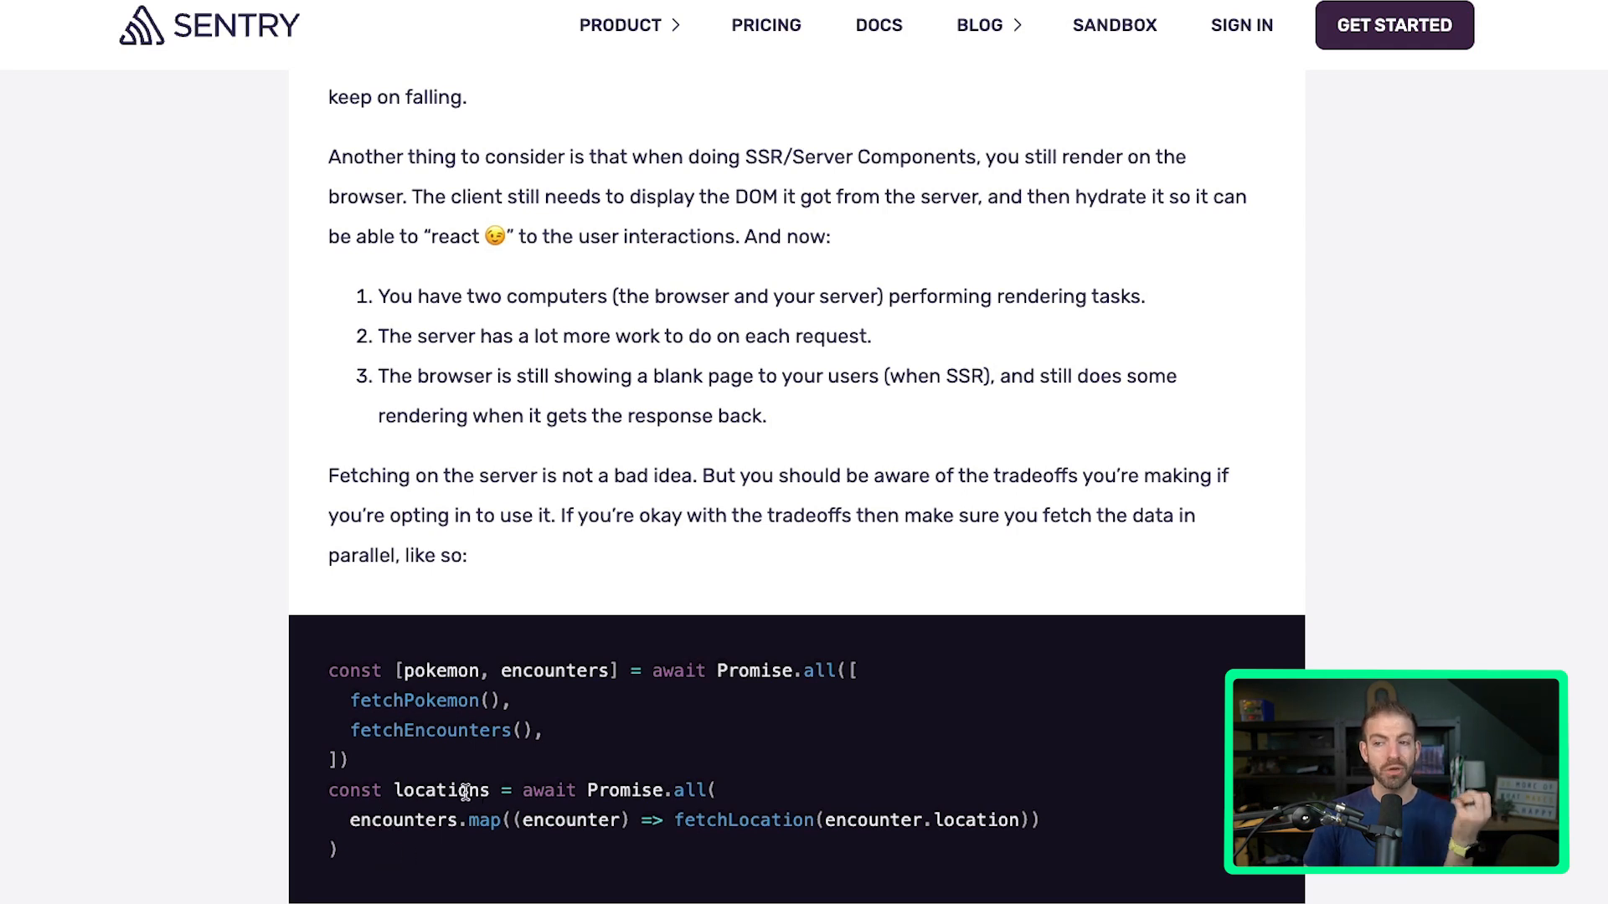
{"action": "double_click", "coordinate": [402, 818]}
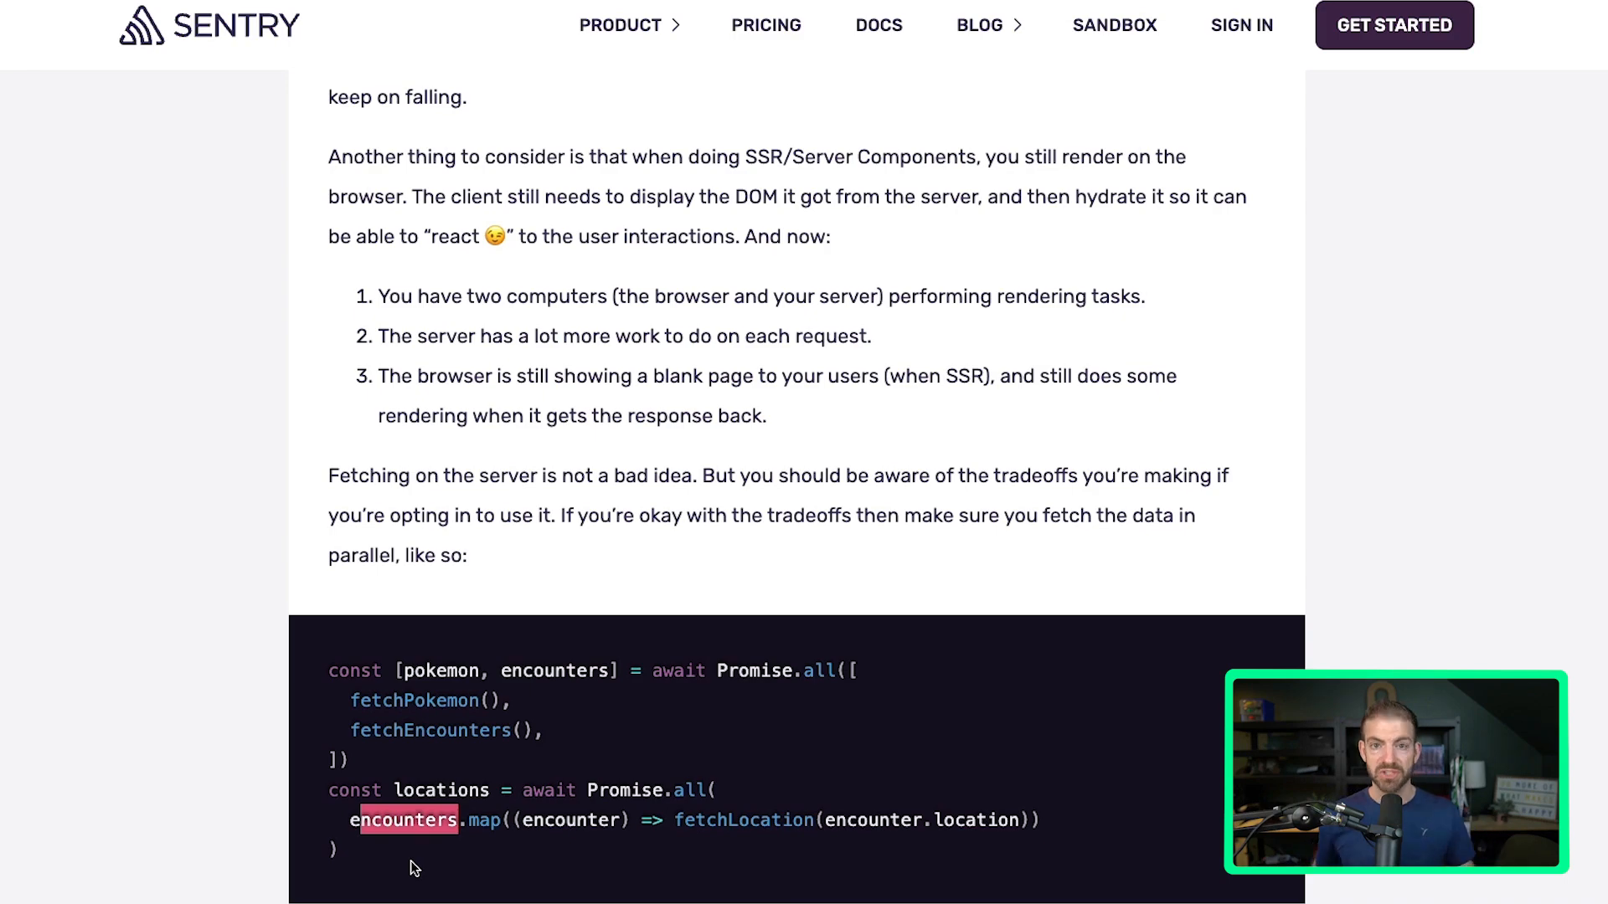
Scroll to the parallel-fetch trace with TTFB 121 ms annotated 'Much better!'.
{"action": "scroll", "scroll_direction": "down", "scroll_amount": 3}
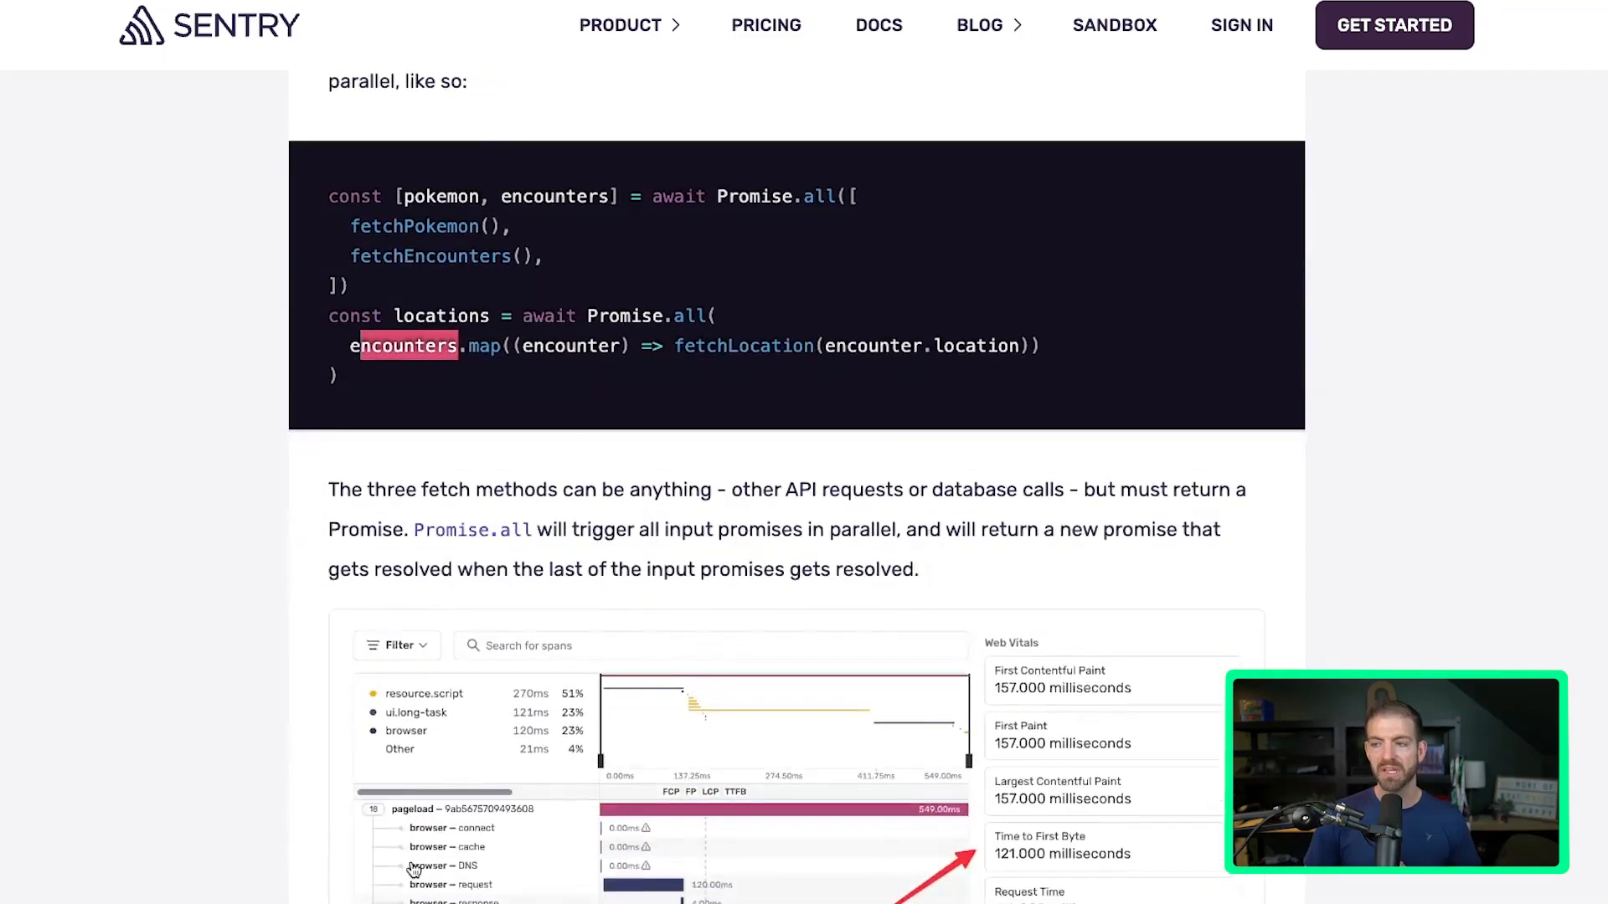
{"action": "scroll", "scroll_direction": "down", "scroll_amount": 3}
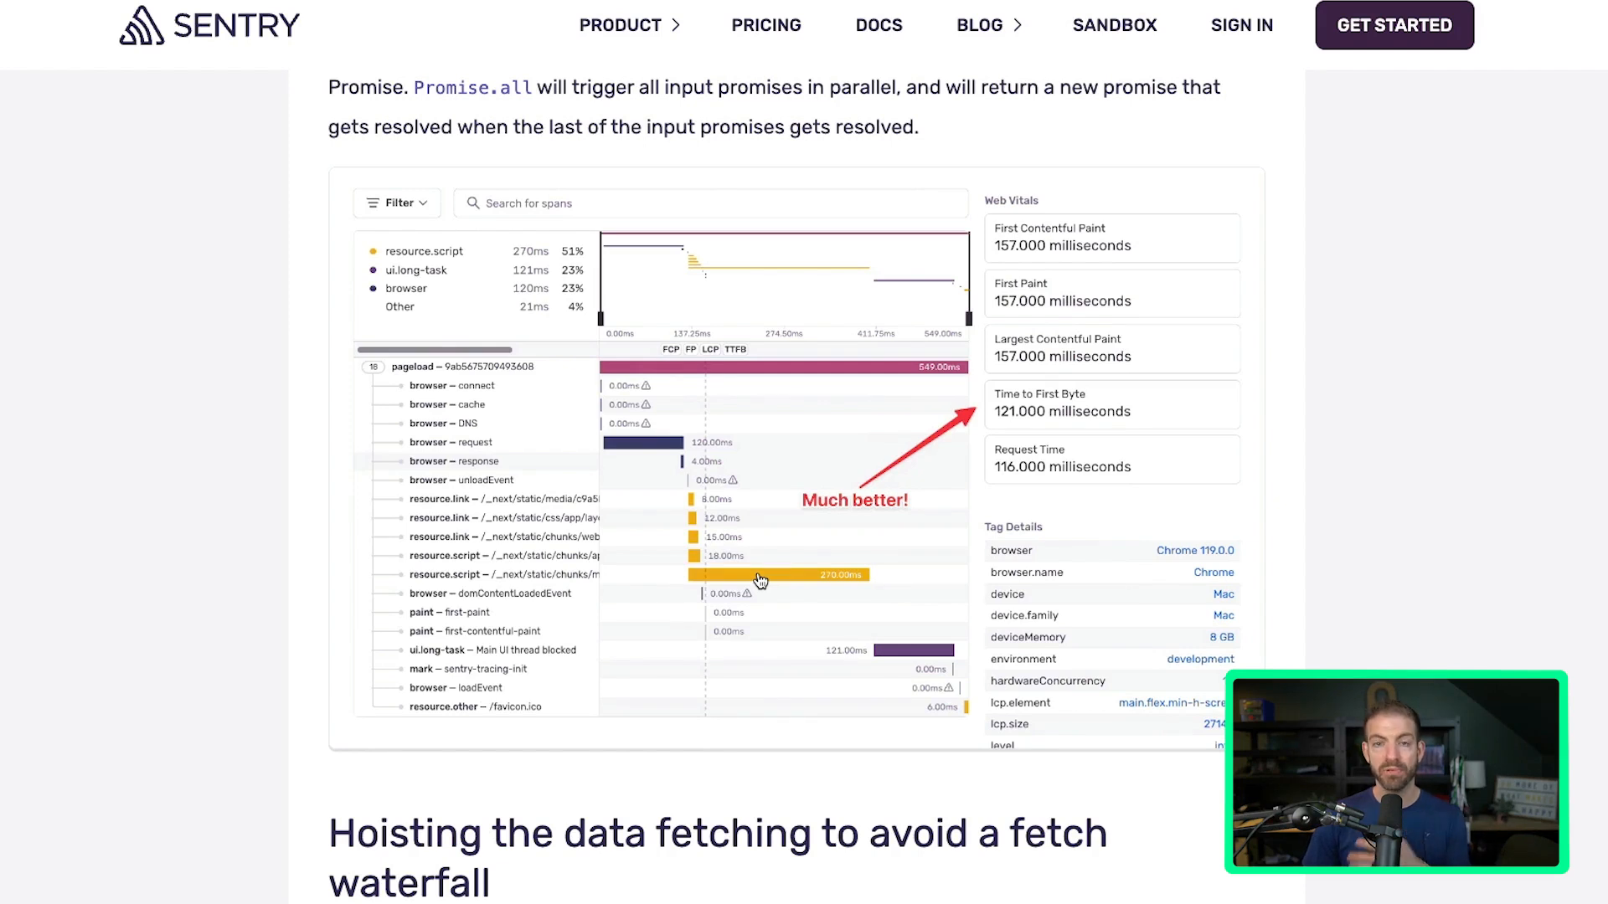
{"action": "mouse_move", "coordinate": [1088, 409]}
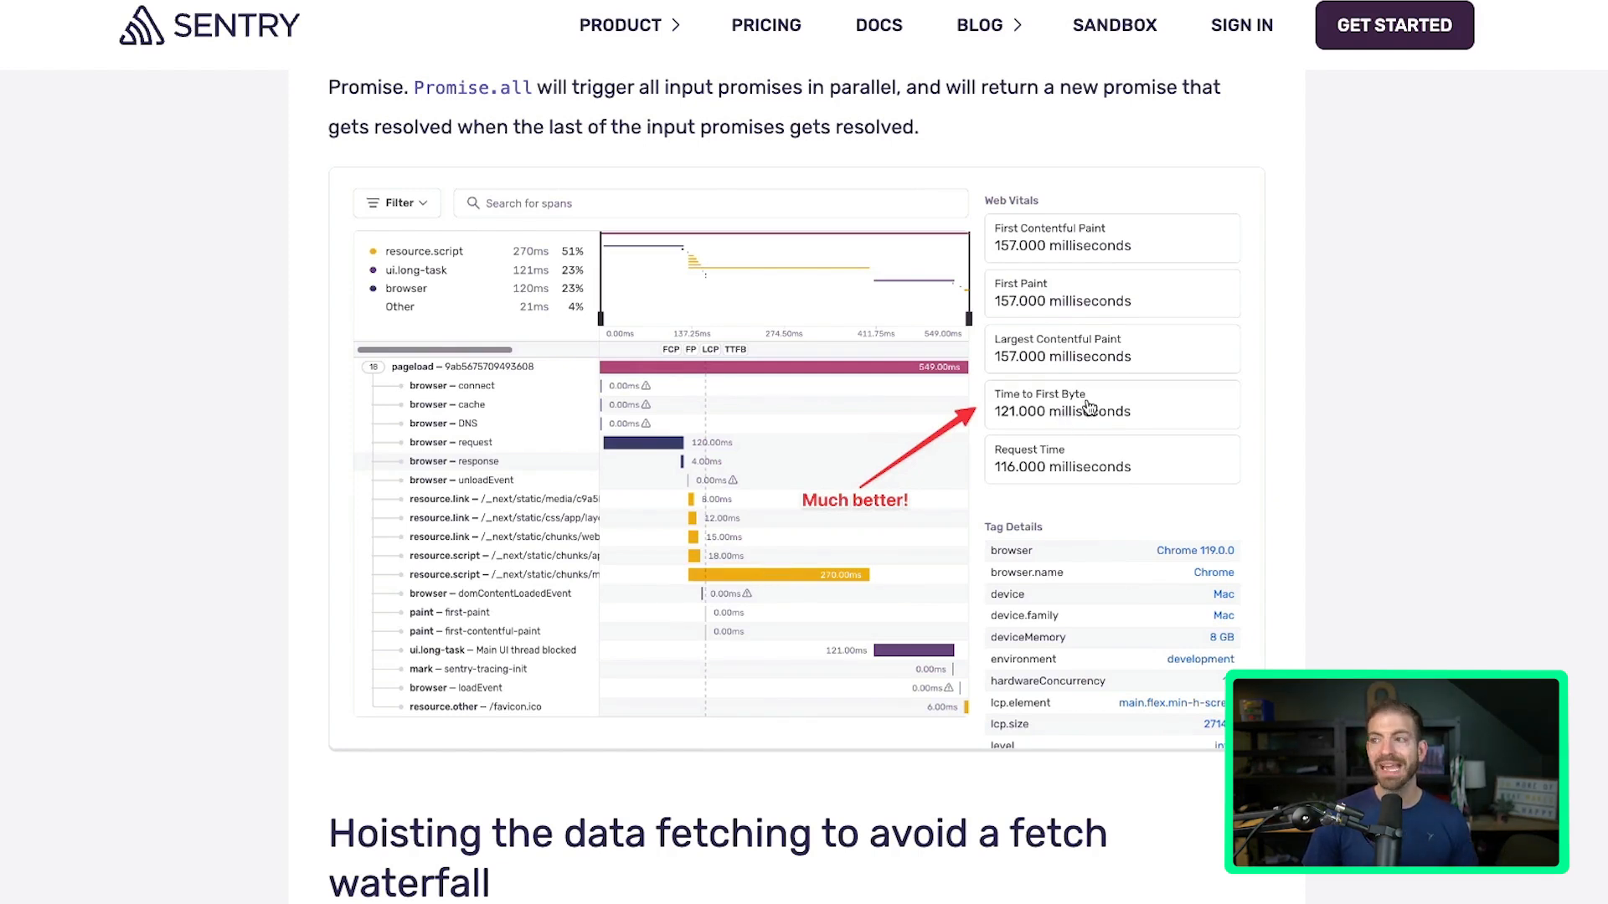
{"action": "mouse_move", "coordinate": [1026, 439]}
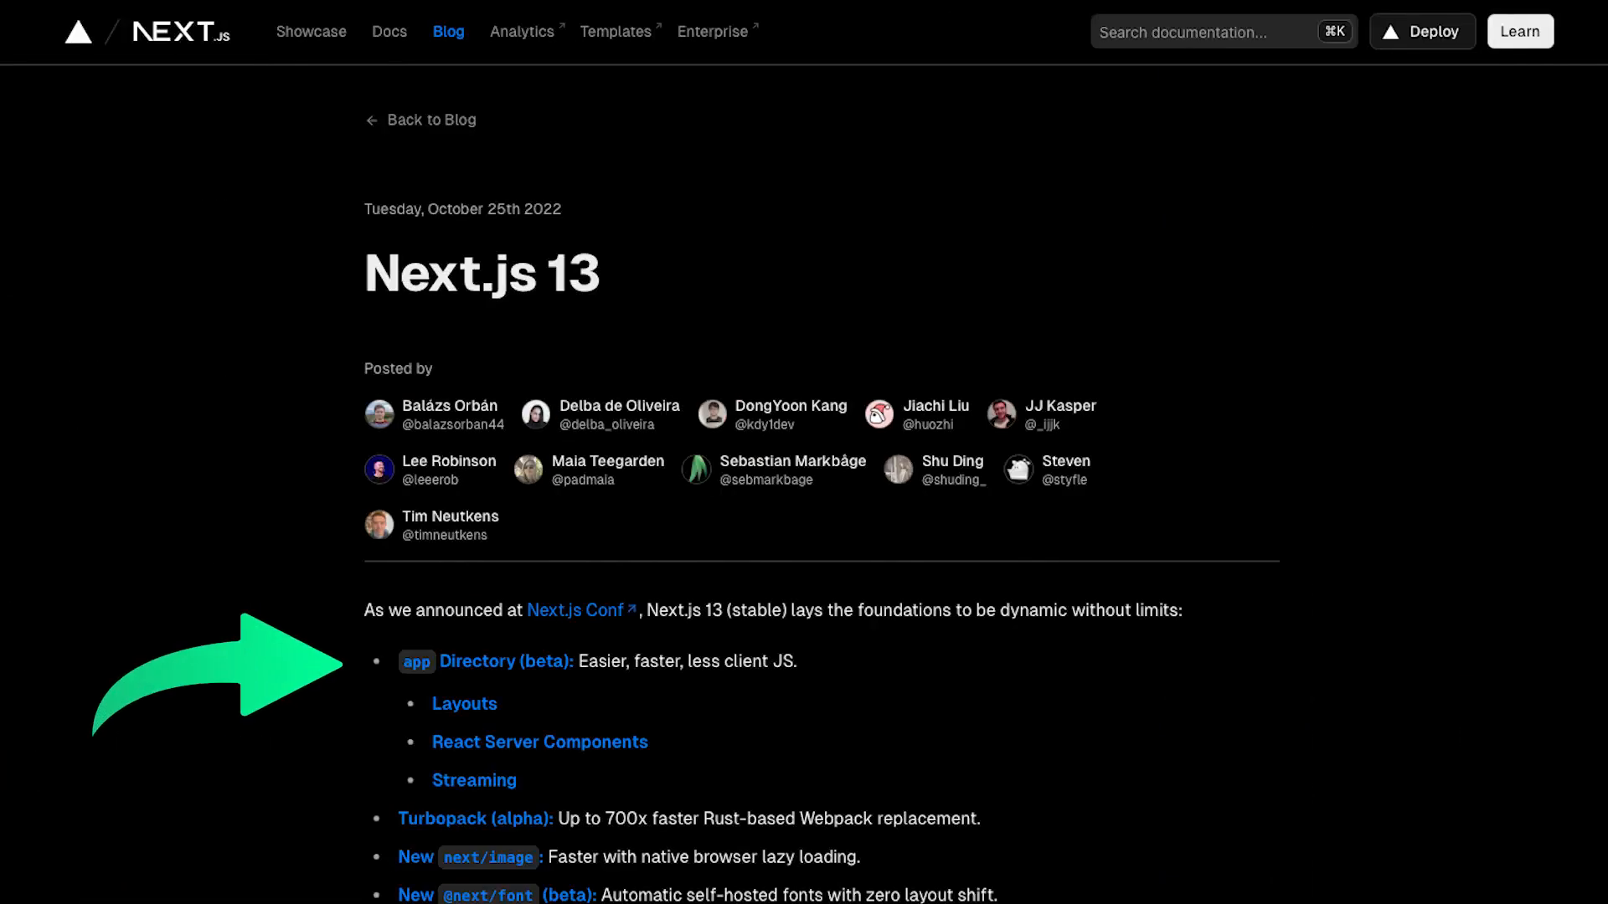
Follow the Streaming link in the Next.js 13 app Directory feature list.
{"action": "left_click", "coordinate": [474, 781]}
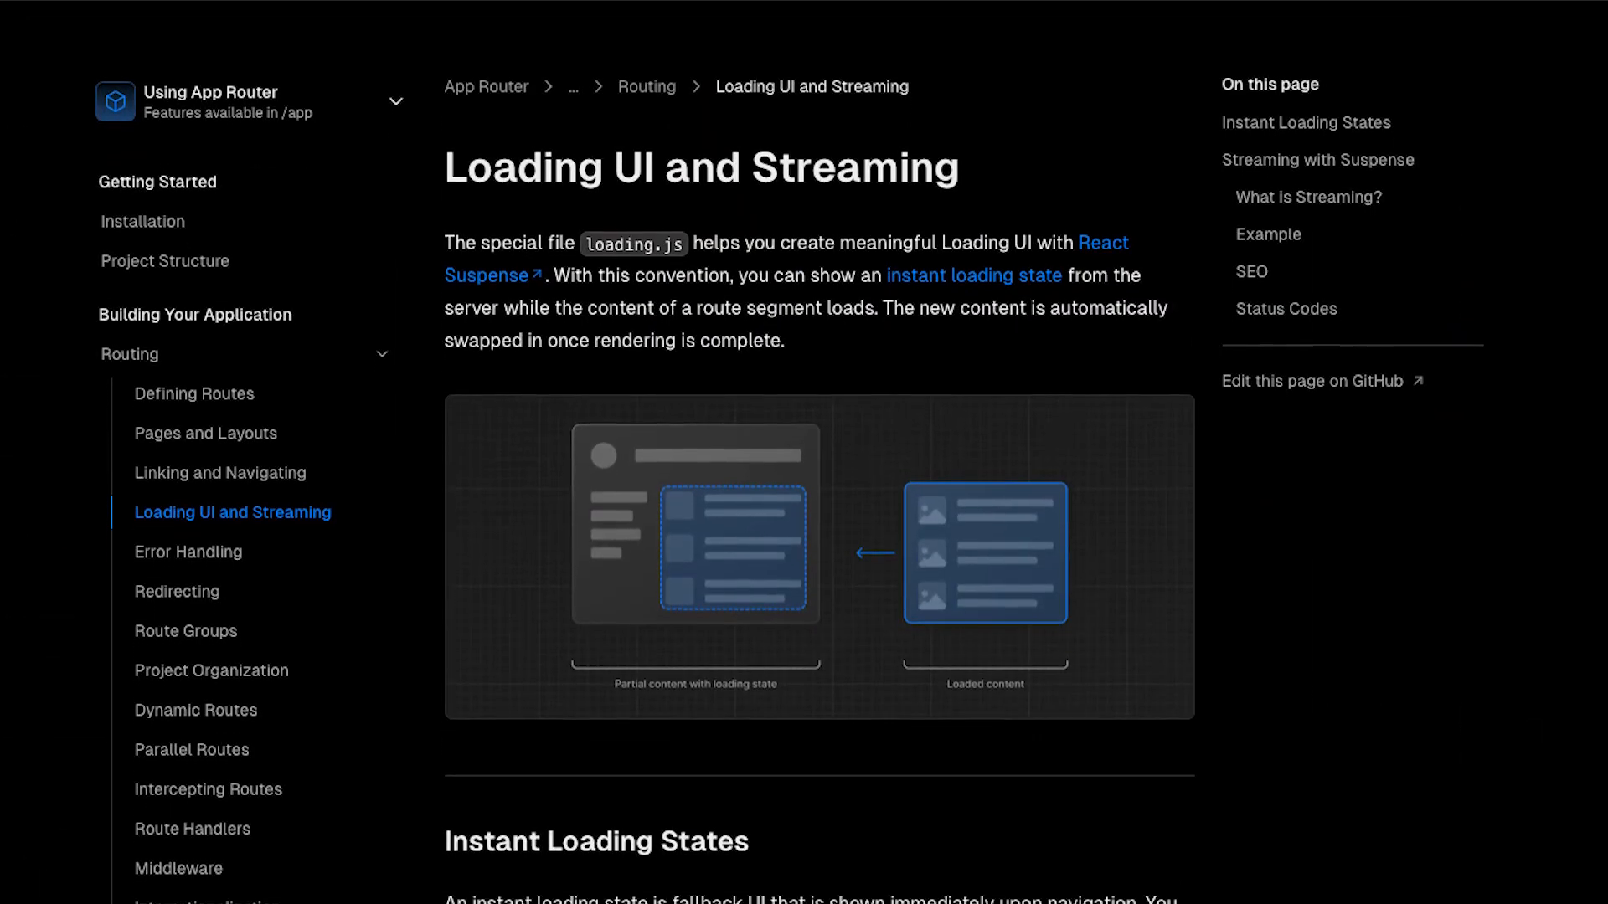
Scroll through the Next.js 'Loading UI and Streaming' docs page.
{"action": "scroll", "scroll_direction": "down", "scroll_amount": 3}
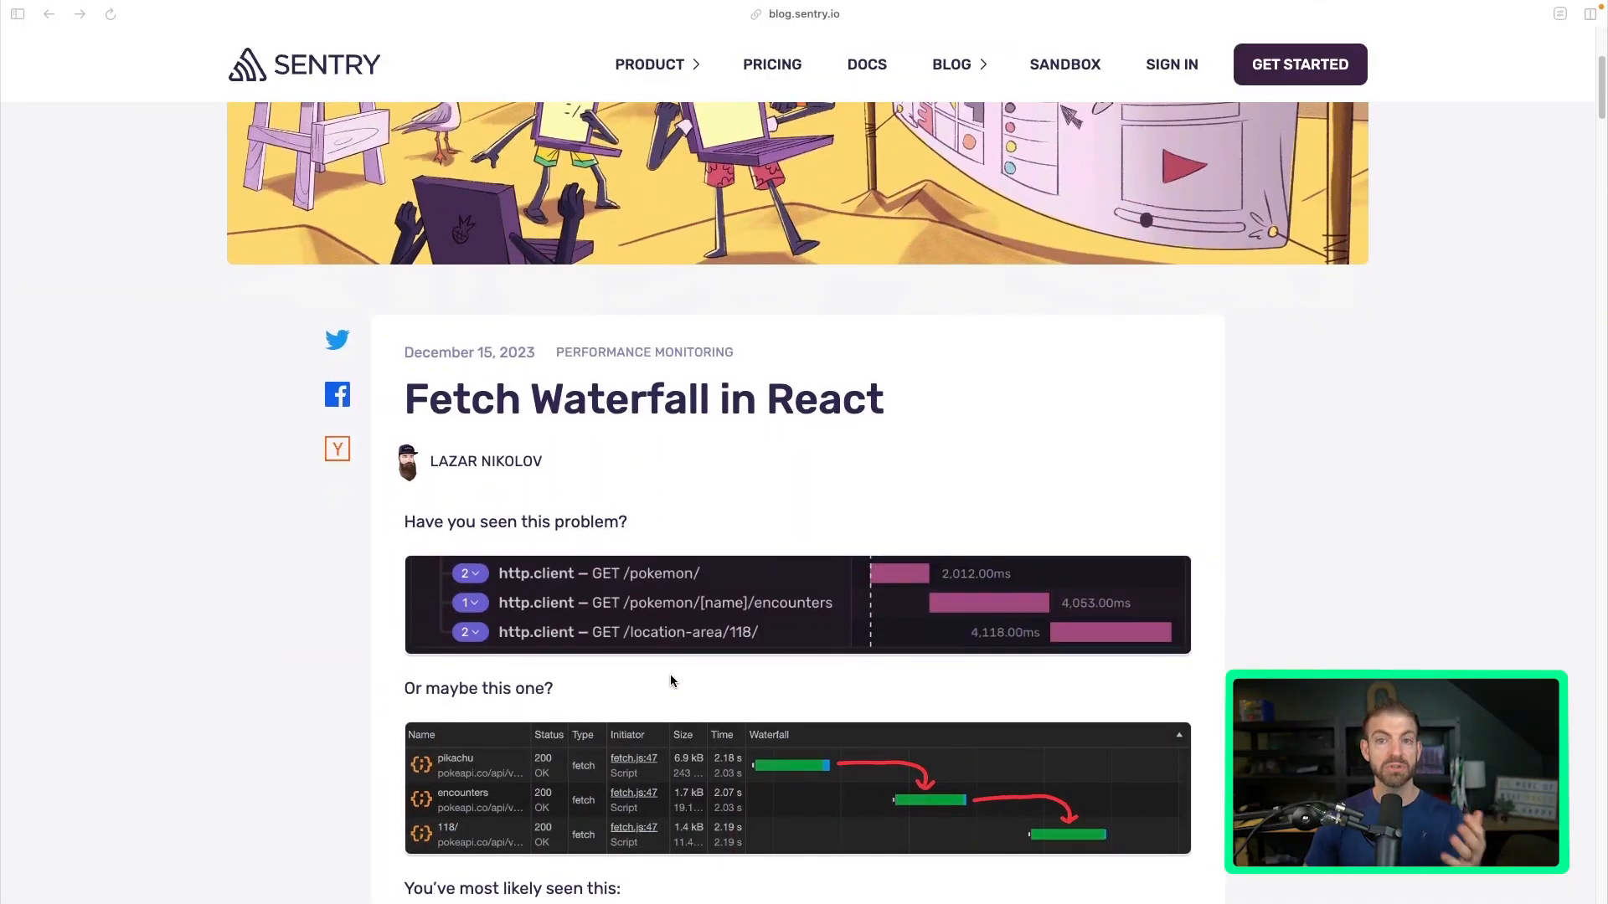
{"action": "mouse_move", "coordinate": [906, 586]}
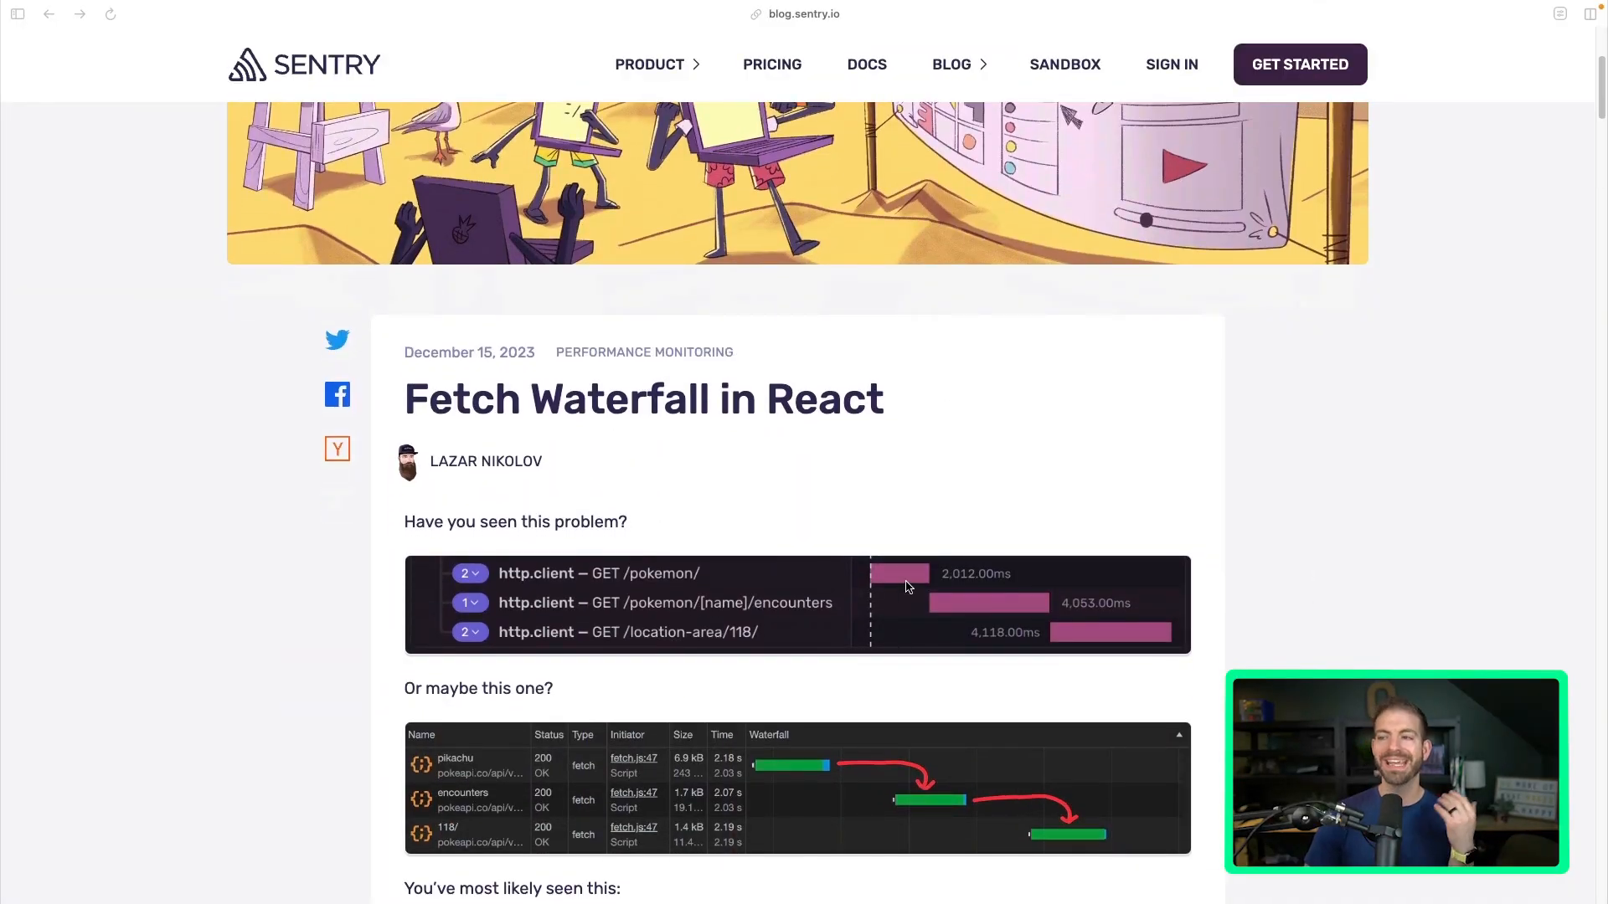